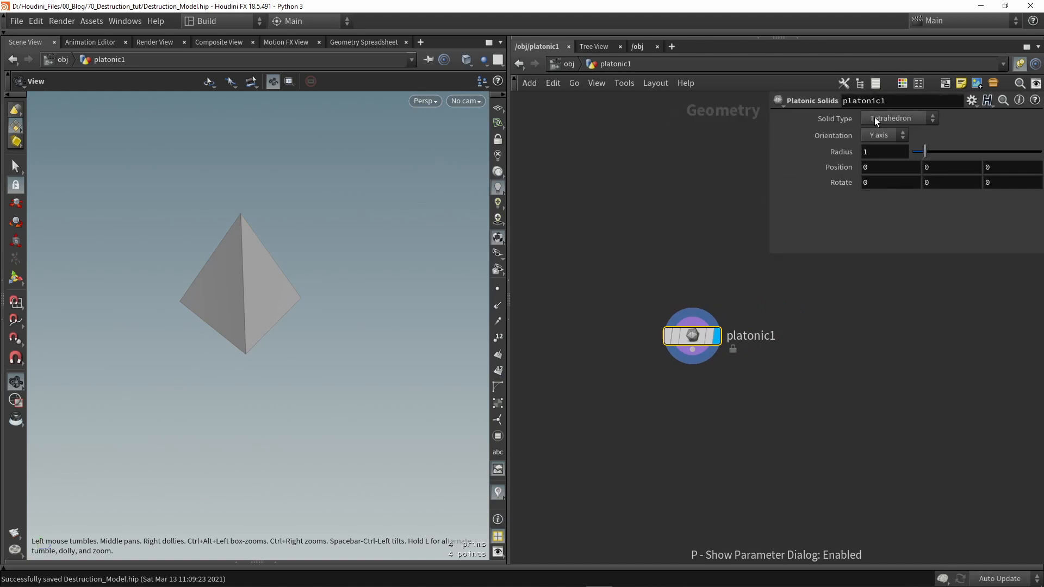
# Step: Switch the Platonic Solids Solid Type from tetrahedron to Dodecahedron
pyautogui.click(898, 118)
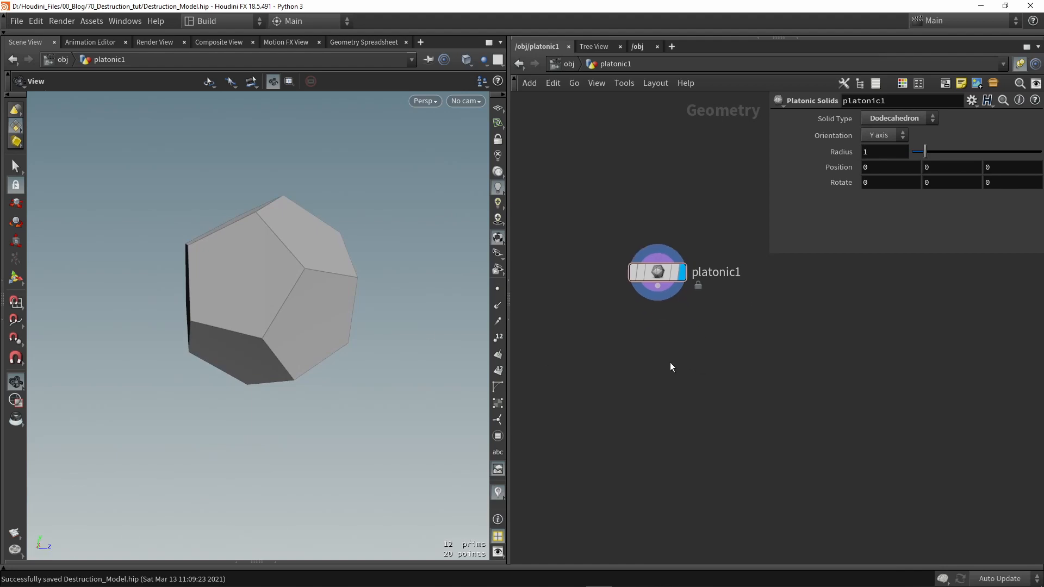
pyautogui.press('tab')
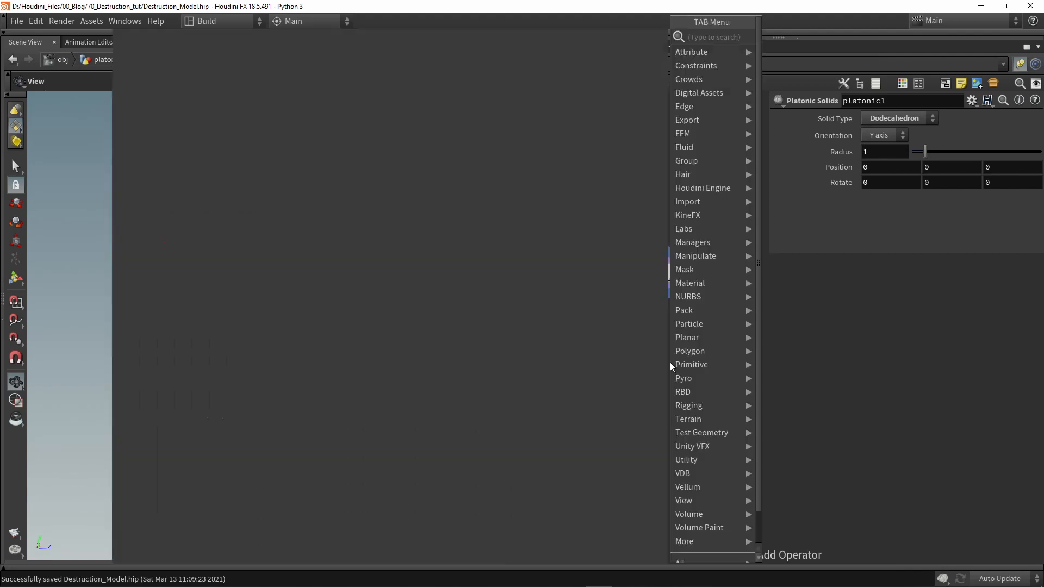
# Step: Search 'fbx' and add a ROP FBX Output node to the network
pyautogui.write('fbx')
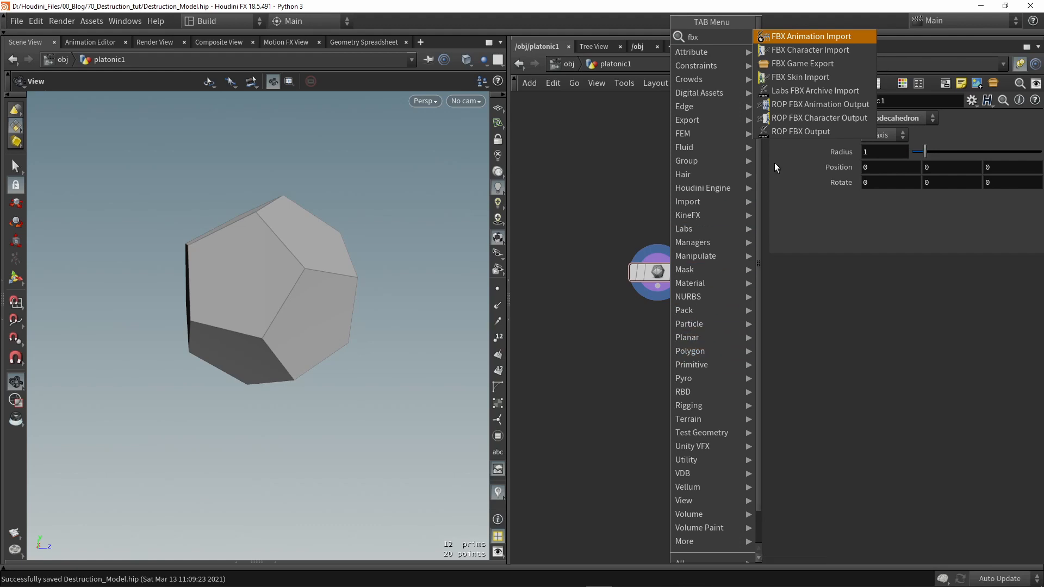
pyautogui.click(800, 131)
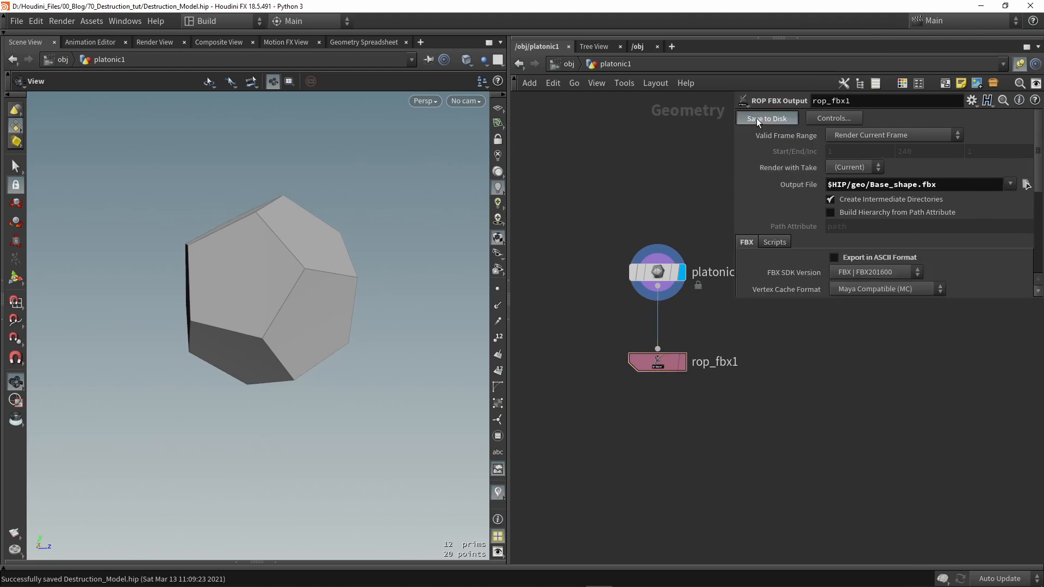
pyautogui.moveTo(613, 211)
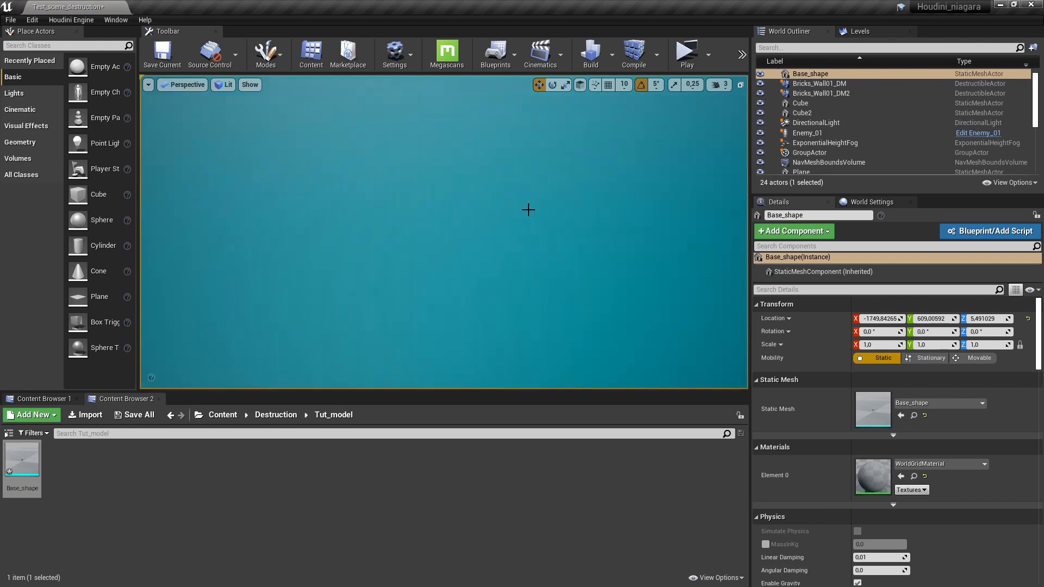
# Step: Check the tiny Unreal import, then set the Platonic Solids radius to 100
pyautogui.click(443, 234)
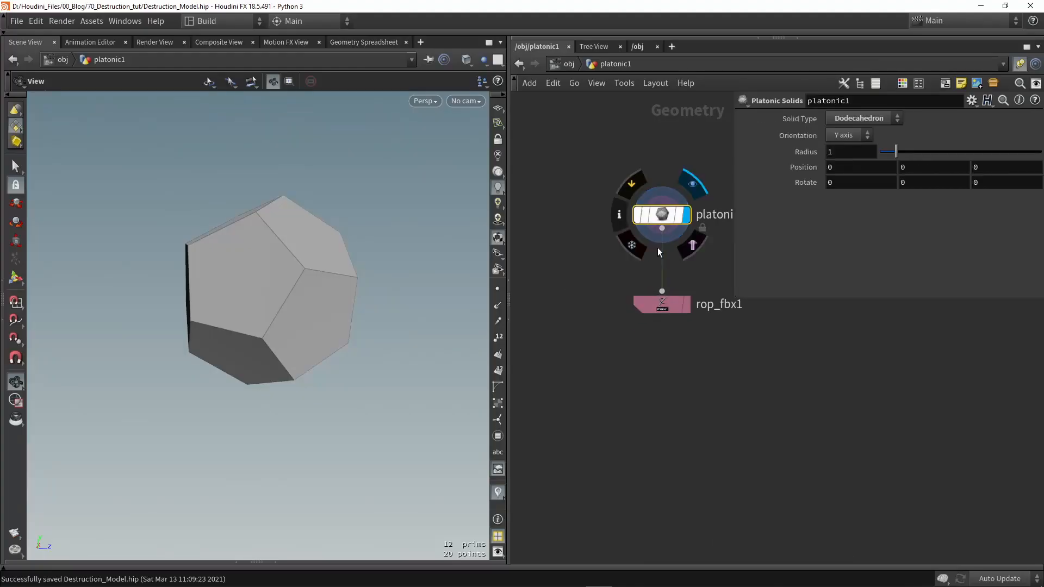
pyautogui.click(851, 152)
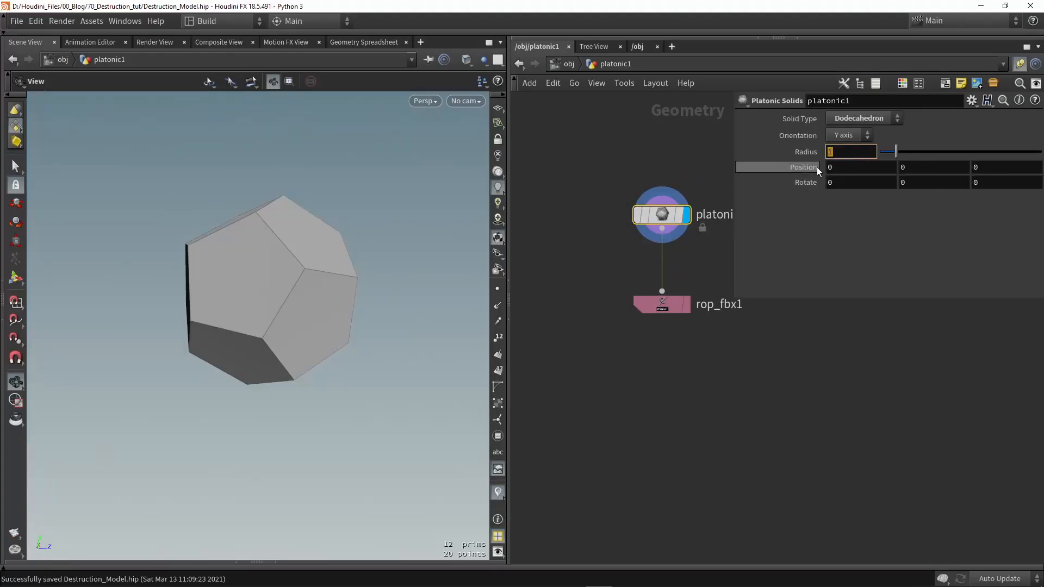
pyautogui.write('100')
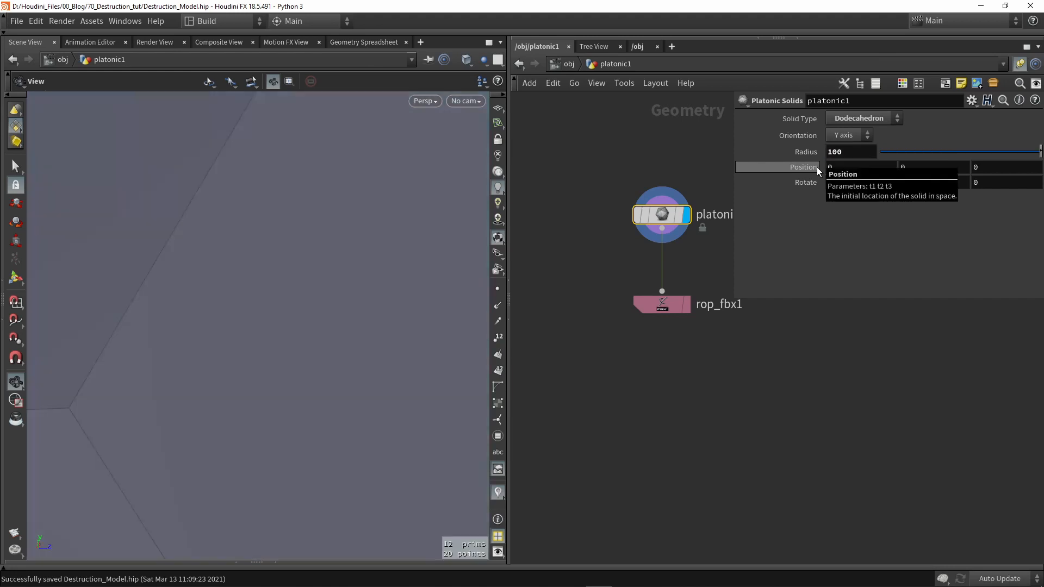
pyautogui.click(661, 304)
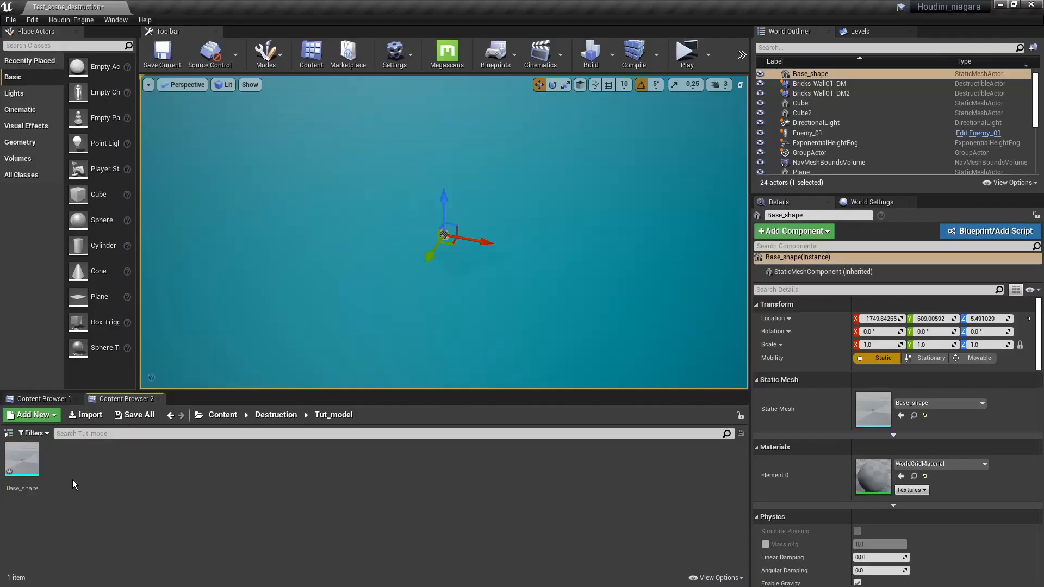
# Step: Reimport the Base_shape asset from its Content Browser context menu
pyautogui.rightClick(22, 460)
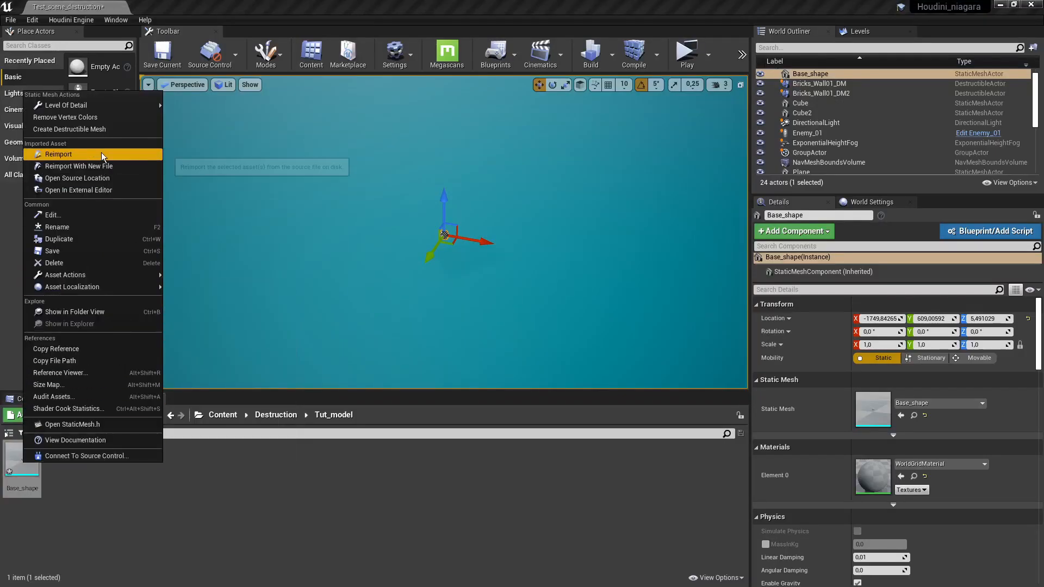
pyautogui.click(58, 154)
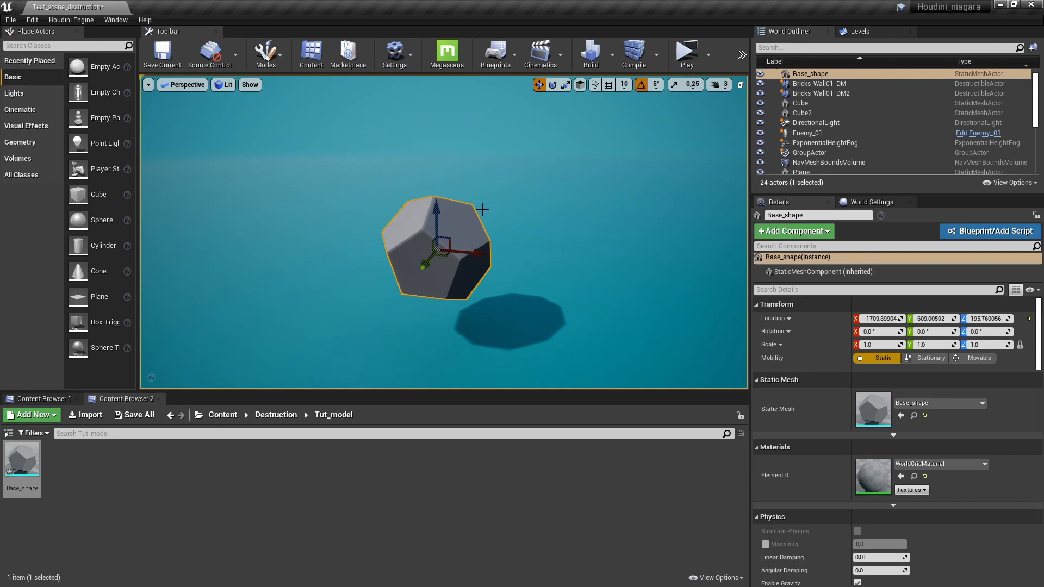
pyautogui.moveTo(472, 203)
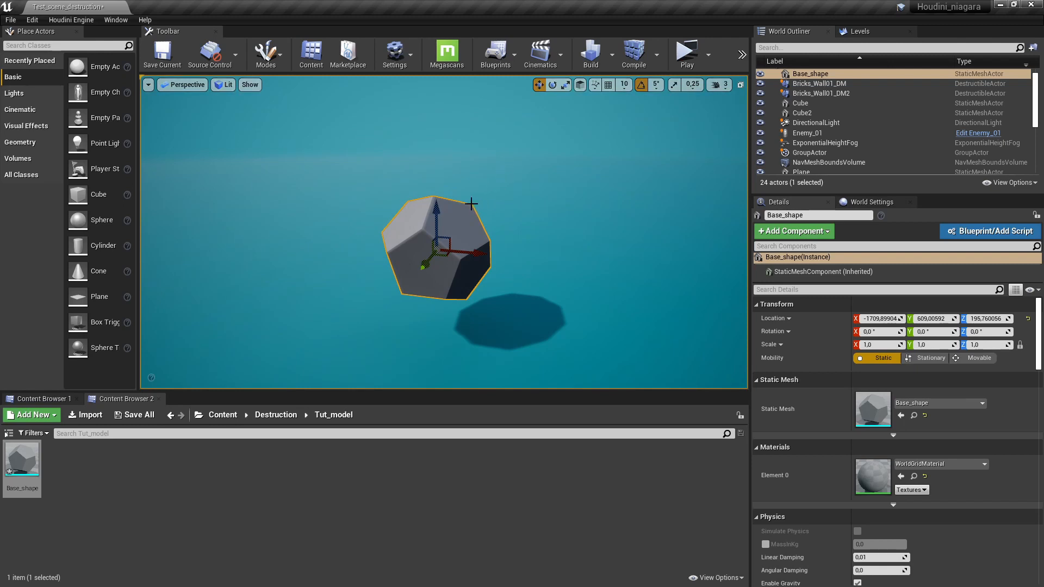
# Step: Filter the built-in plugins by 'apex' to confirm Apex Destruction is enabled
pyautogui.click(394, 54)
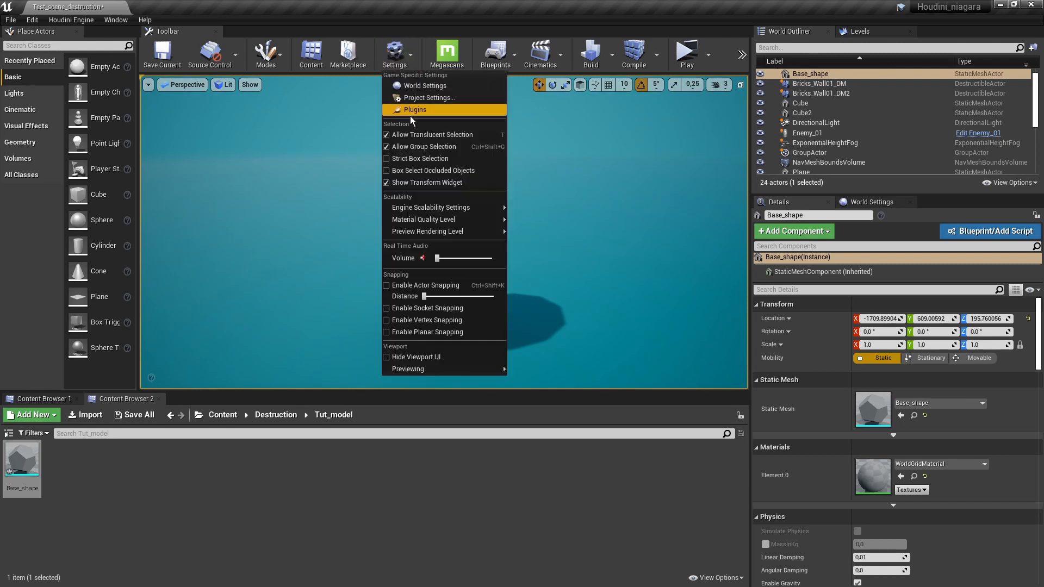
pyautogui.click(415, 110)
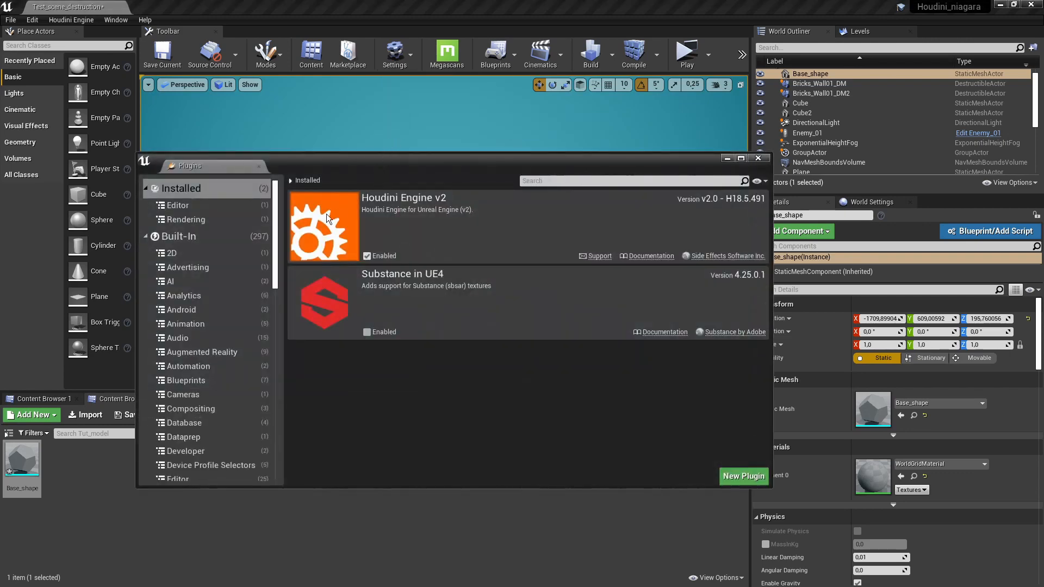
pyautogui.click(178, 237)
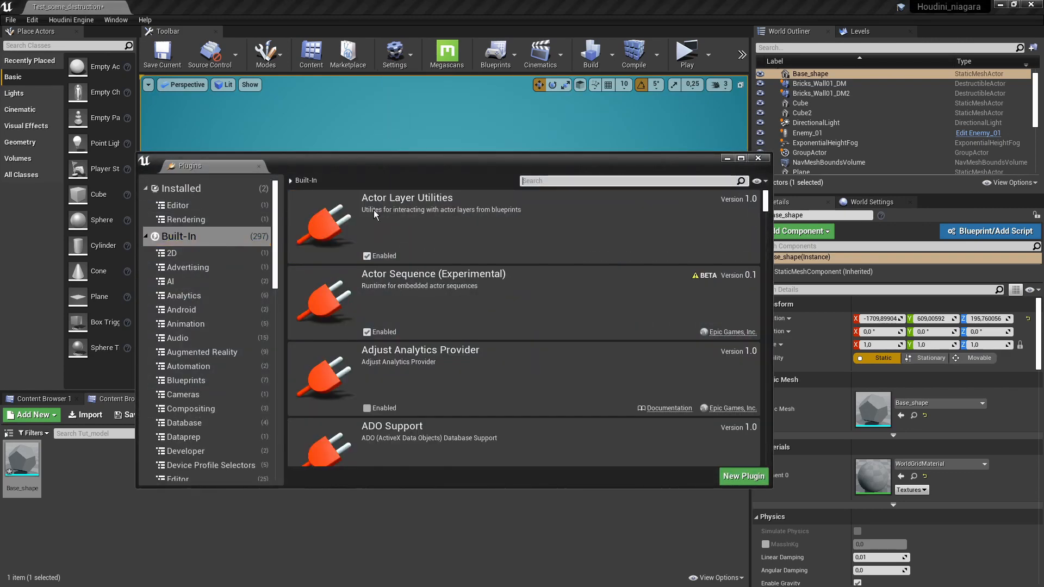
pyautogui.write('apex')
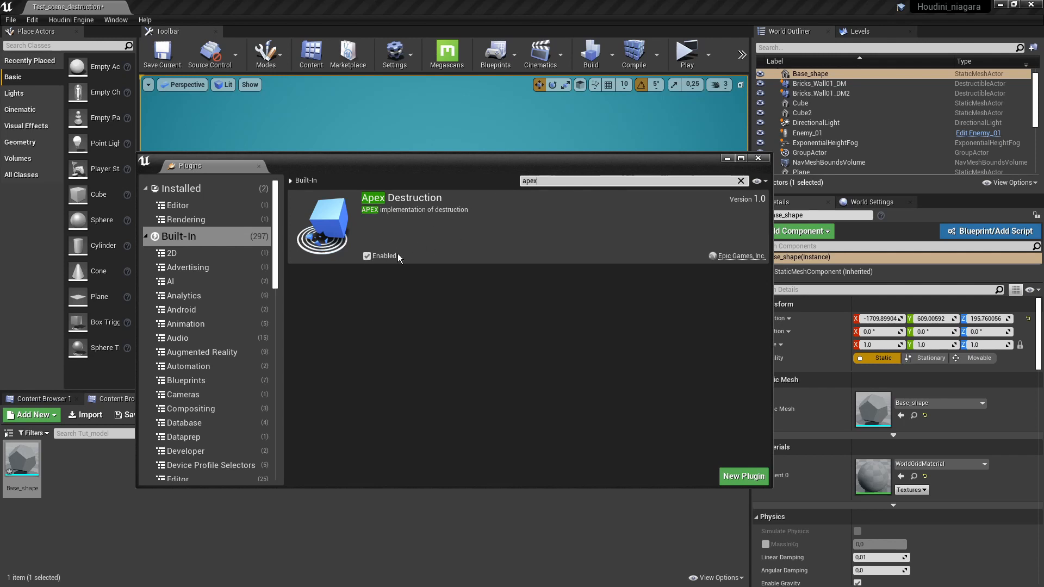
pyautogui.moveTo(545, 325)
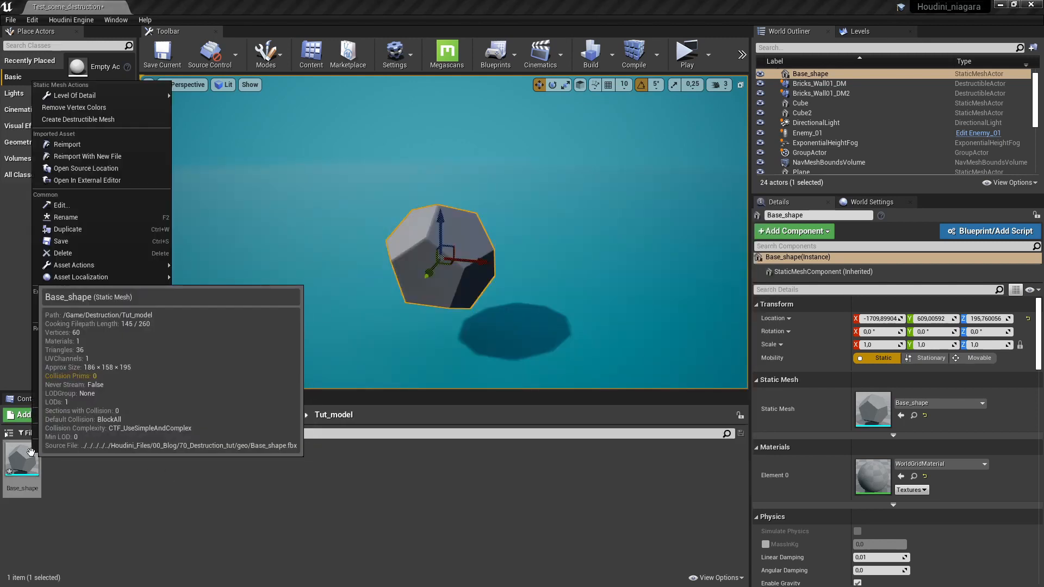
pyautogui.moveTo(110, 205)
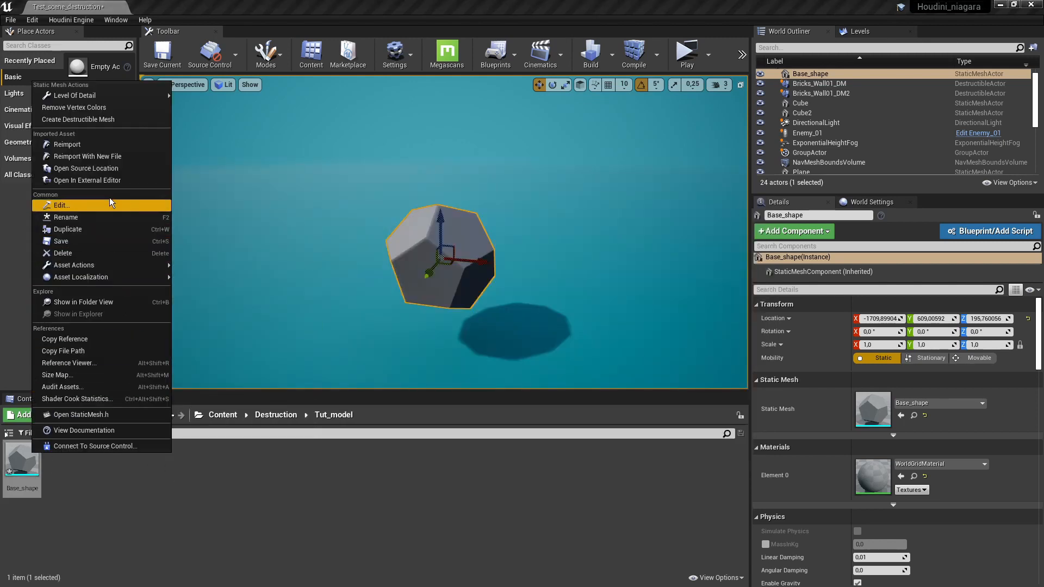
pyautogui.moveTo(78, 119)
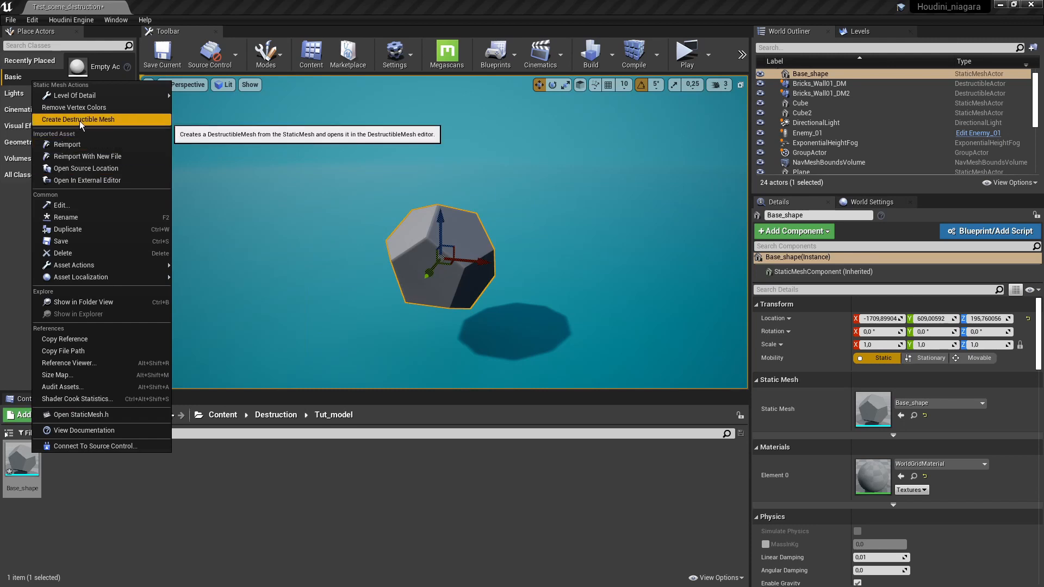
# Step: Create the Base_shape_DM destructible mesh from Base_shape, then close its editor
pyautogui.click(78, 119)
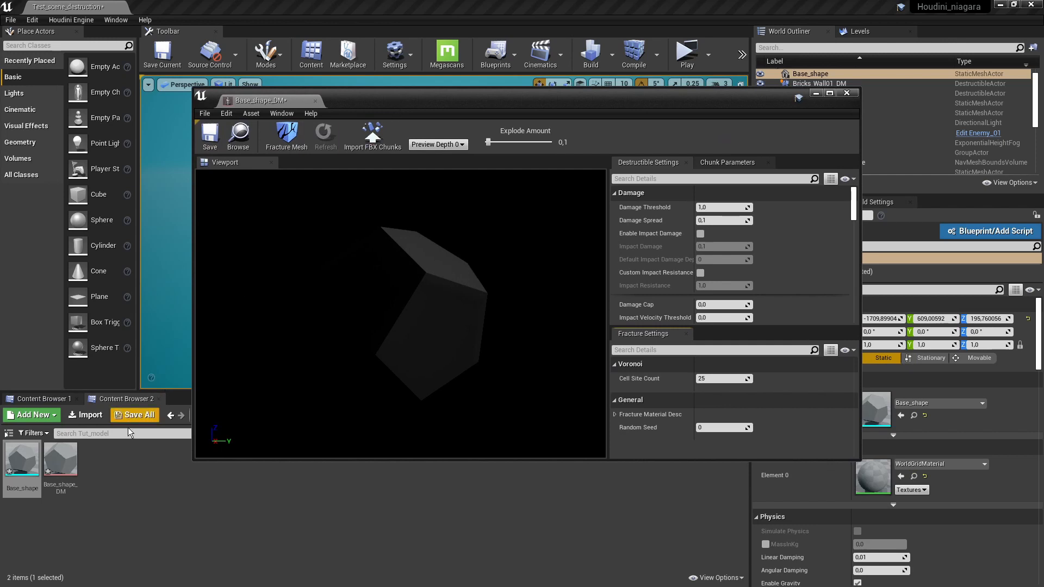
pyautogui.moveTo(60, 460)
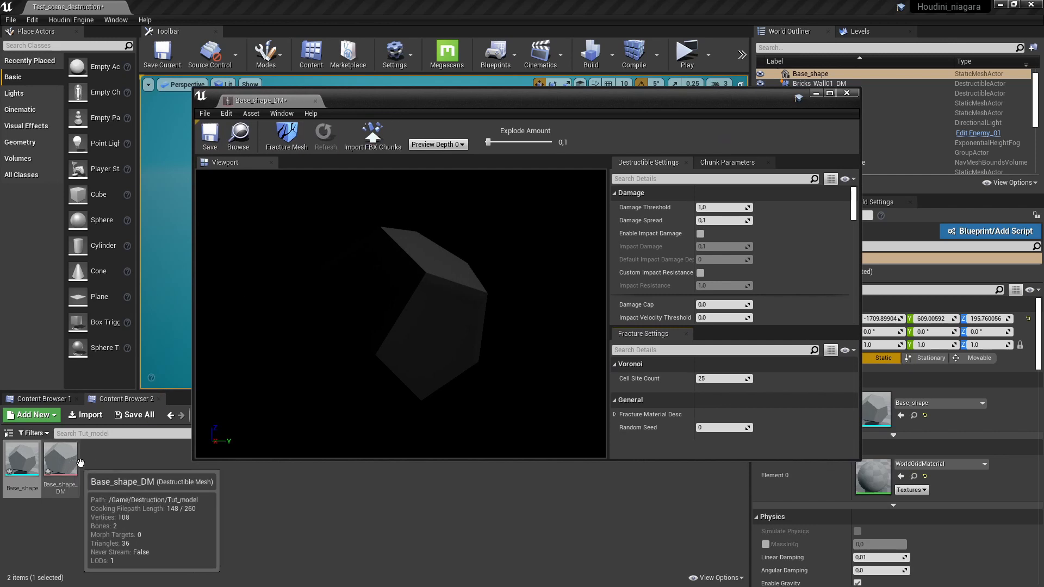
pyautogui.moveTo(210, 136)
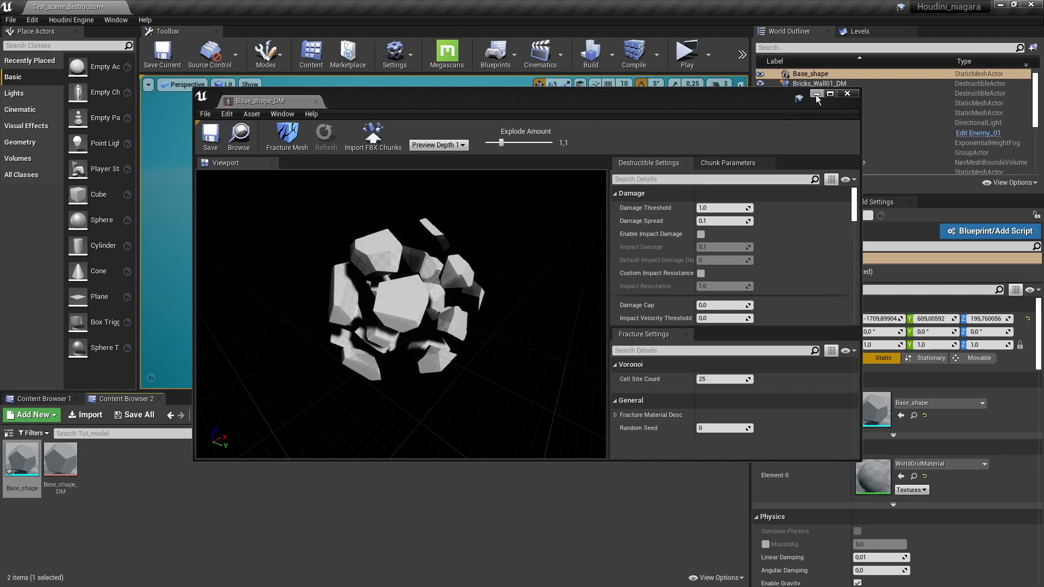
pyautogui.click(848, 93)
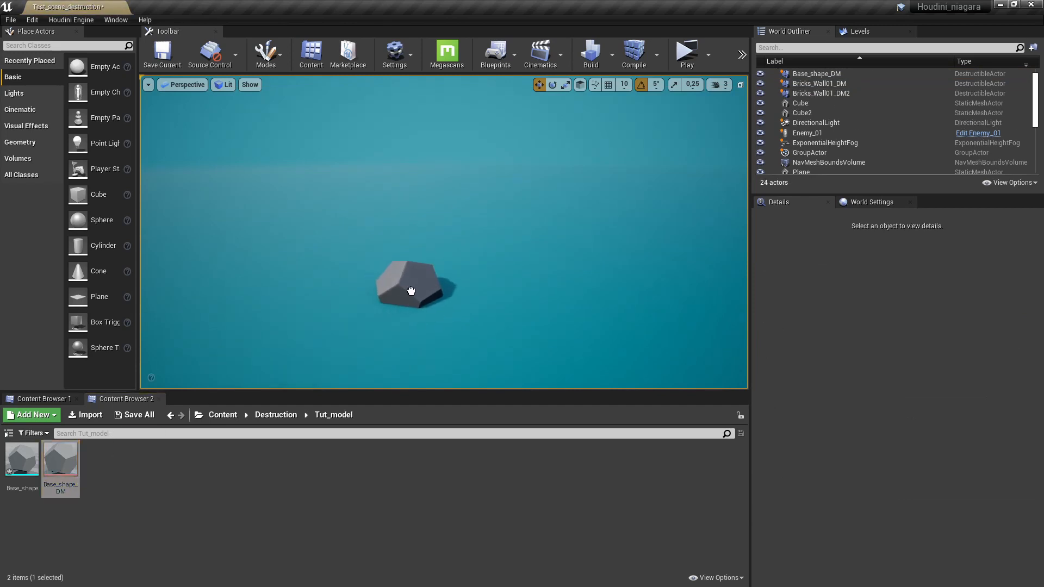
# Step: Select the destructible dodecahedron and start a simulation of the level
pyautogui.click(411, 291)
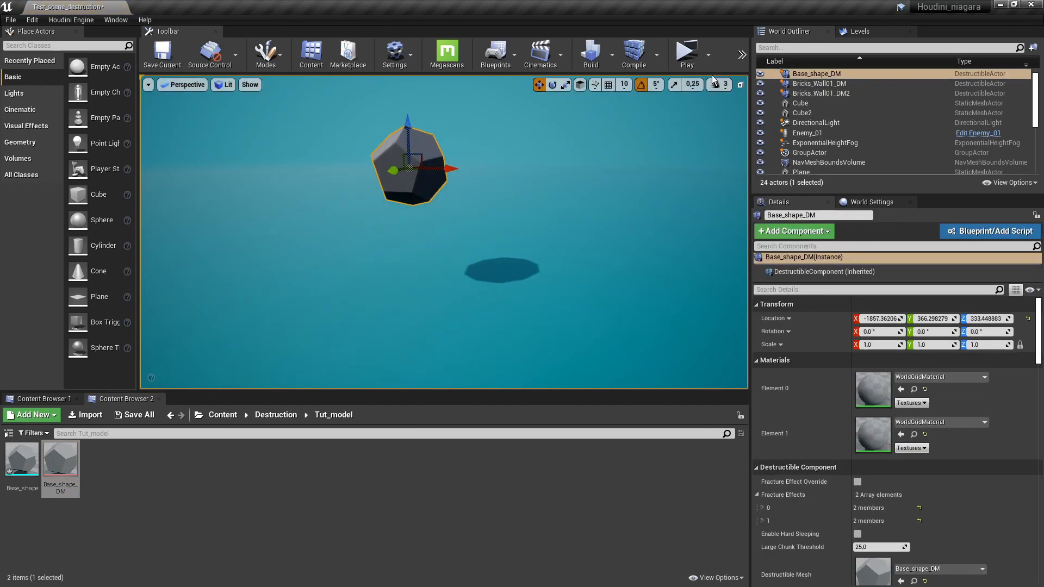
pyautogui.click(709, 55)
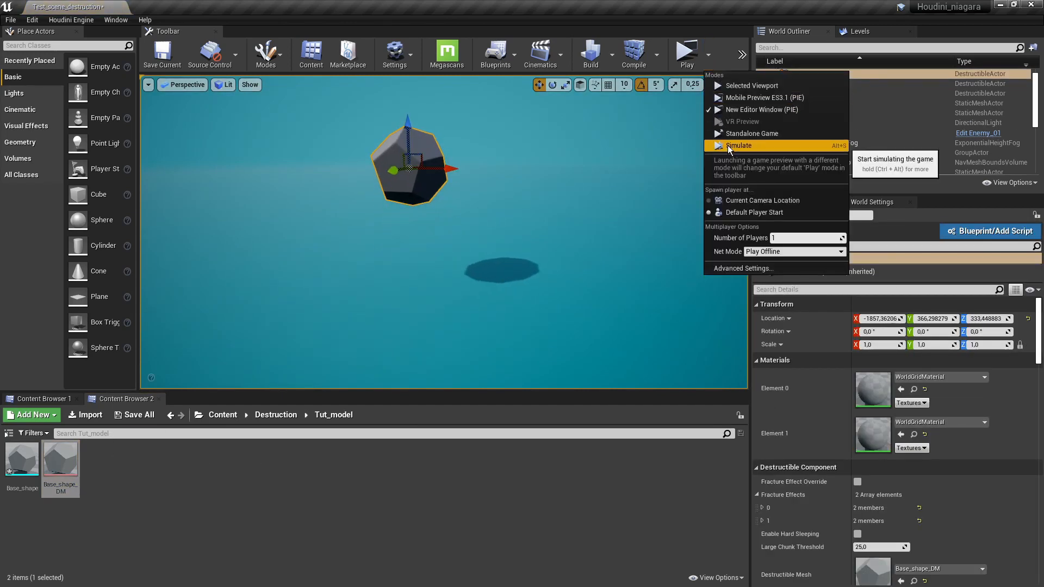
pyautogui.click(739, 145)
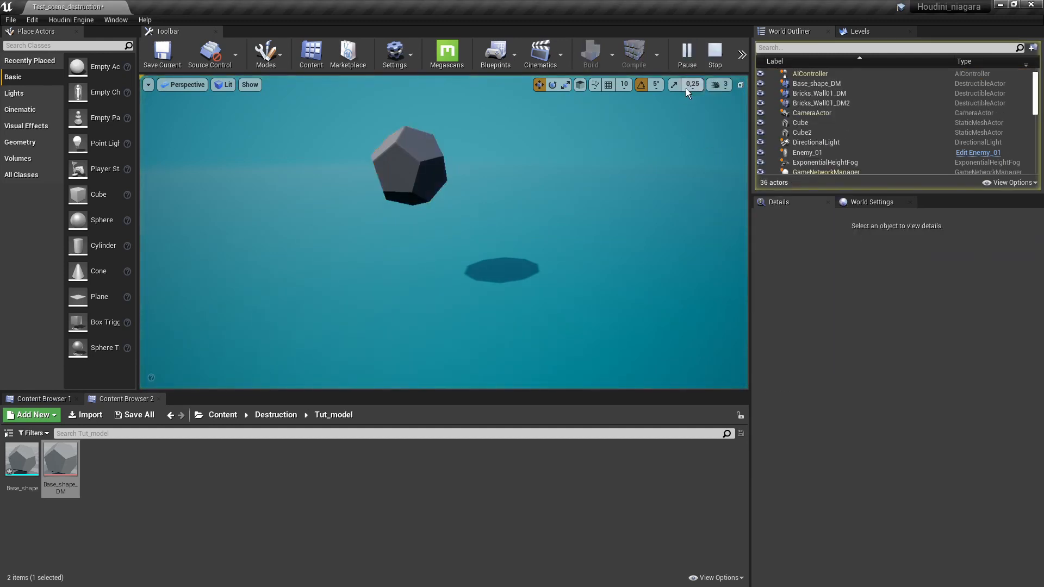
pyautogui.moveTo(716, 55)
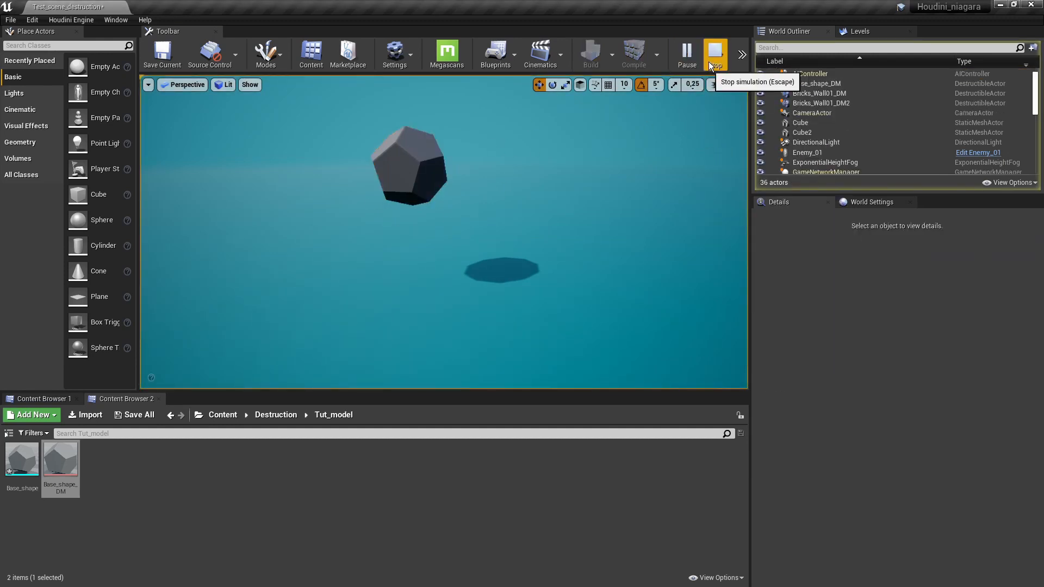
# Step: Enable Simulate Physics on the Base_shape_DM actor, then stop the session
pyautogui.click(715, 55)
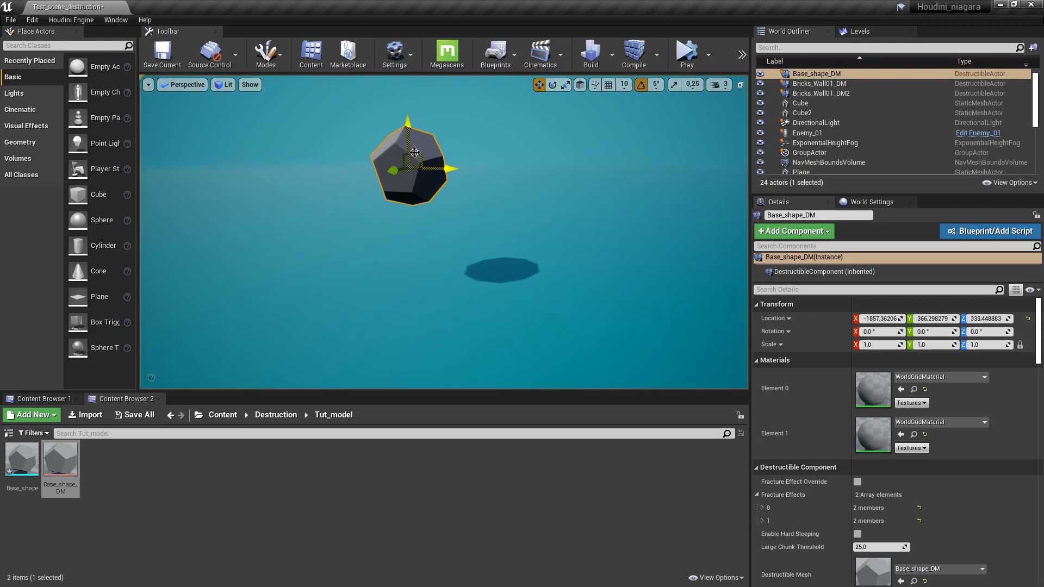
pyautogui.scroll(-3)
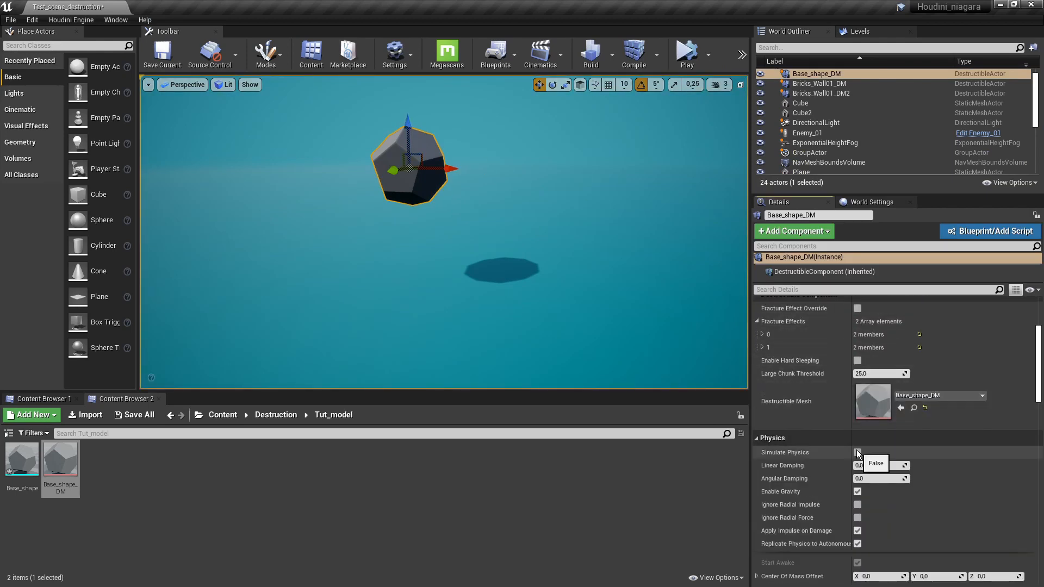
pyautogui.click(686, 54)
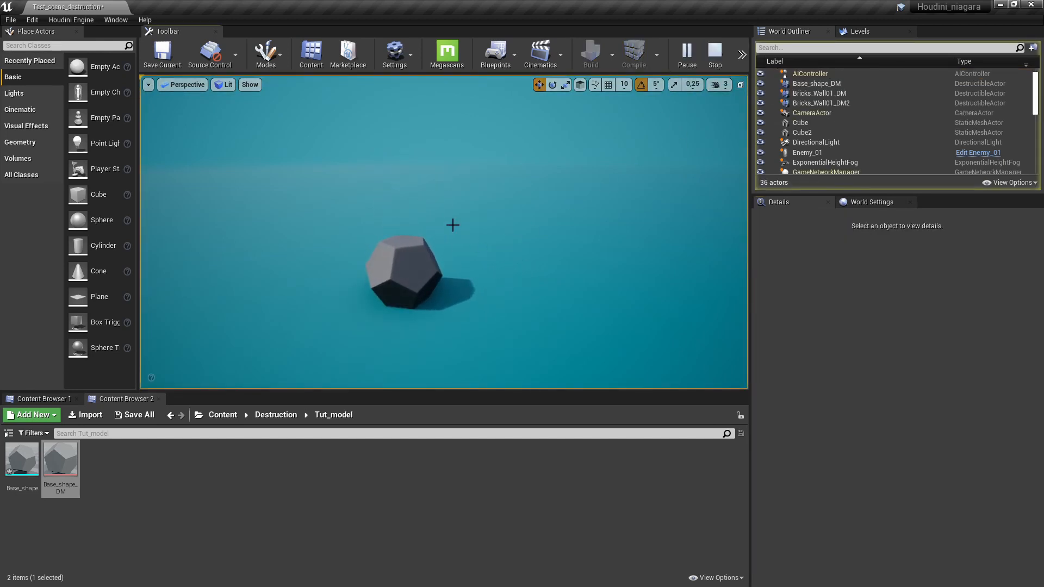
pyautogui.moveTo(436, 238)
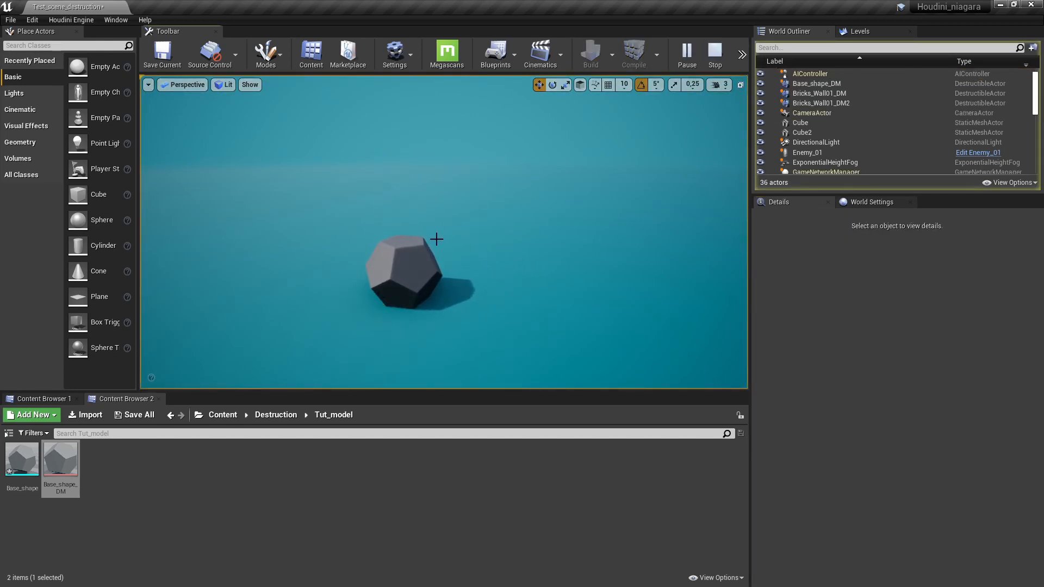
pyautogui.click(715, 53)
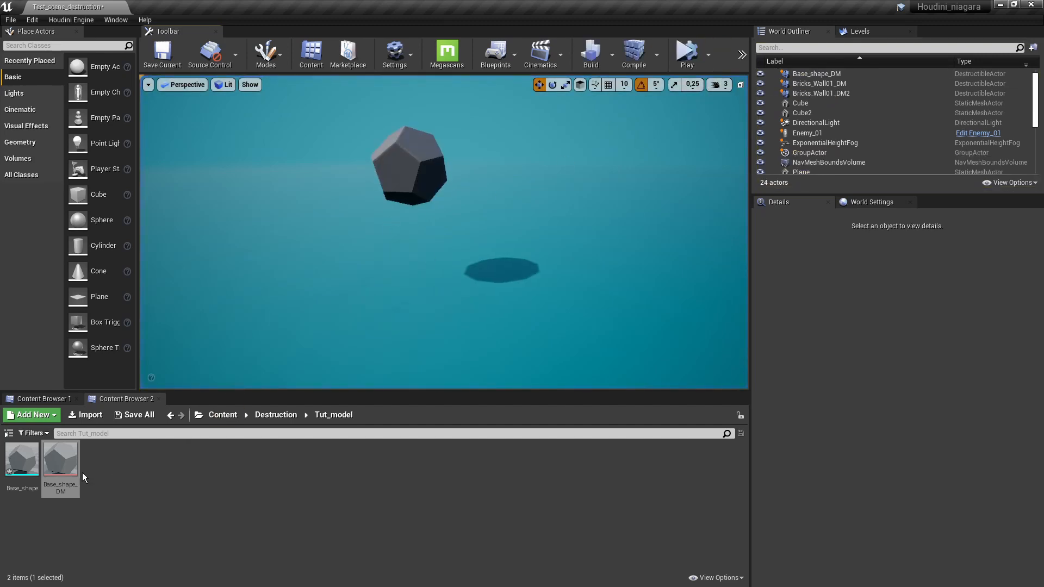
# Step: Tick Enable Impact Damage on Base_shape_DM and test-play to watch it shatter
pyautogui.doubleClick(61, 457)
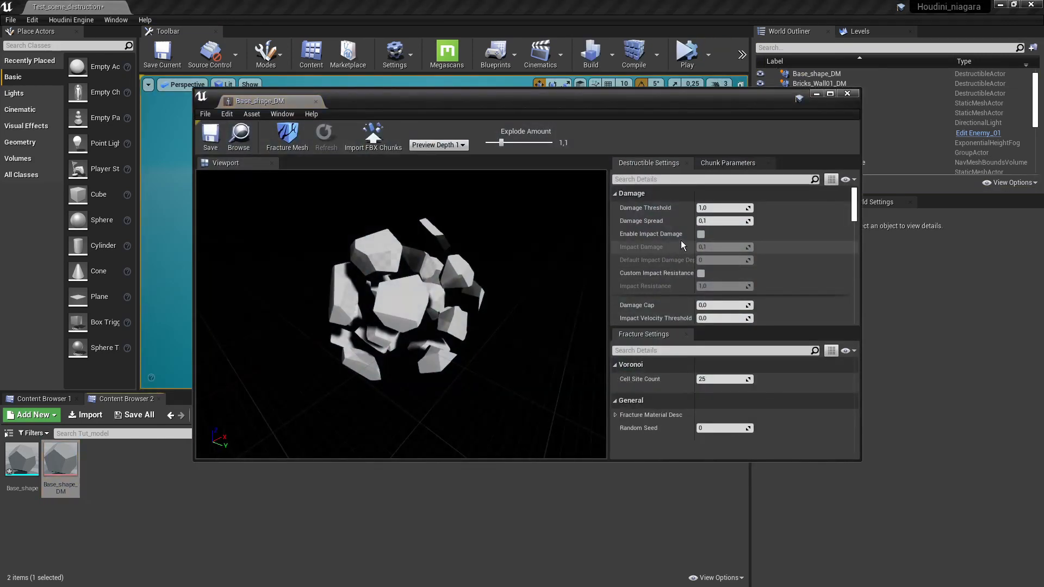
pyautogui.click(700, 234)
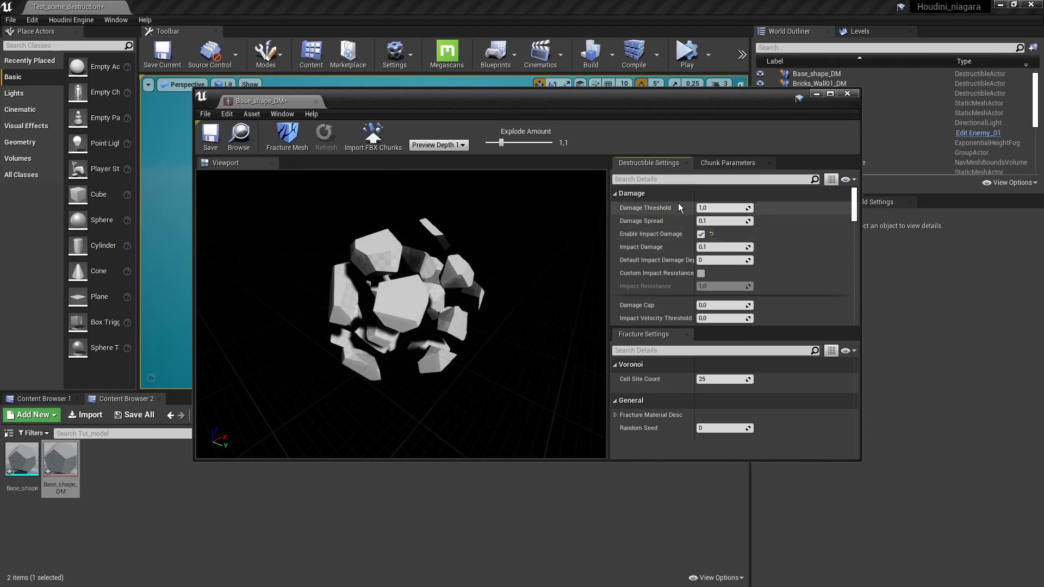
pyautogui.moveTo(211, 133)
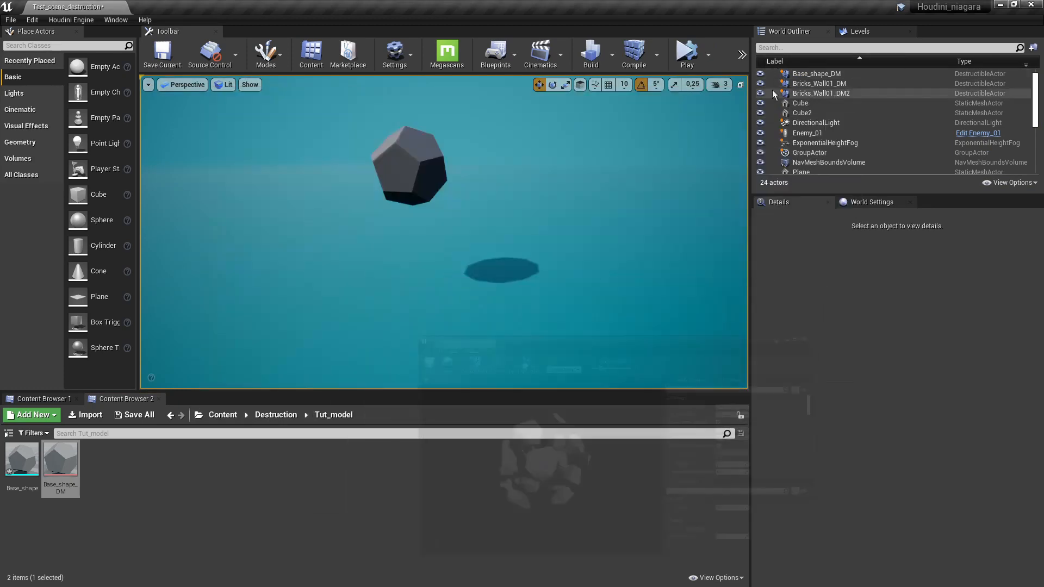
pyautogui.click(687, 55)
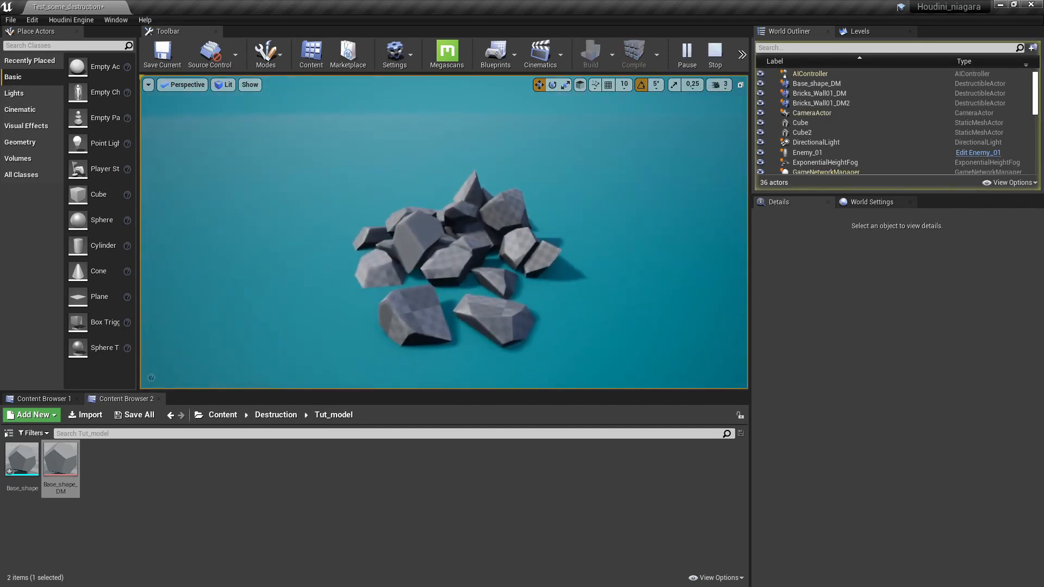
pyautogui.click(686, 53)
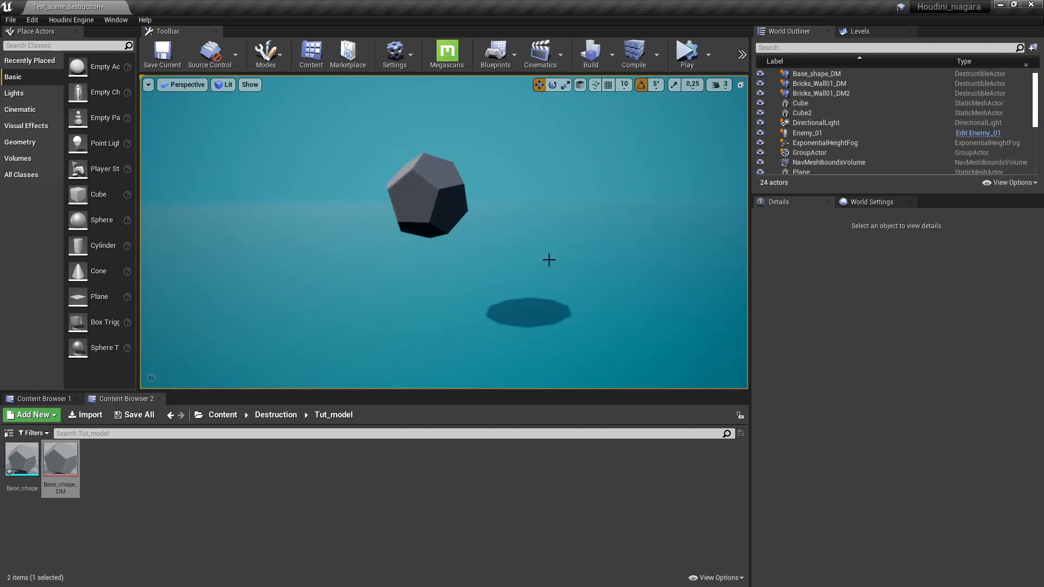
pyautogui.moveTo(312, 365)
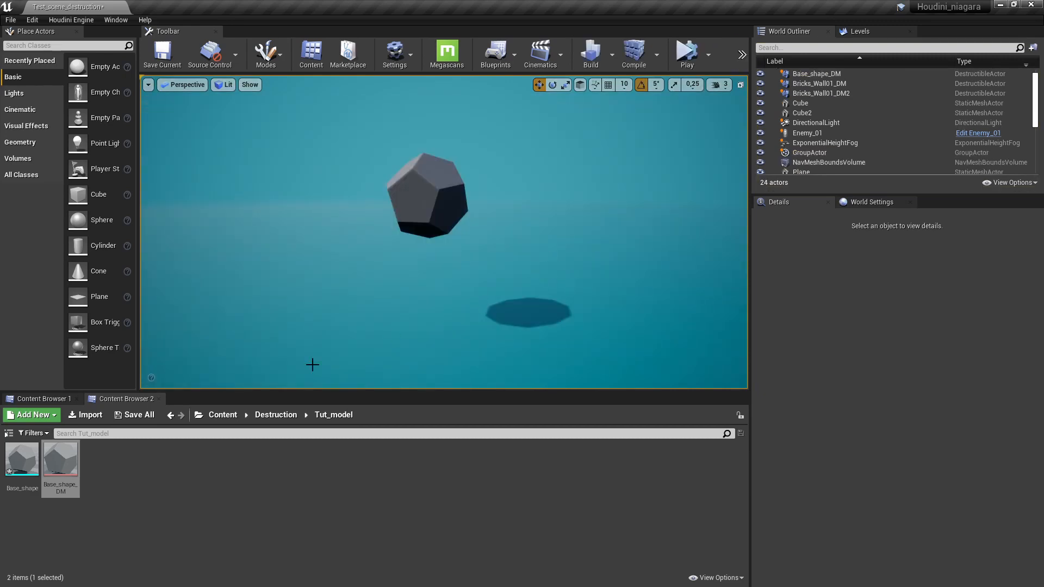
# Step: Reopen the Base_shape_DM destructible mesh editor
pyautogui.doubleClick(60, 458)
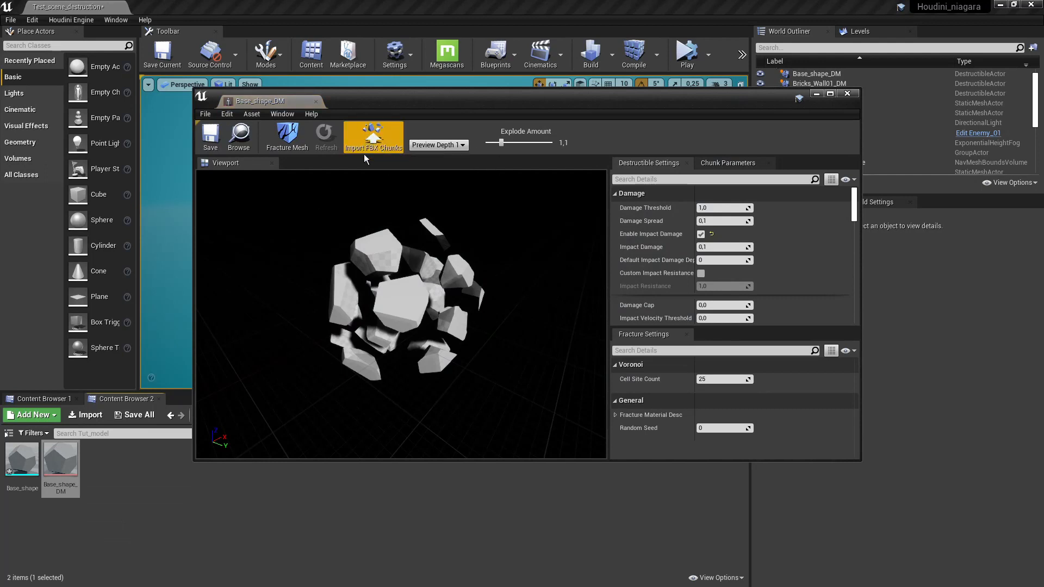
pyautogui.moveTo(374, 138)
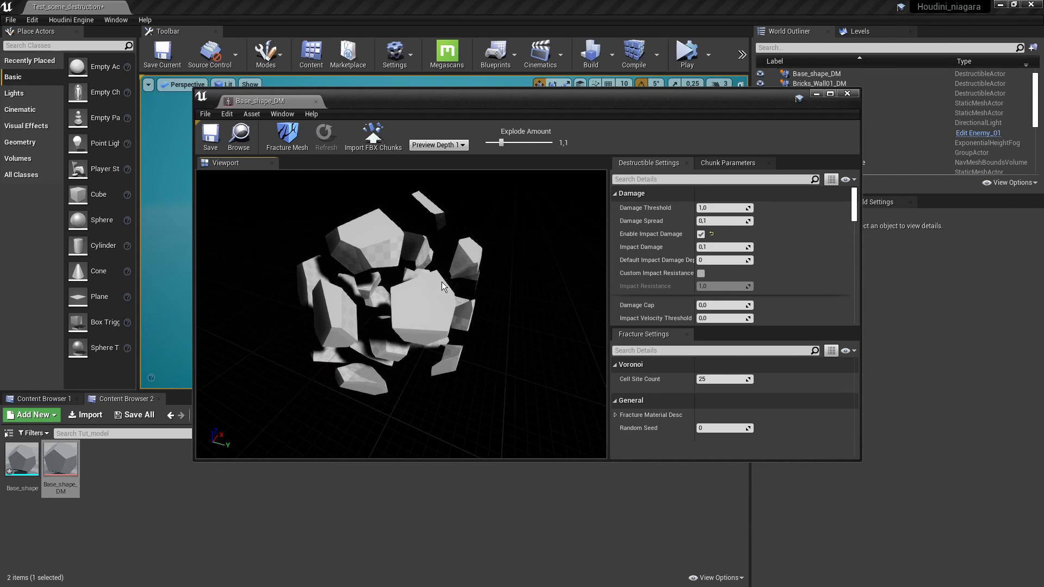
pyautogui.moveTo(479, 270)
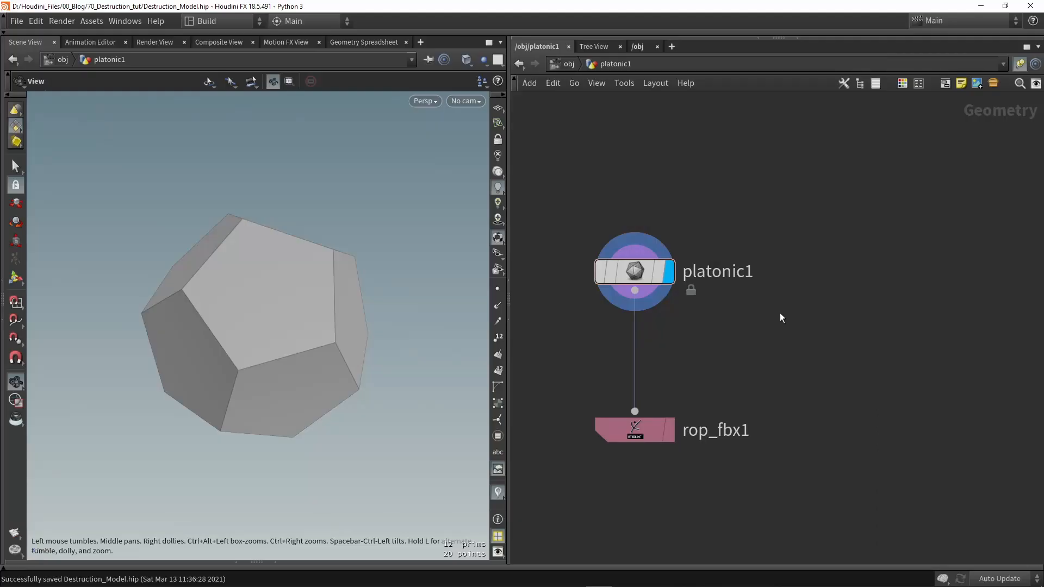
pyautogui.moveTo(779, 339)
pyautogui.write('mater')
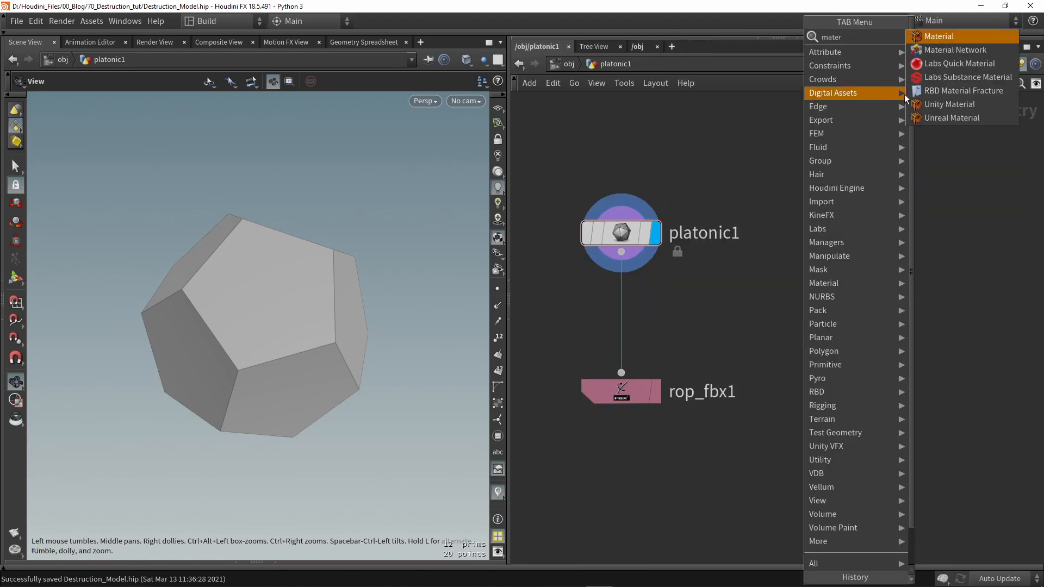
# Step: Place an RBD Material Fracture node and wire the dodecahedron into its input
pyautogui.click(966, 90)
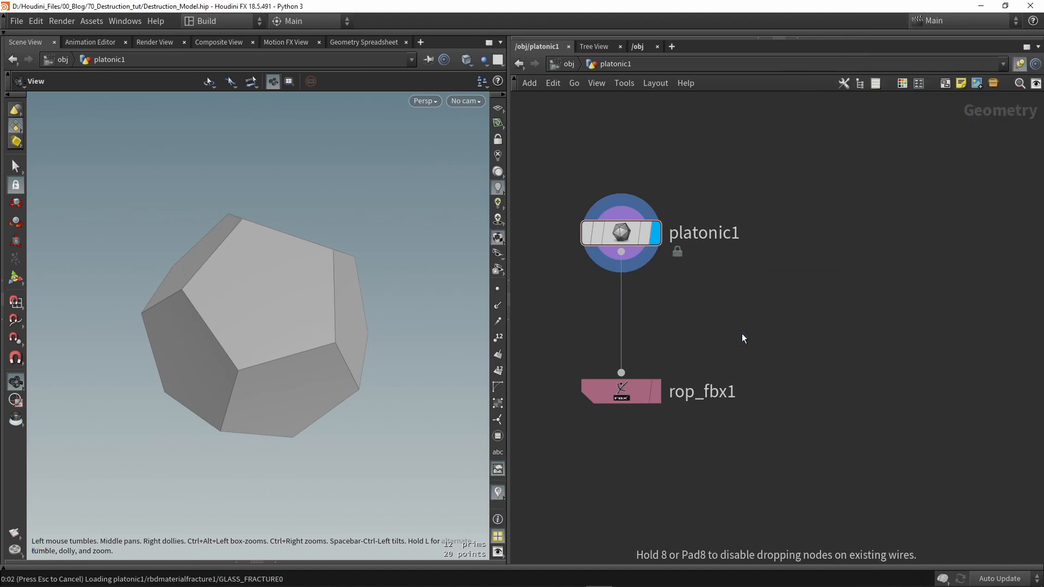
pyautogui.click(742, 333)
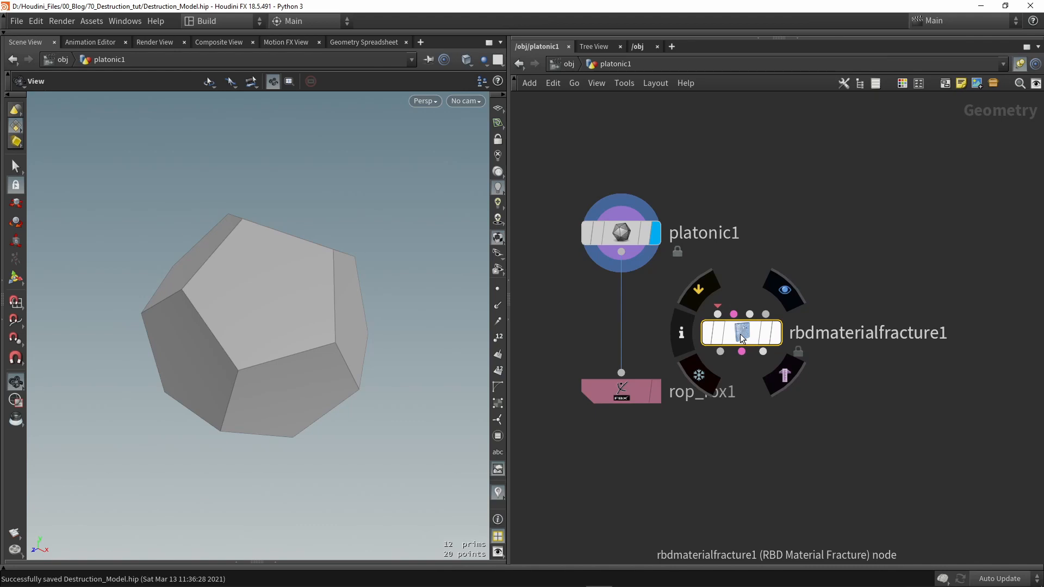
pyautogui.click(620, 232)
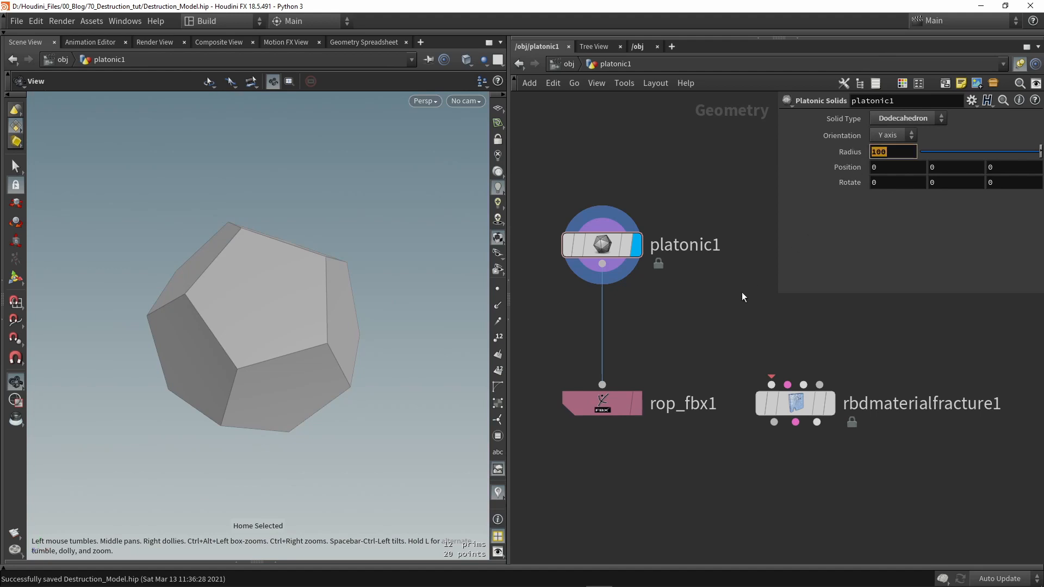
pyautogui.moveTo(771, 381)
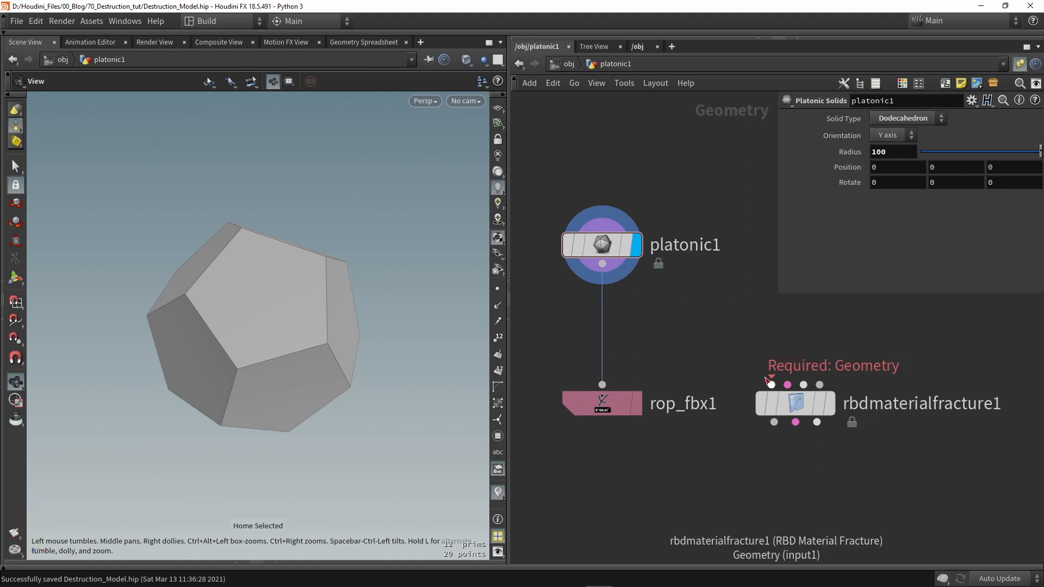
pyautogui.moveTo(771, 381)
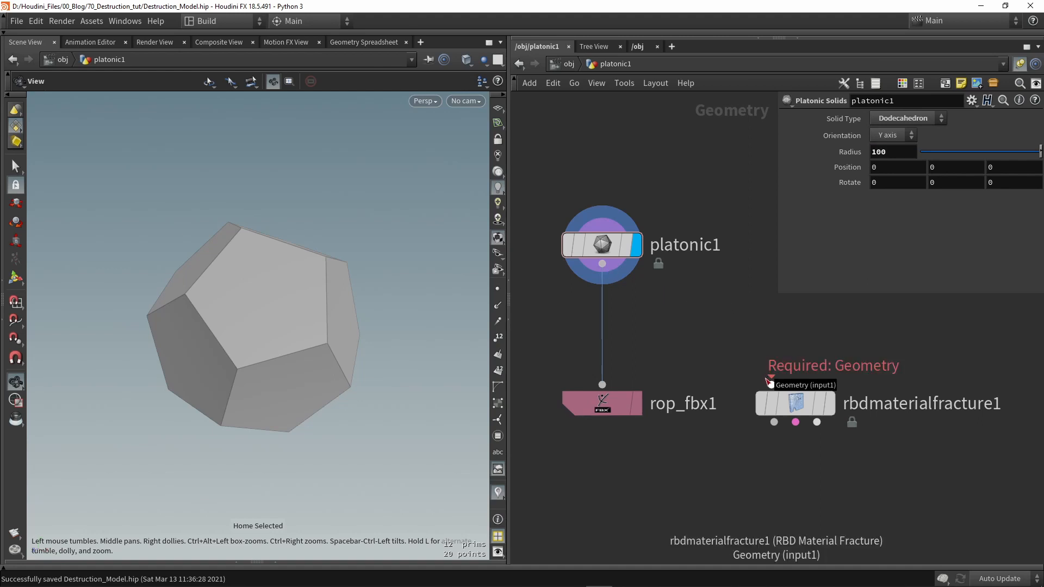
pyautogui.click(601, 244)
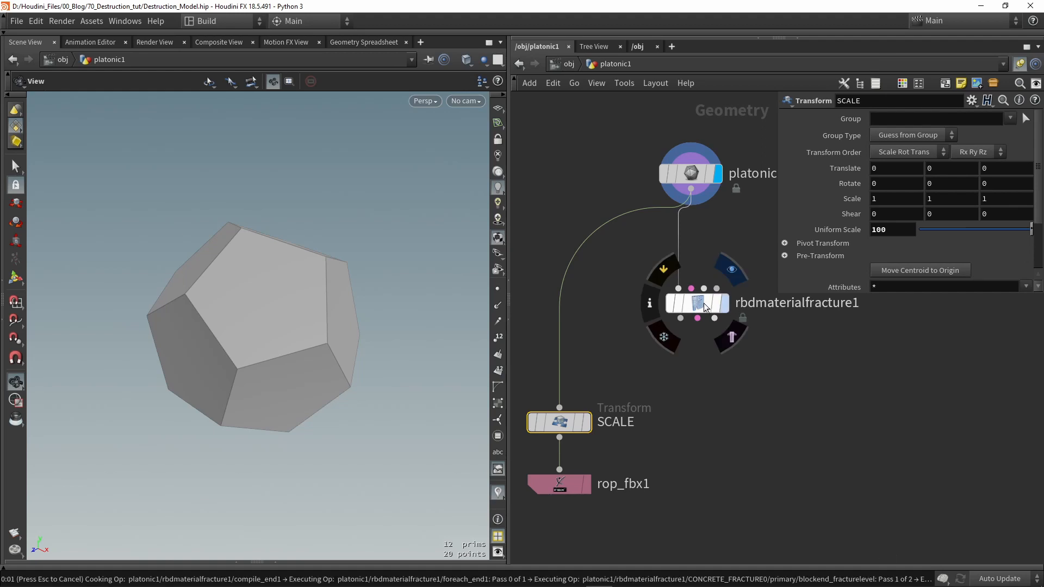
# Step: Set the display flag on rbdmaterialfracture1 and start adding a node beneath it
pyautogui.click(697, 303)
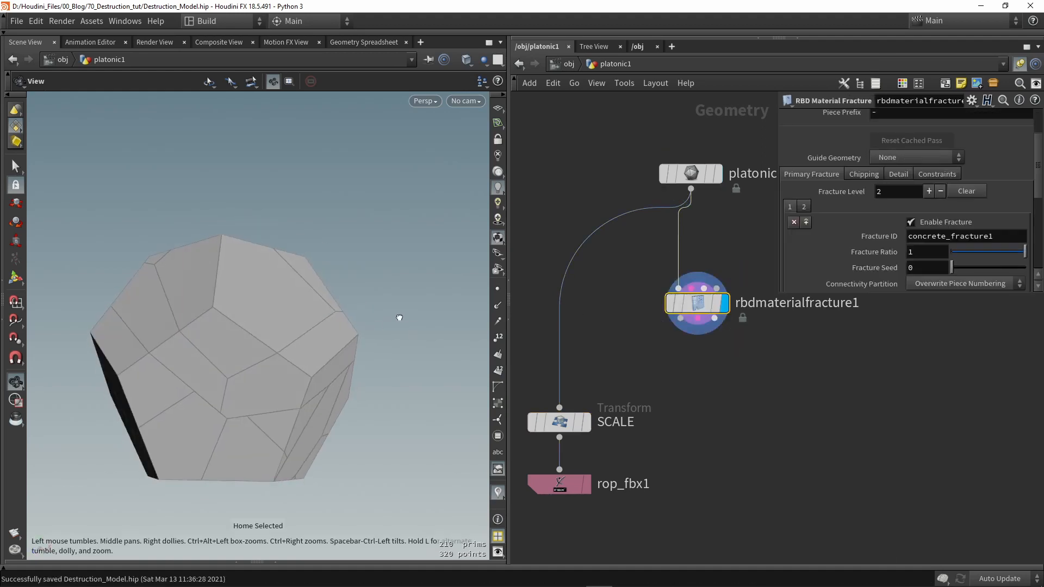
pyautogui.press('w')
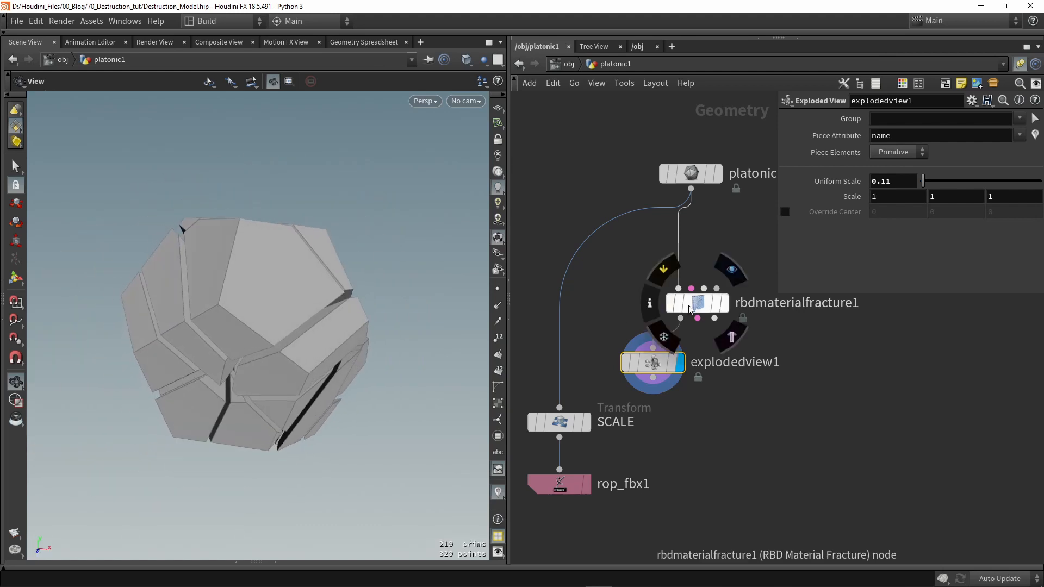
# Step: Open the fracture node's settings, keeping Concrete as the material type
pyautogui.click(697, 304)
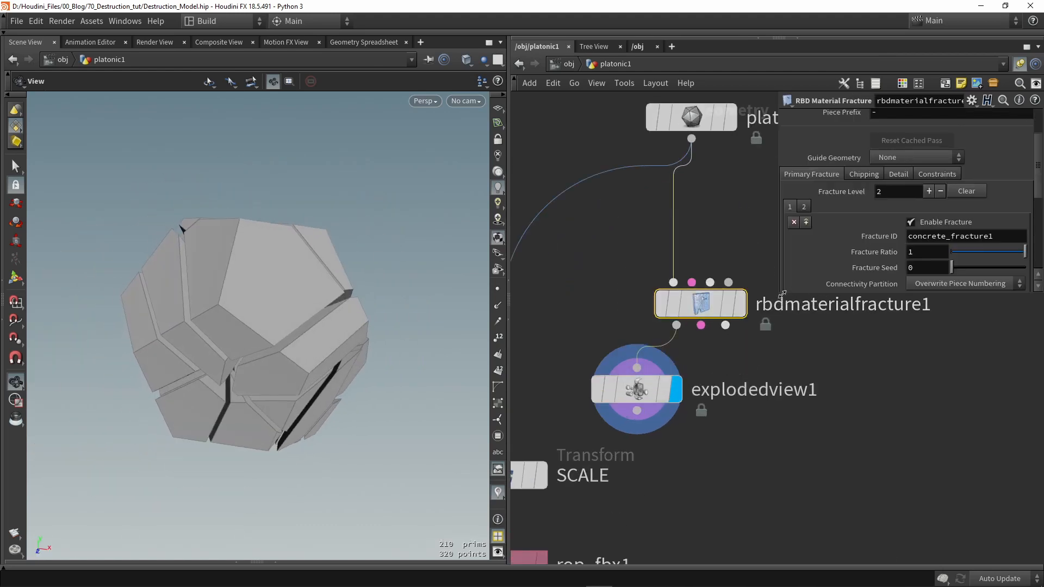
pyautogui.scroll(3)
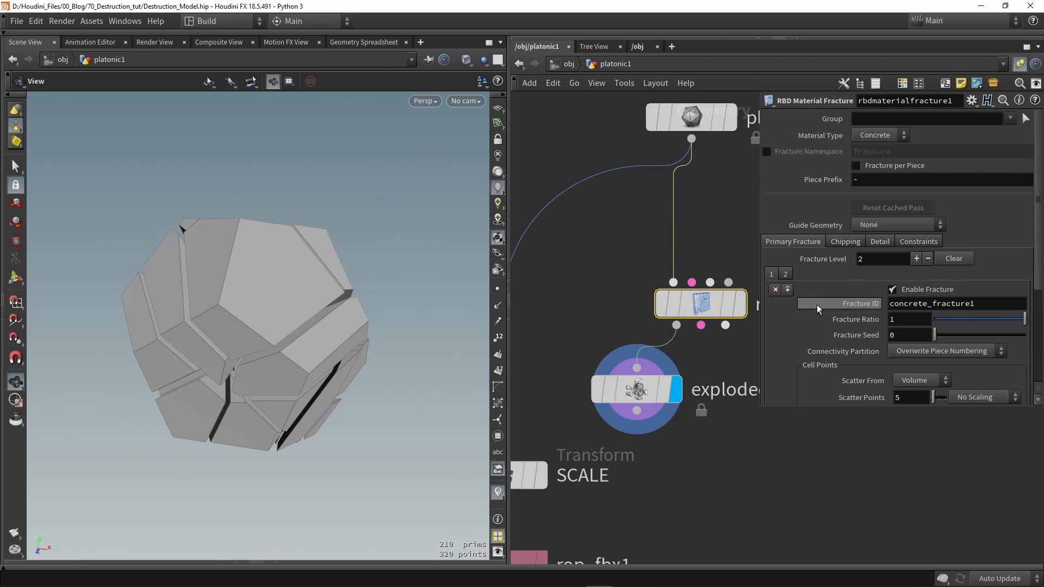
pyautogui.moveTo(824, 136)
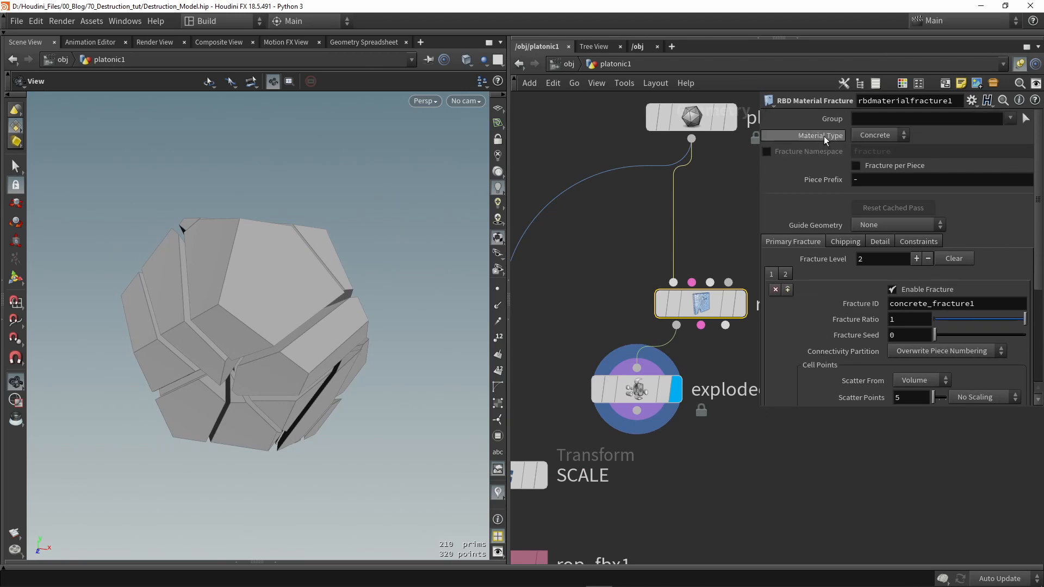
pyautogui.click(879, 135)
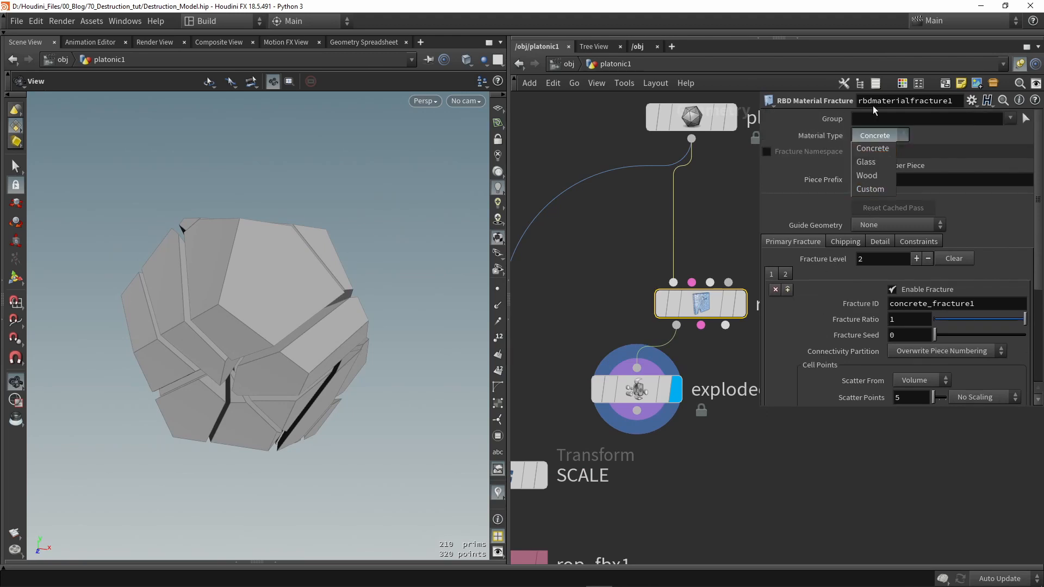
pyautogui.click(879, 136)
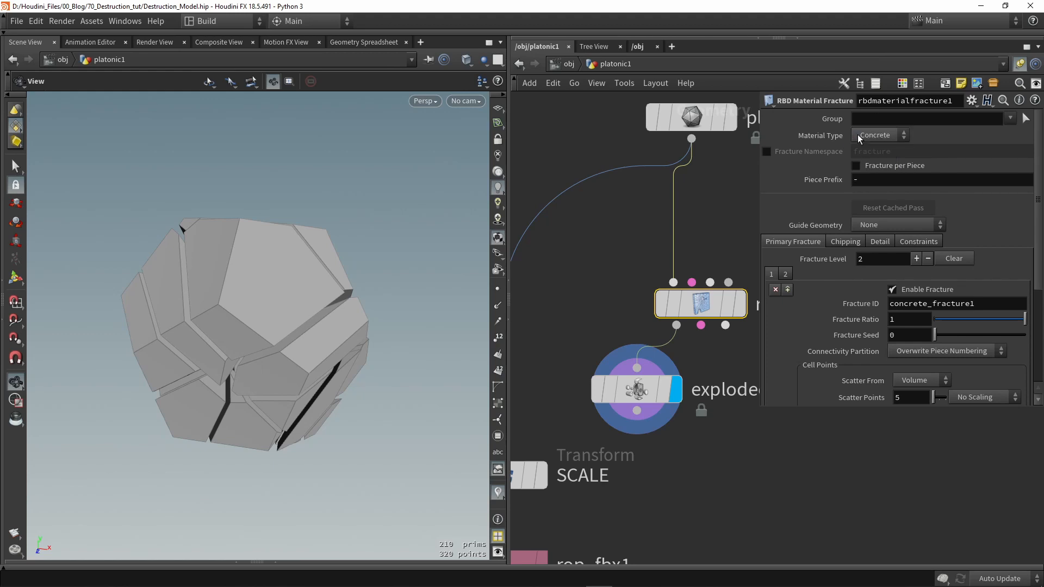
pyautogui.scroll(-3)
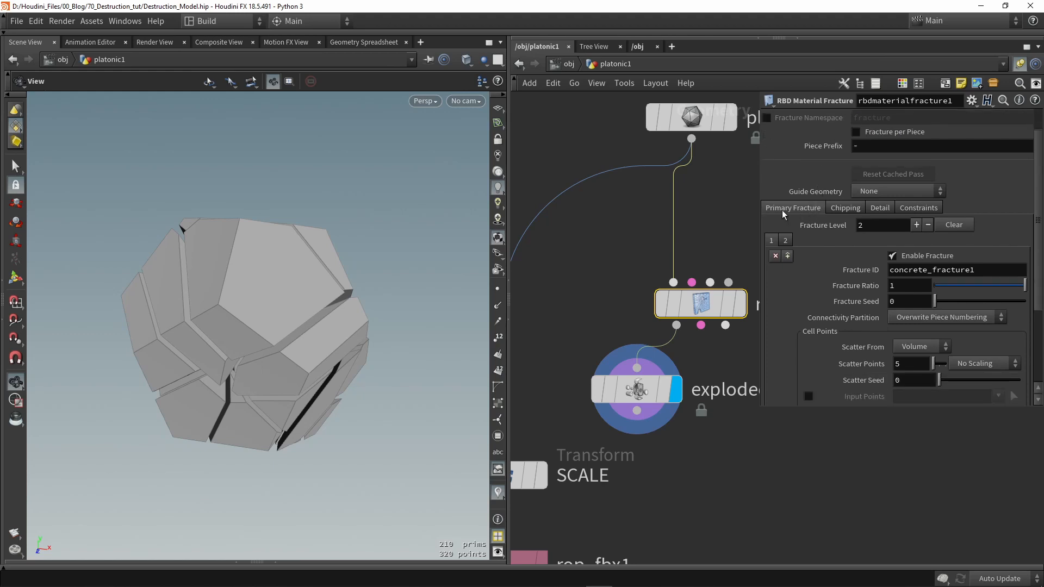
pyautogui.moveTo(812, 230)
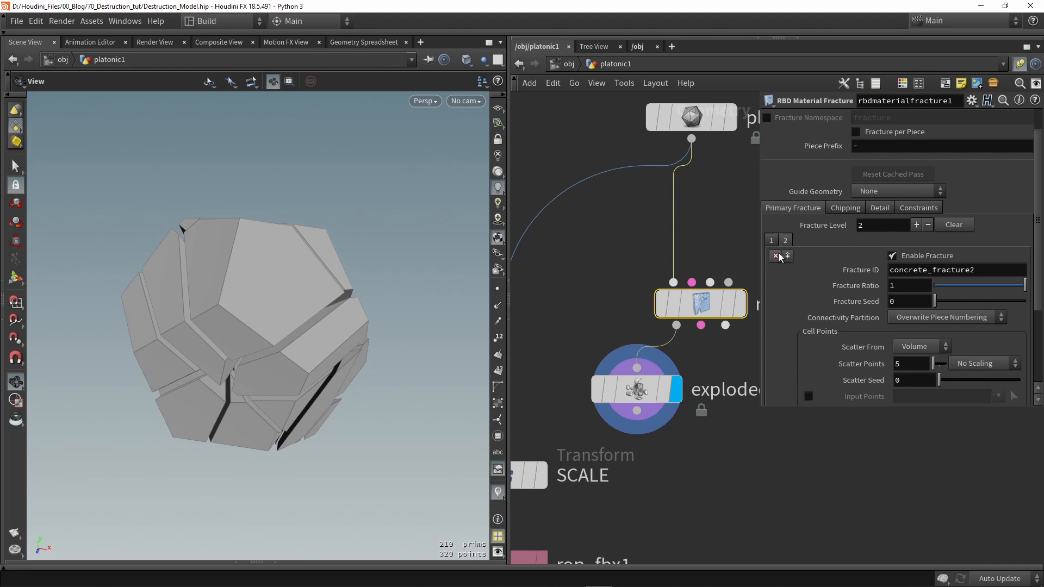
# Step: Remove the second fracture level and set Scatter Points to 30
pyautogui.click(927, 225)
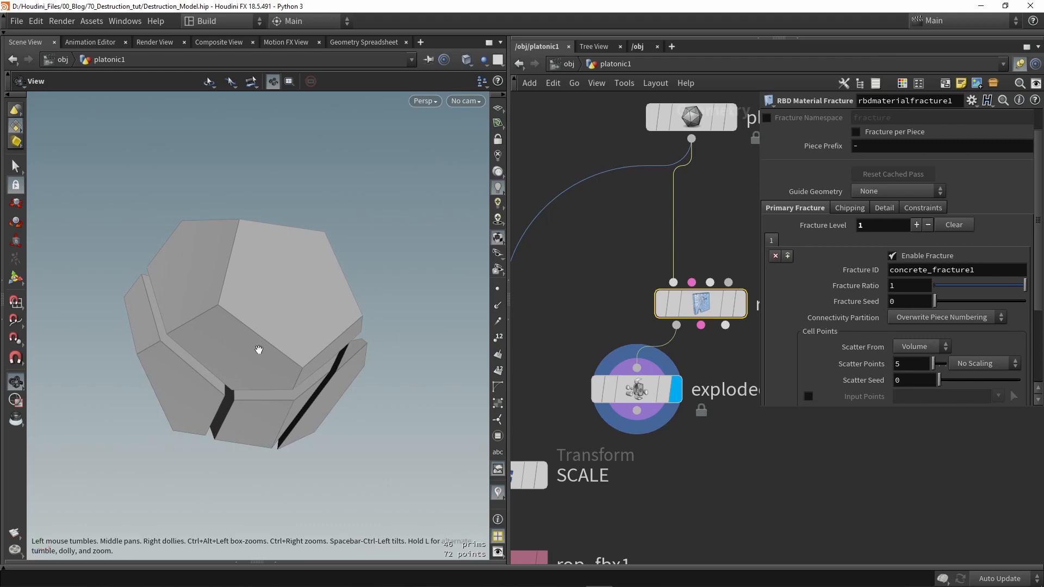
pyautogui.scroll(-3)
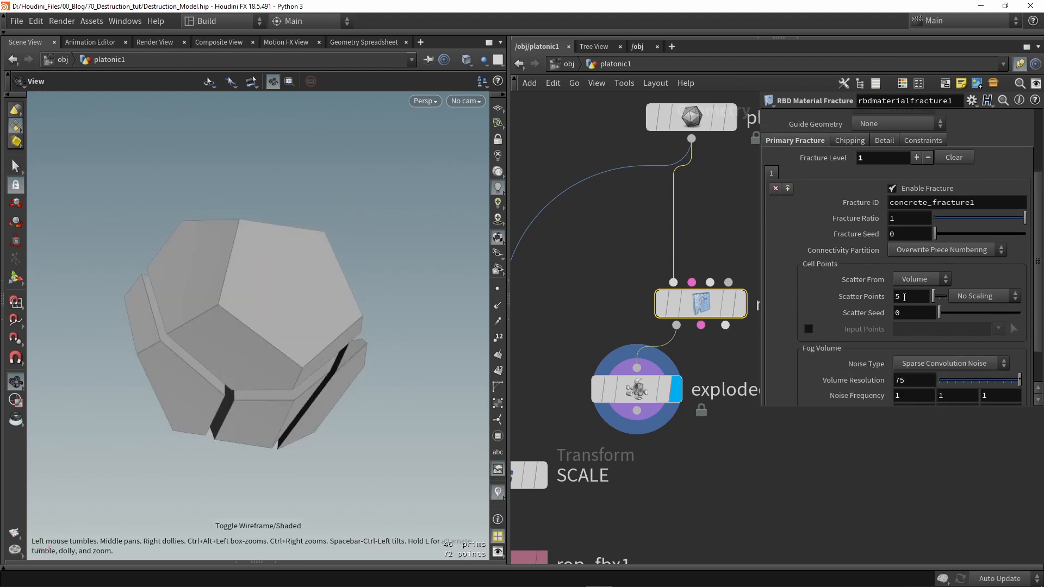
pyautogui.tripleClick(911, 296)
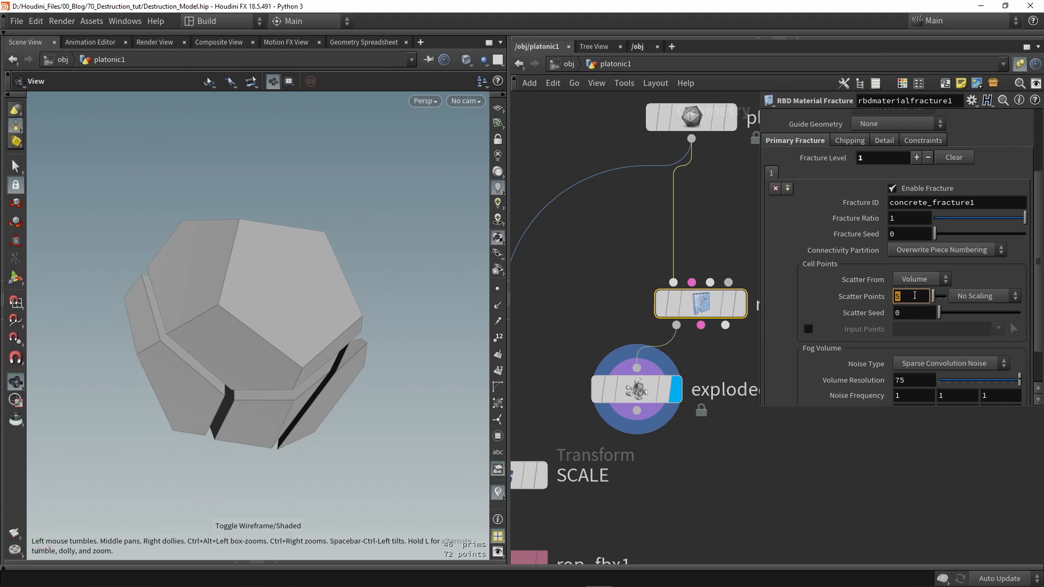
pyautogui.write('30')
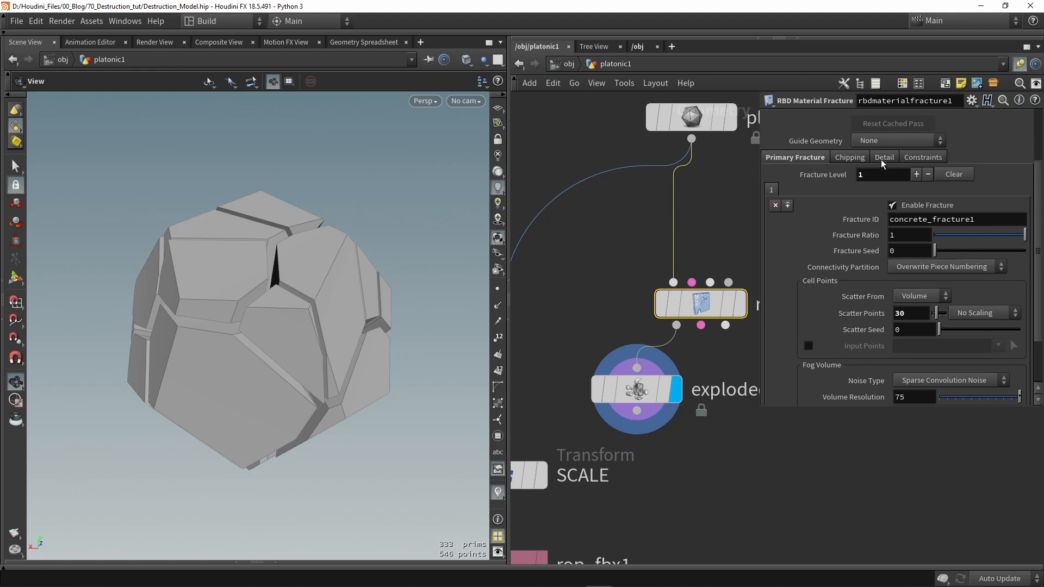
# Step: On the Detail tab, toggle Edge Detail off and on to compare, leaving it enabled
pyautogui.click(884, 156)
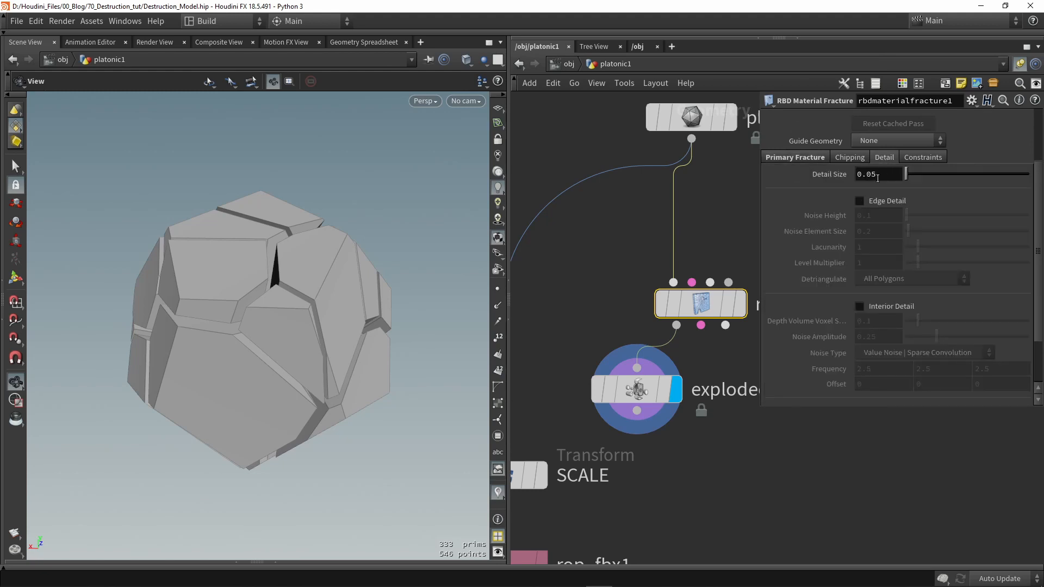
pyautogui.moveTo(824, 215)
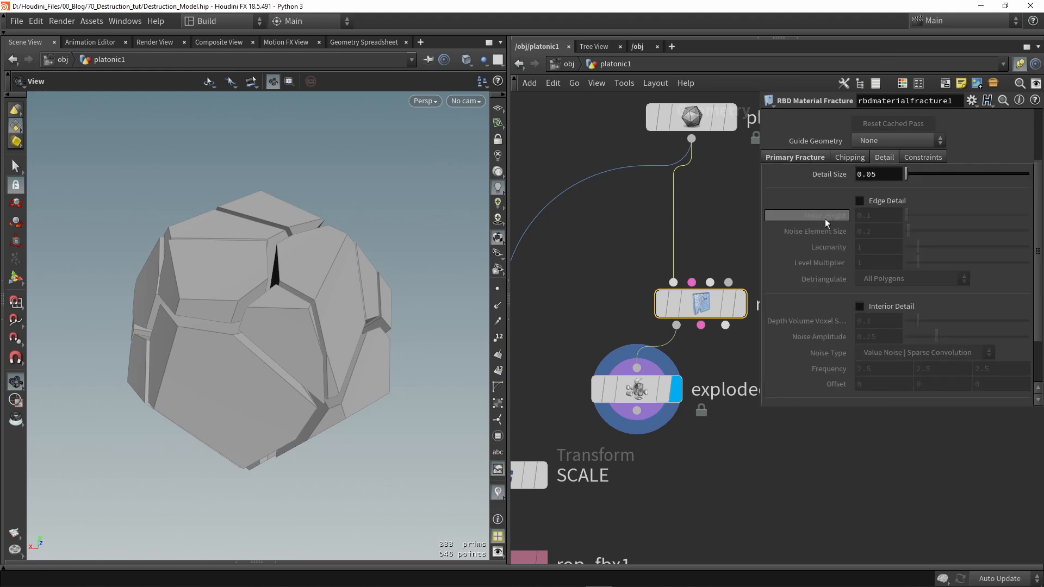
pyautogui.click(860, 201)
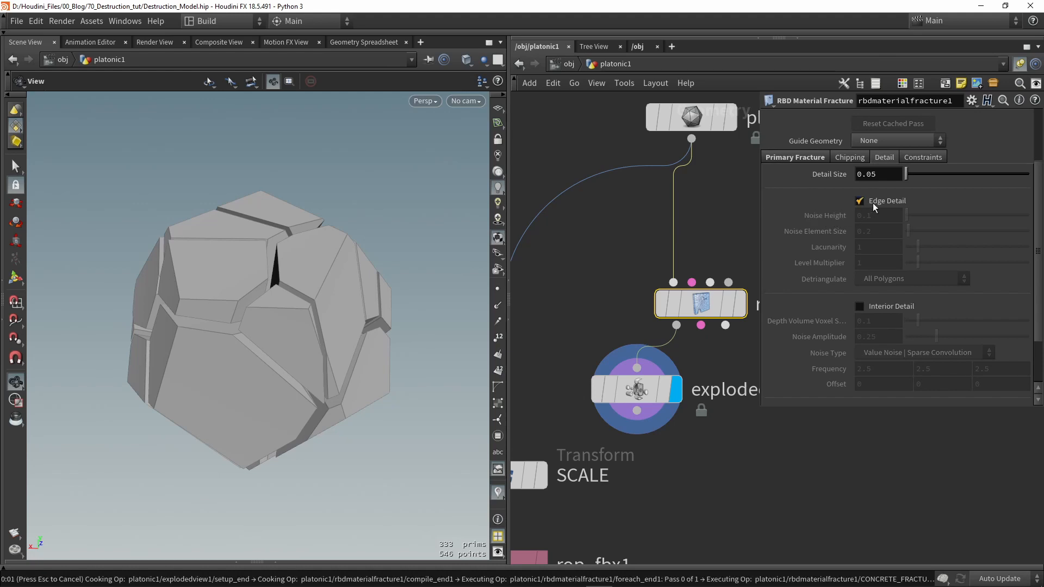
pyautogui.click(860, 201)
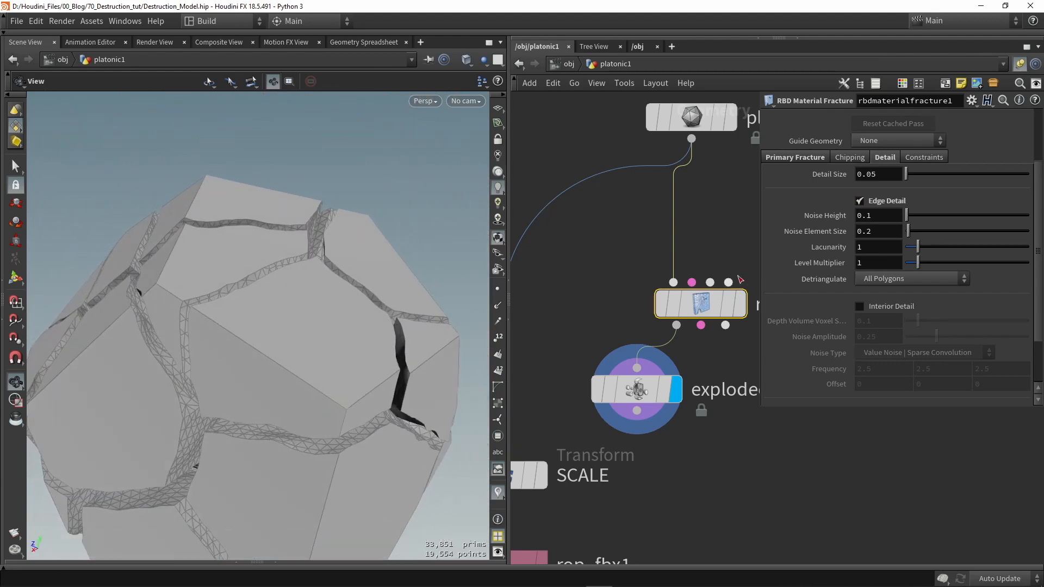
pyautogui.click(860, 200)
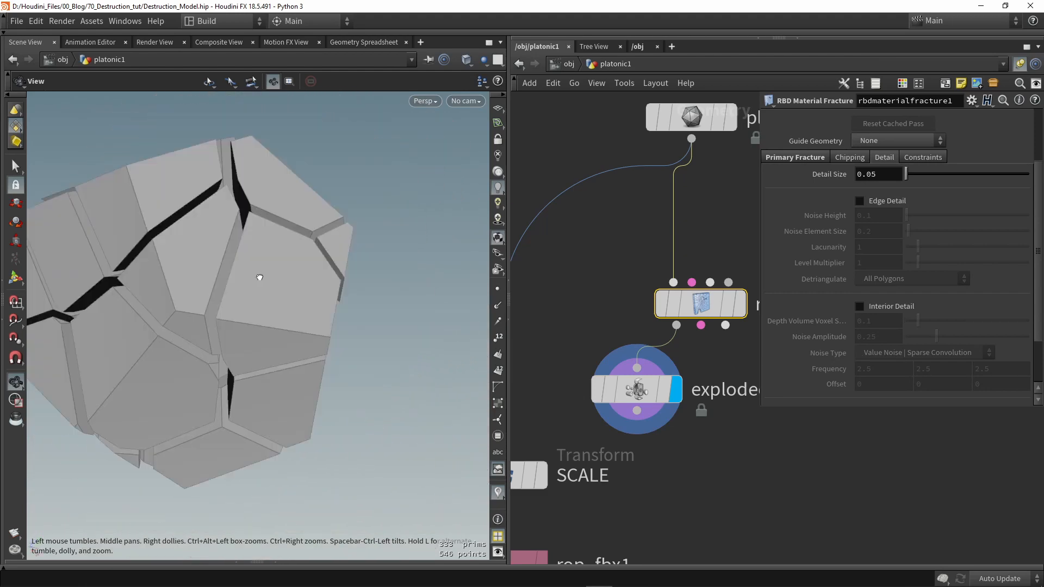
pyautogui.click(860, 200)
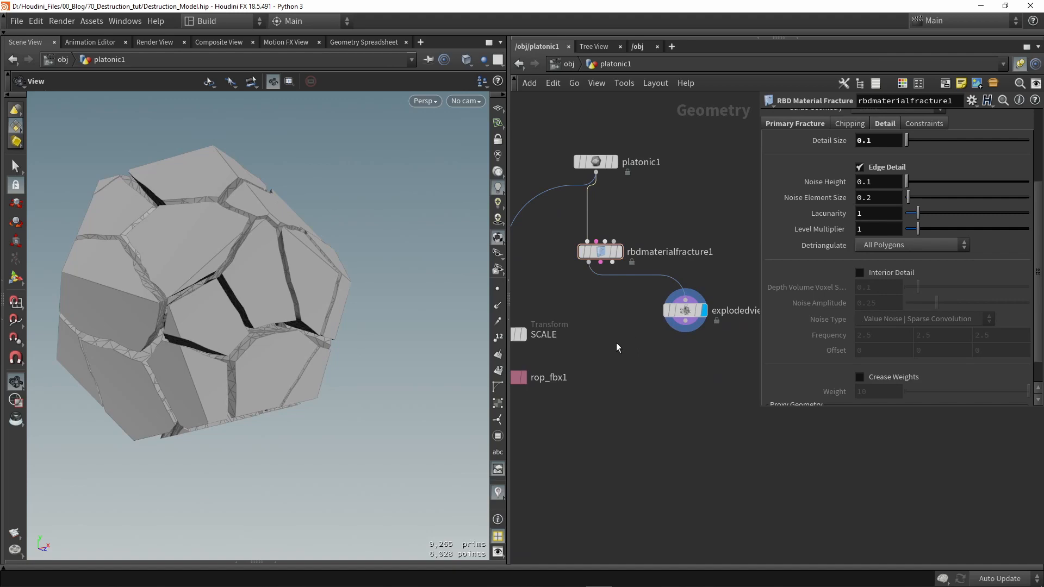
pyautogui.moveTo(620, 344)
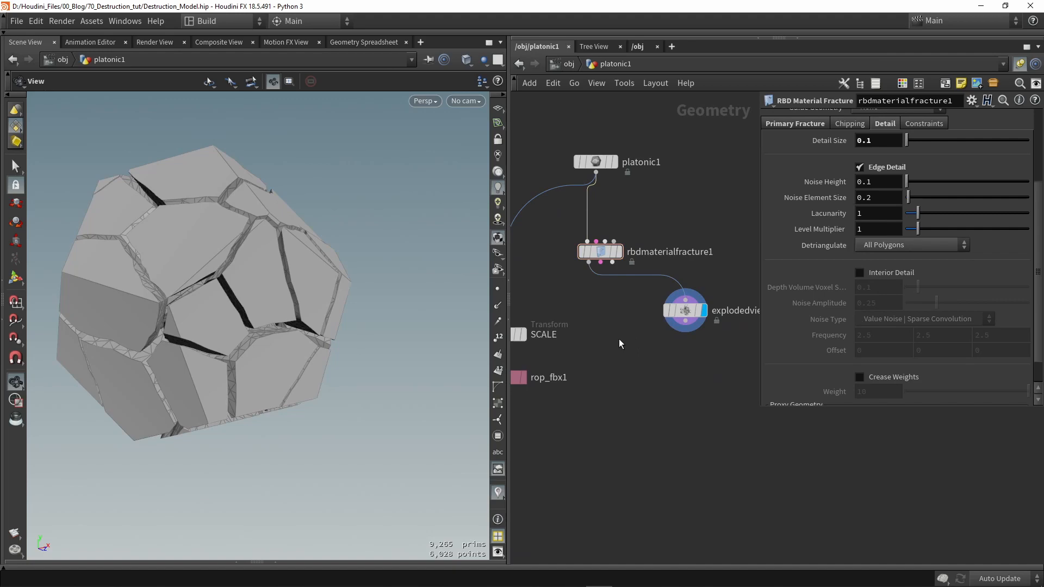
# Step: Add a ROP FBX Output node, then browse rbdmaterialfracture1's attributes in the Geometry Spreadsheet
pyautogui.press('Tab')
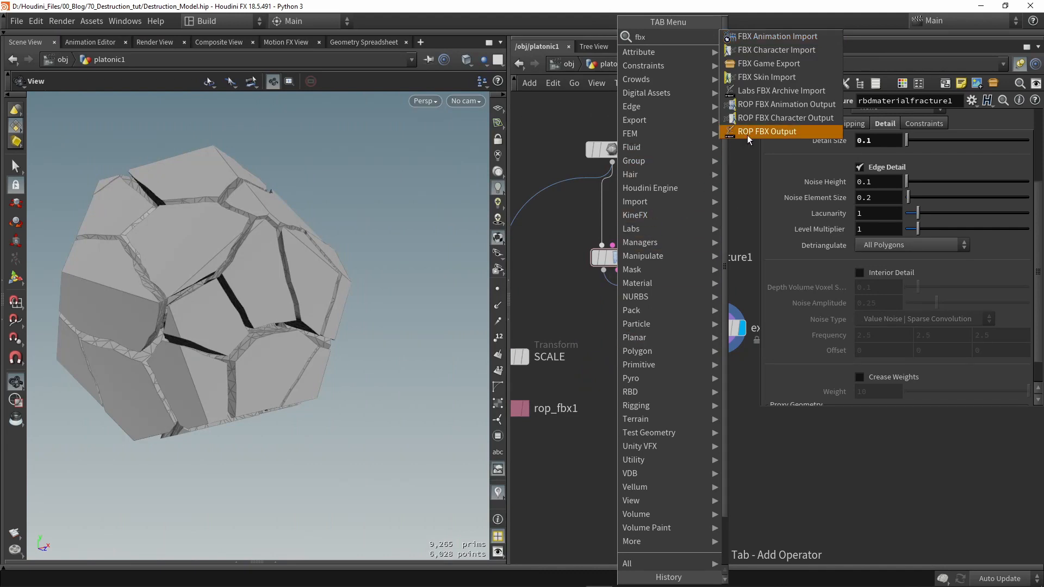
pyautogui.click(768, 131)
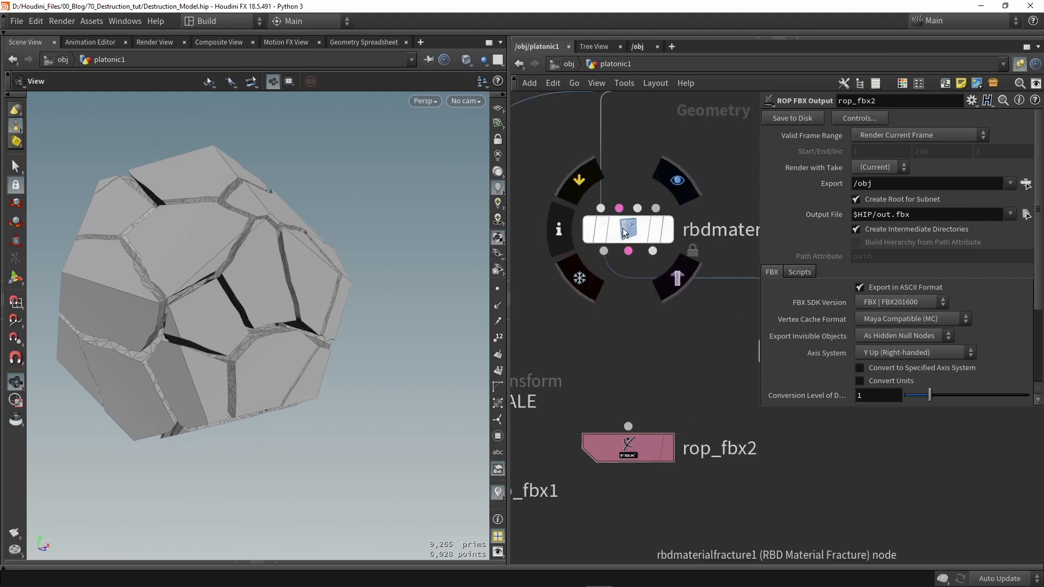
pyautogui.click(626, 230)
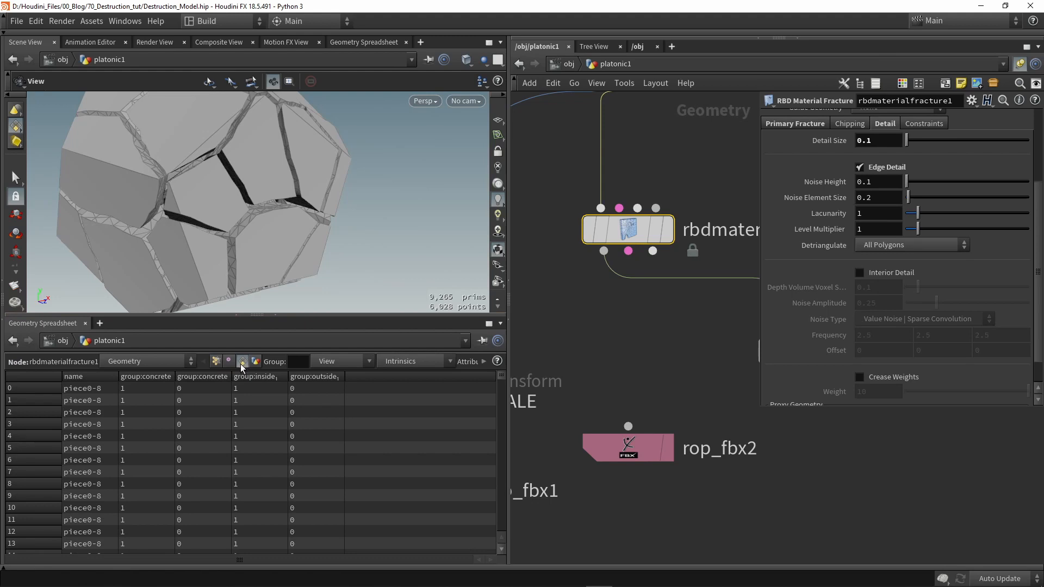
pyautogui.scroll(-3)
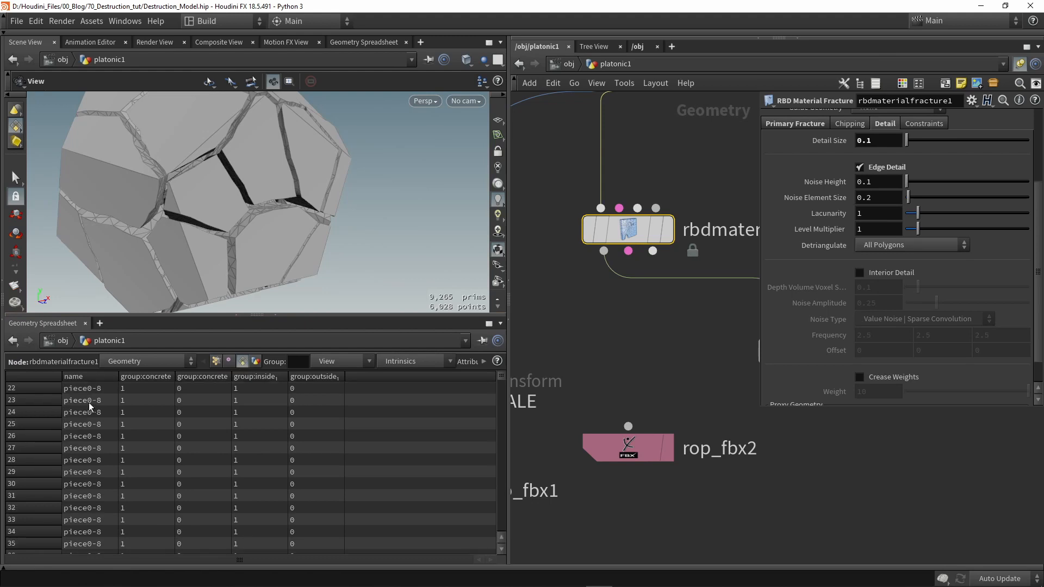
pyautogui.scroll(-3)
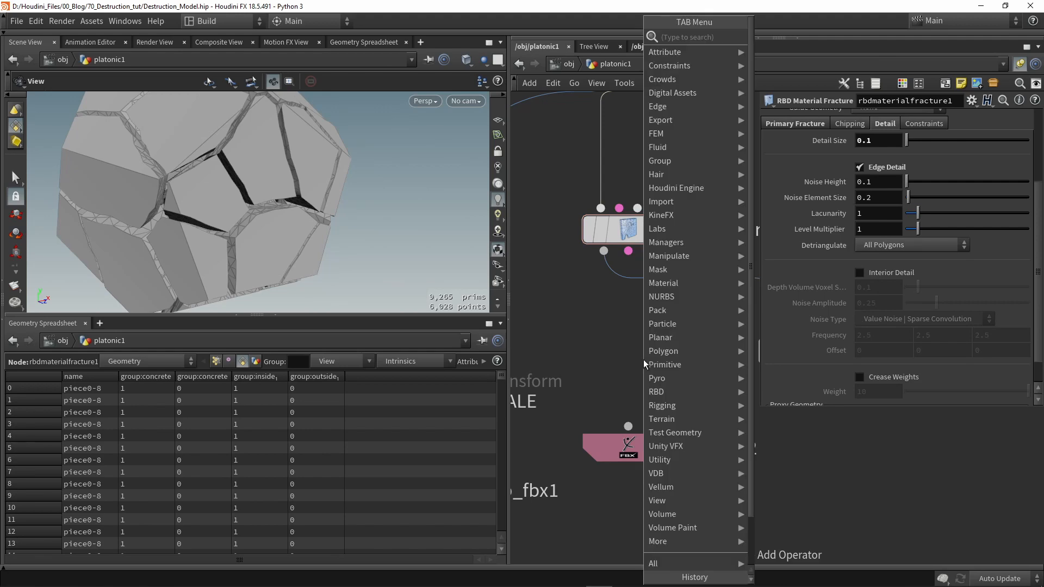
# Step: Wire a Connectivity node after rbdmaterialfracture1 with Primitive connectivity and String attribute type
pyautogui.write('conn')
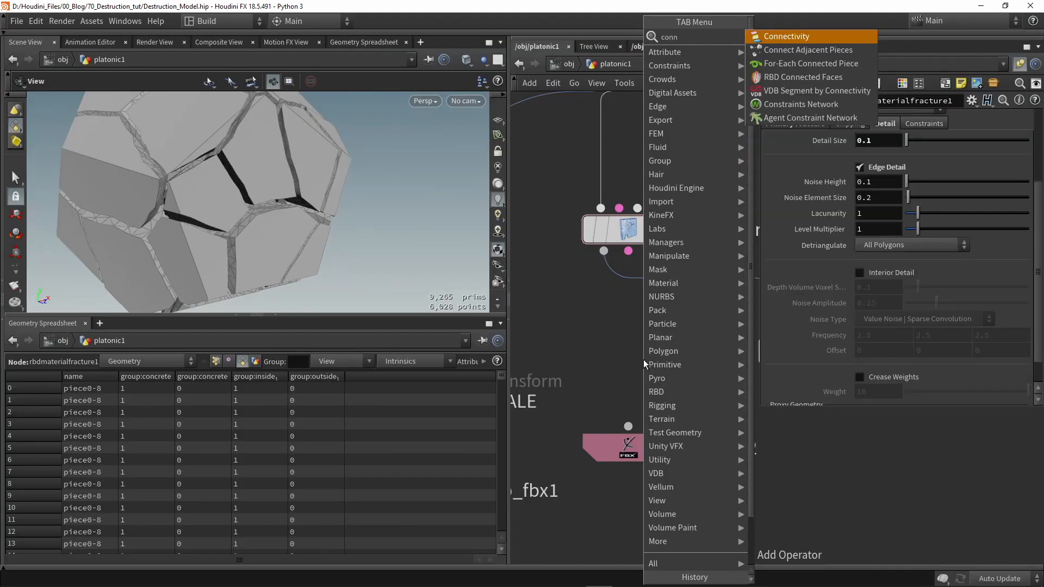
pyautogui.click(786, 36)
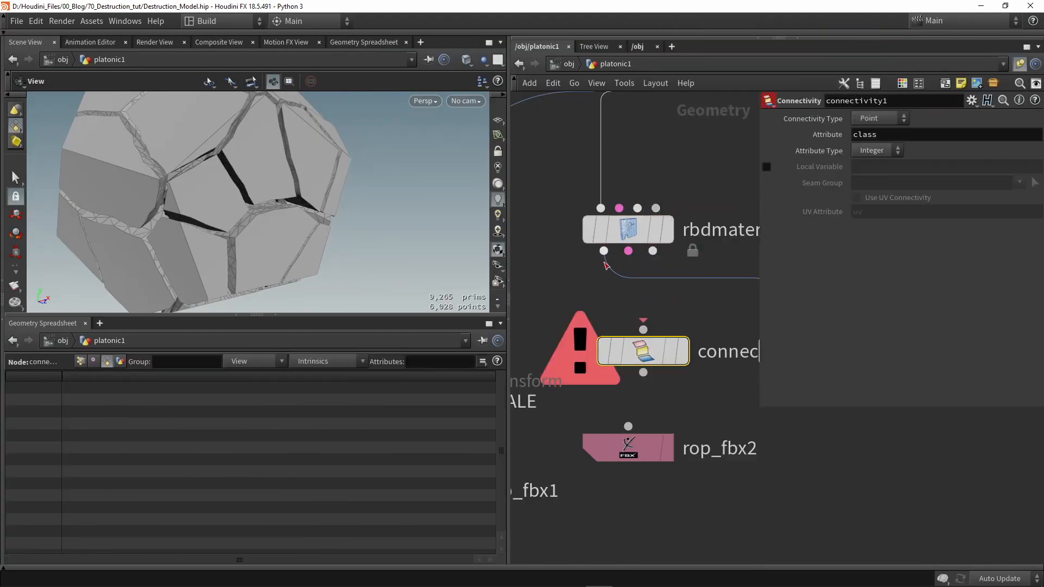
pyautogui.click(643, 352)
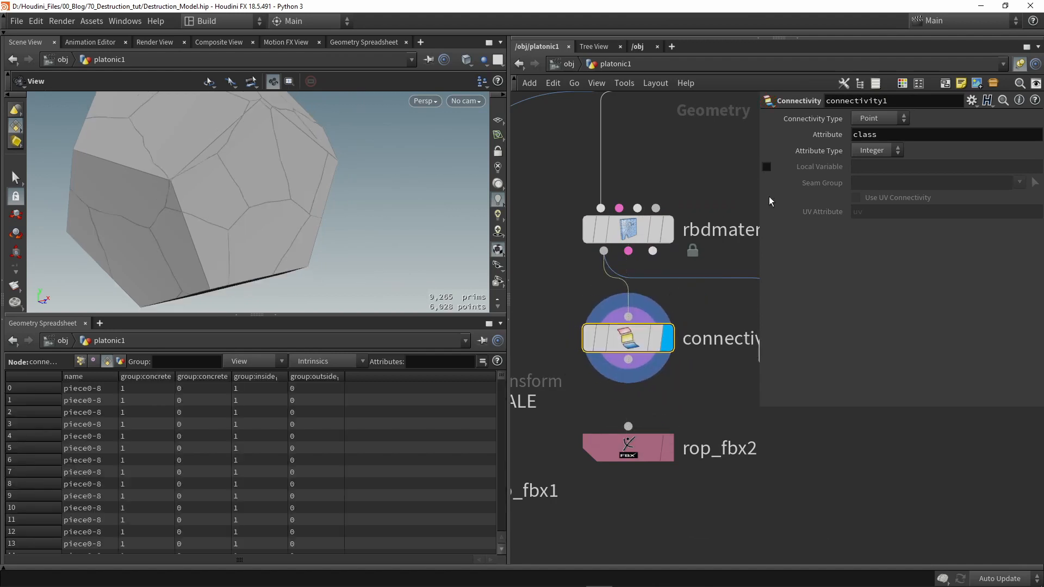
pyautogui.click(875, 118)
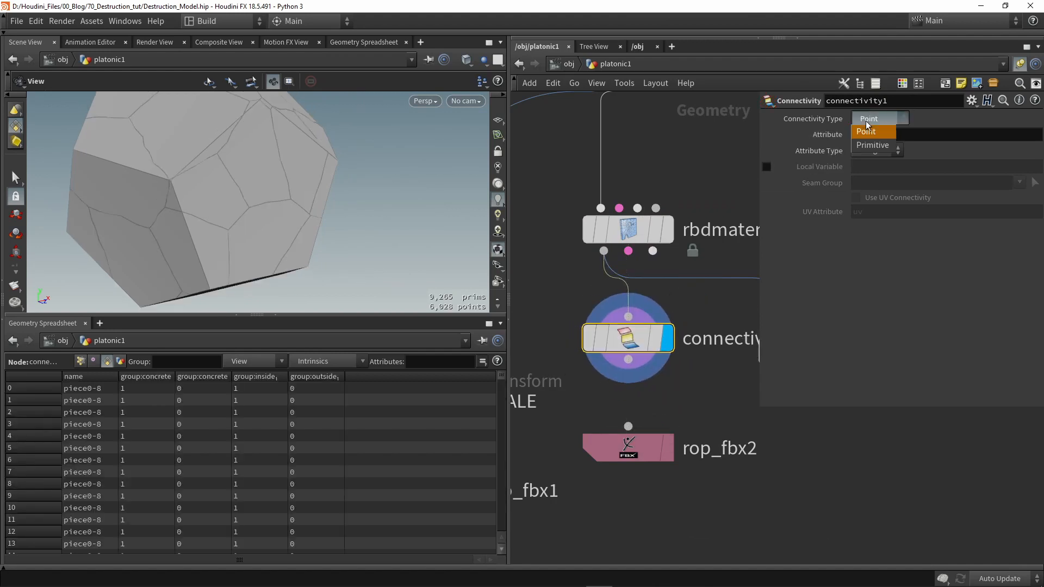
pyautogui.click(872, 145)
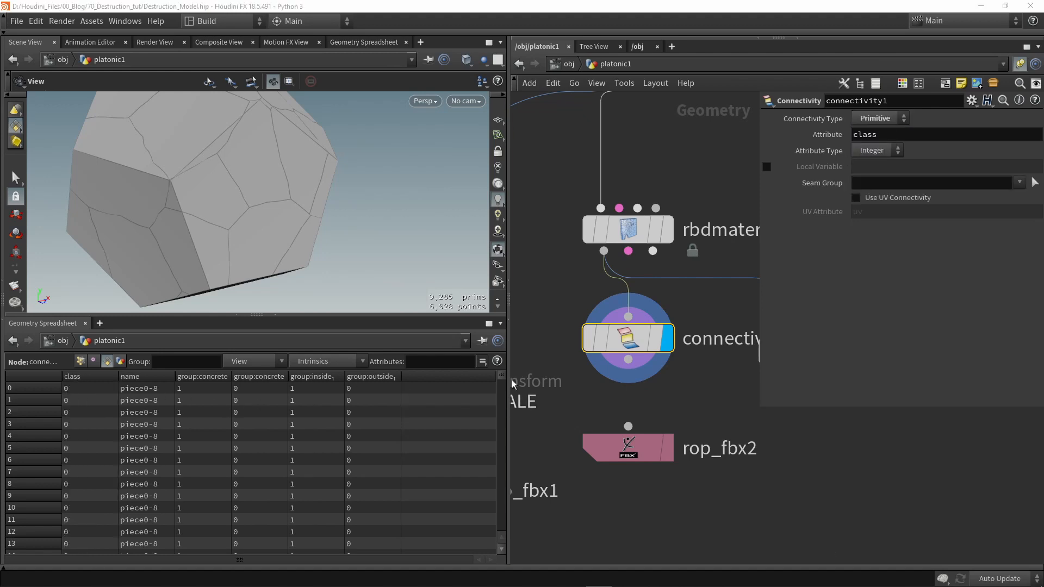
pyautogui.scroll(-3)
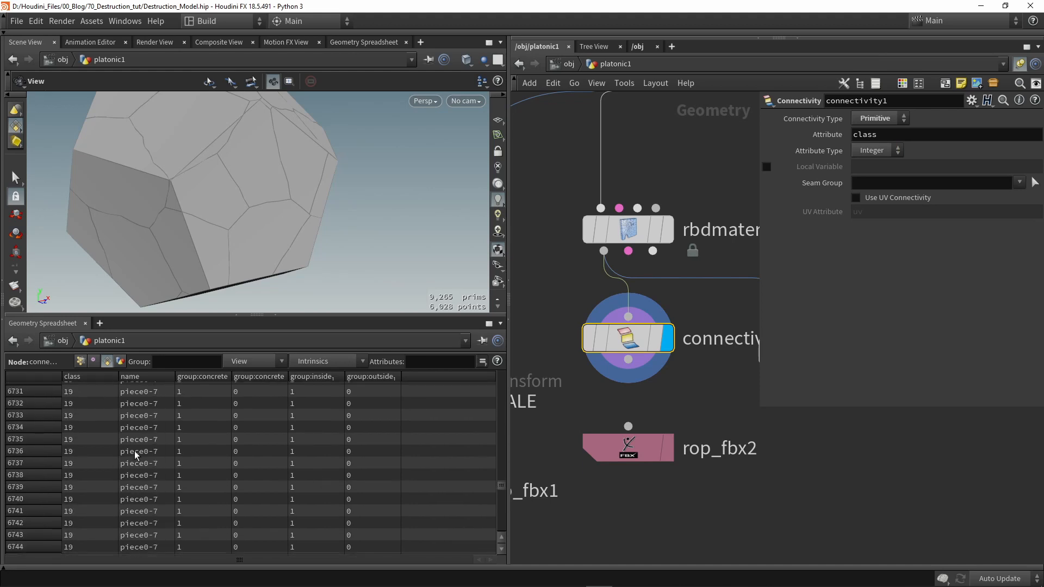
pyautogui.scroll(-3)
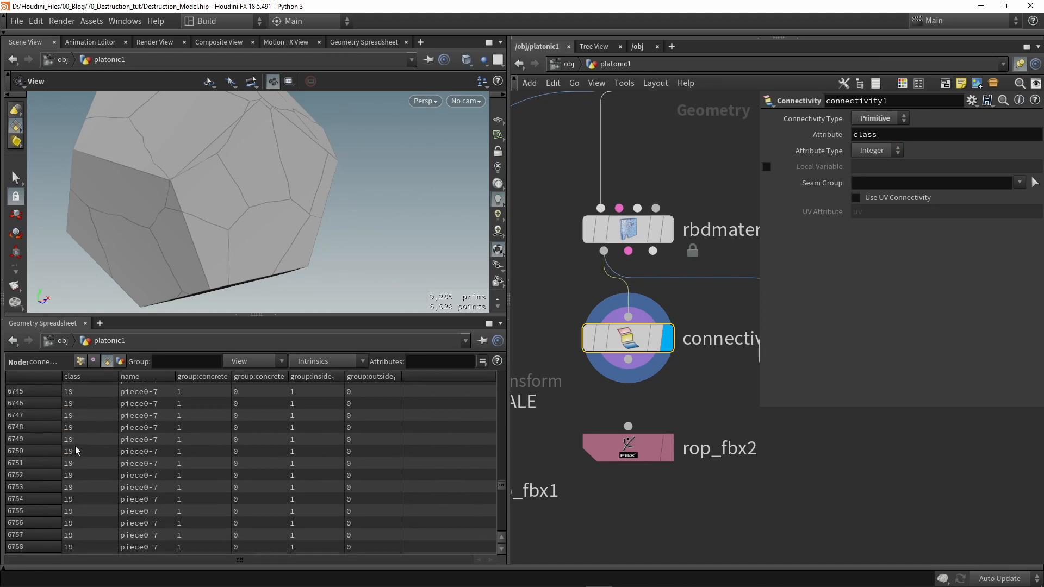
pyautogui.click(876, 151)
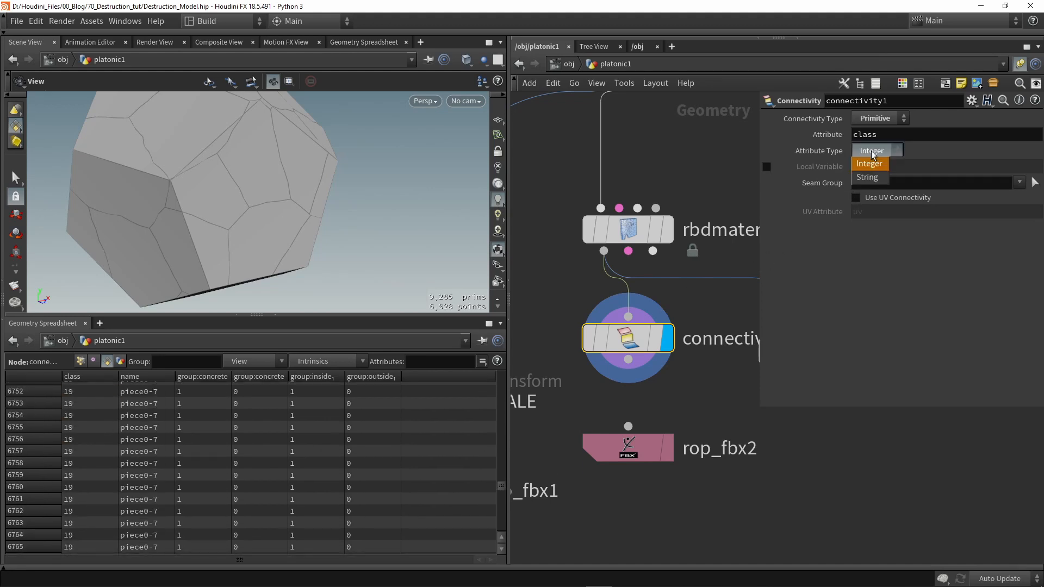
pyautogui.click(866, 178)
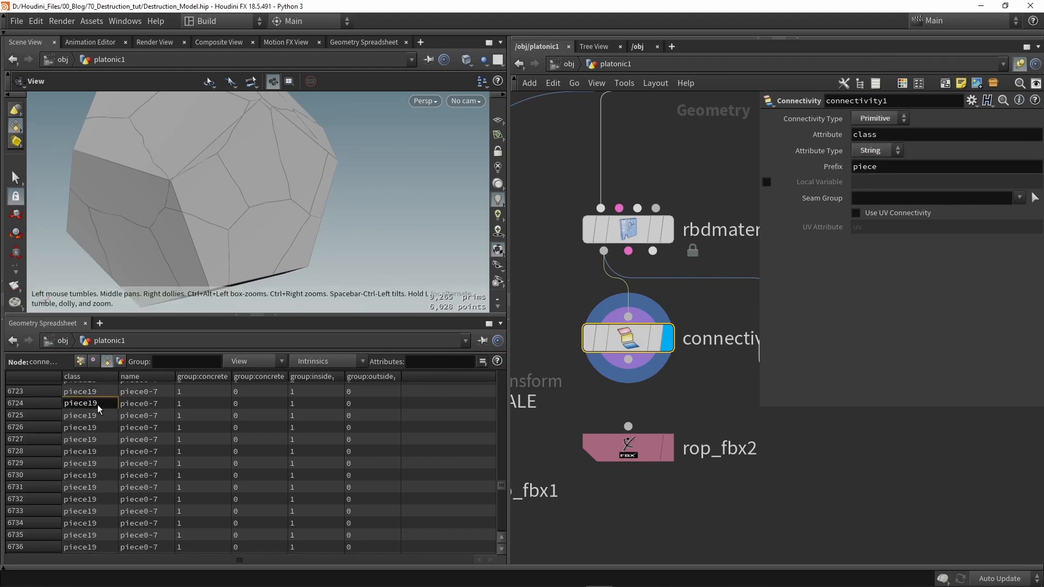
pyautogui.moveTo(629, 362)
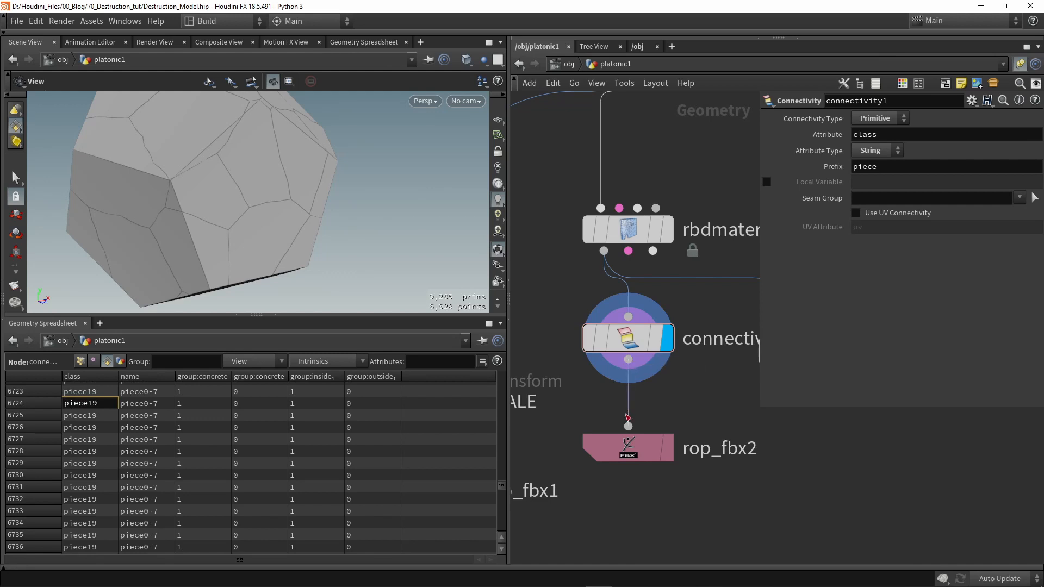
# Step: Point rop_fbx2 to $HIP/geo/Base_shape_Fractured.fbx and export it as binary instead of ASCII
pyautogui.click(627, 448)
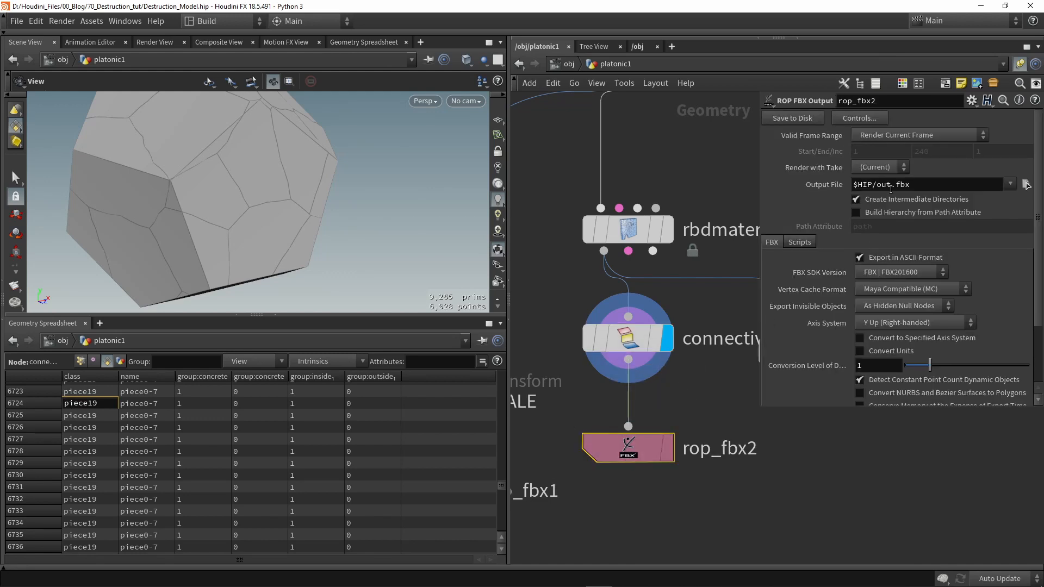
pyautogui.doubleClick(881, 185)
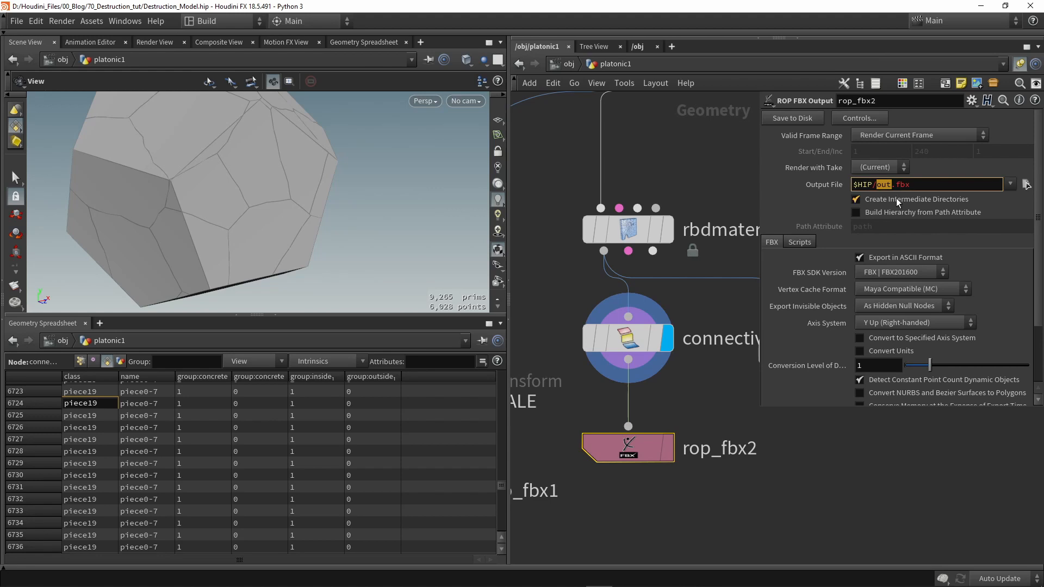
pyautogui.write('$HIP/geo/Base_shape_Fractured.fbx')
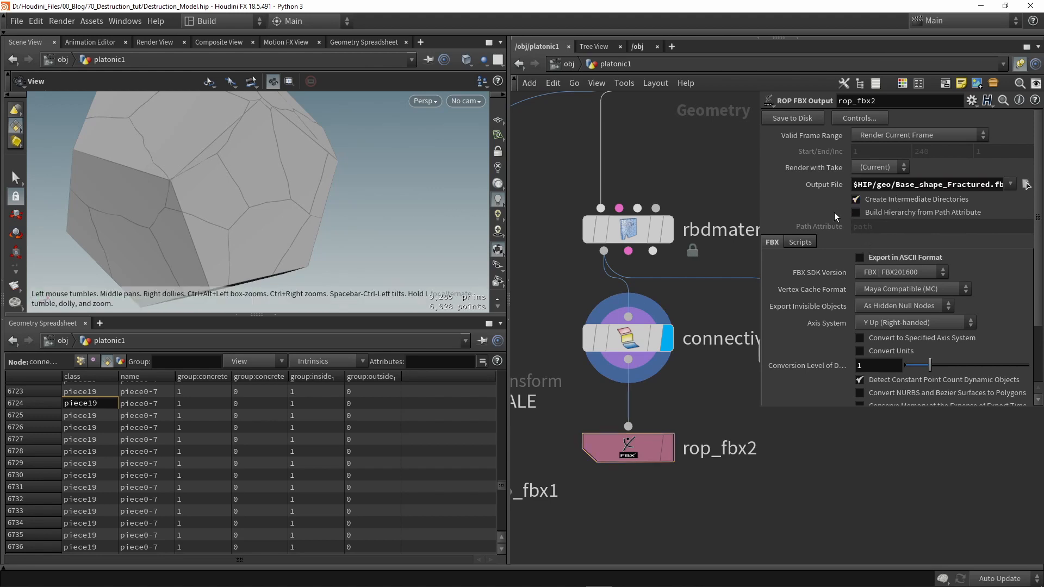
pyautogui.click(856, 212)
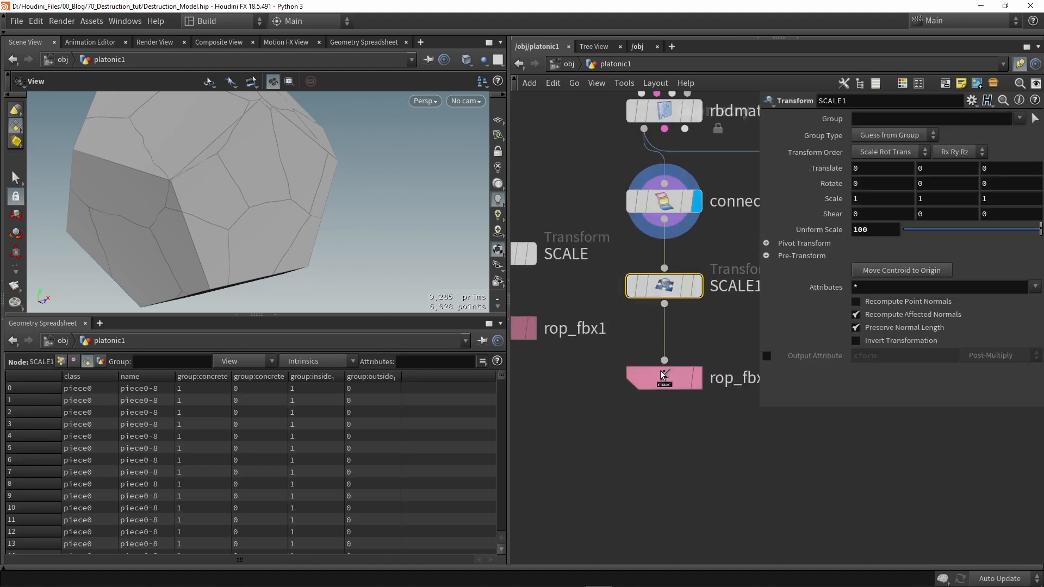
pyautogui.click(662, 377)
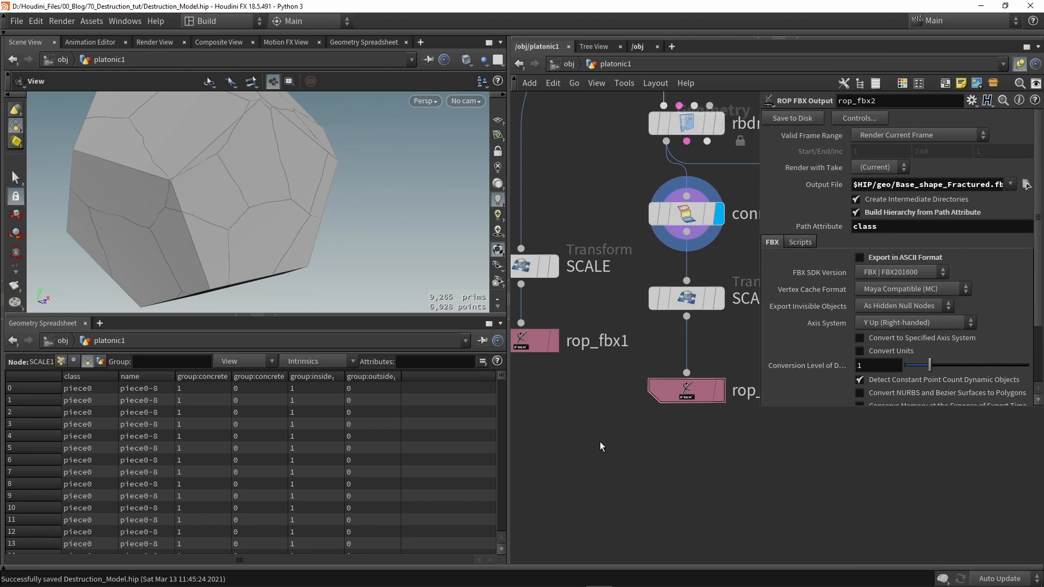
pyautogui.moveTo(109, 78)
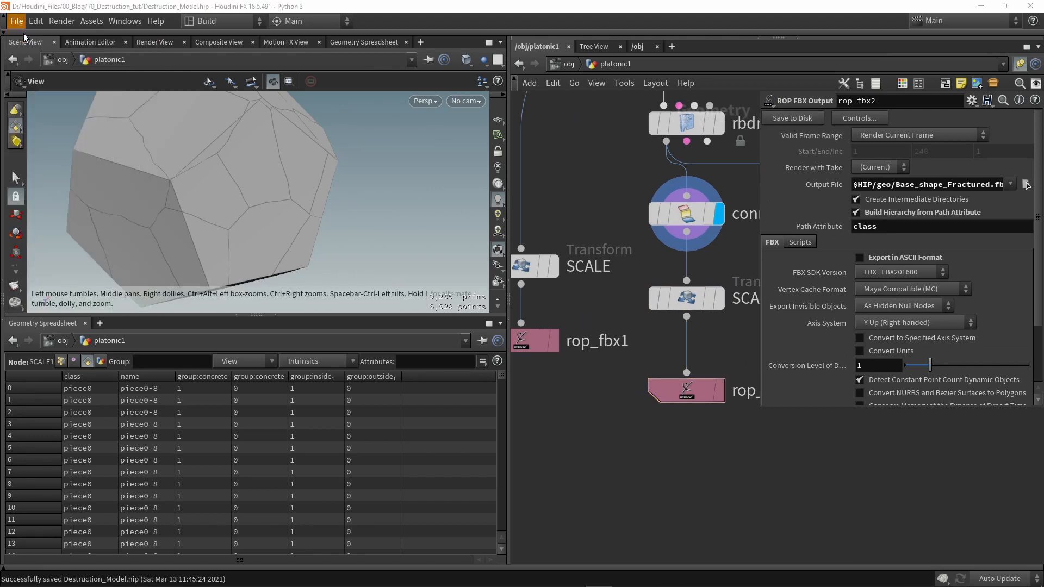
# Step: Start a new scene and import Base_shape_Fractured.fbx via File > Import > Filmbox FBX
pyautogui.click(16, 20)
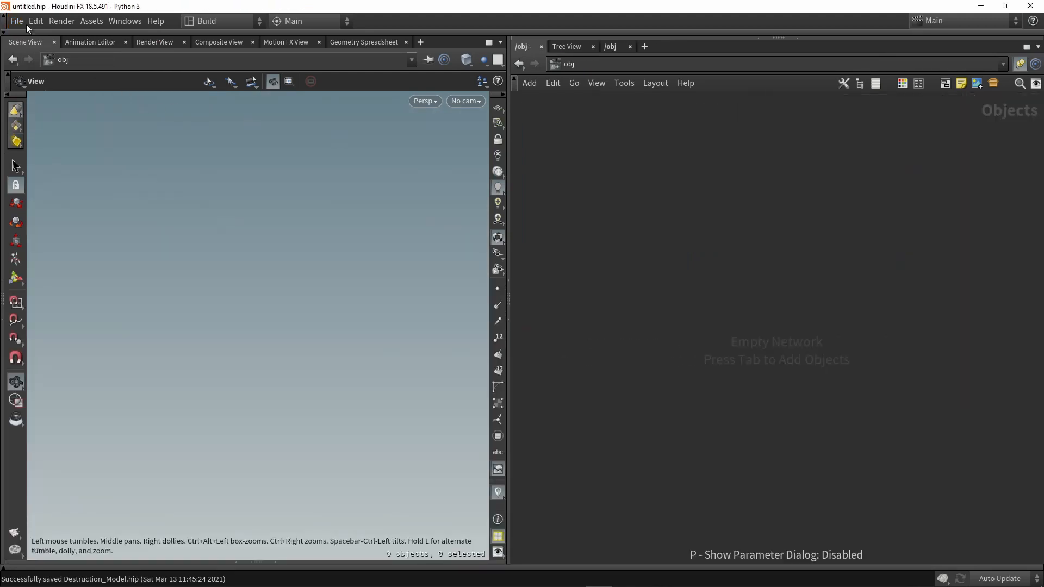
pyautogui.click(16, 21)
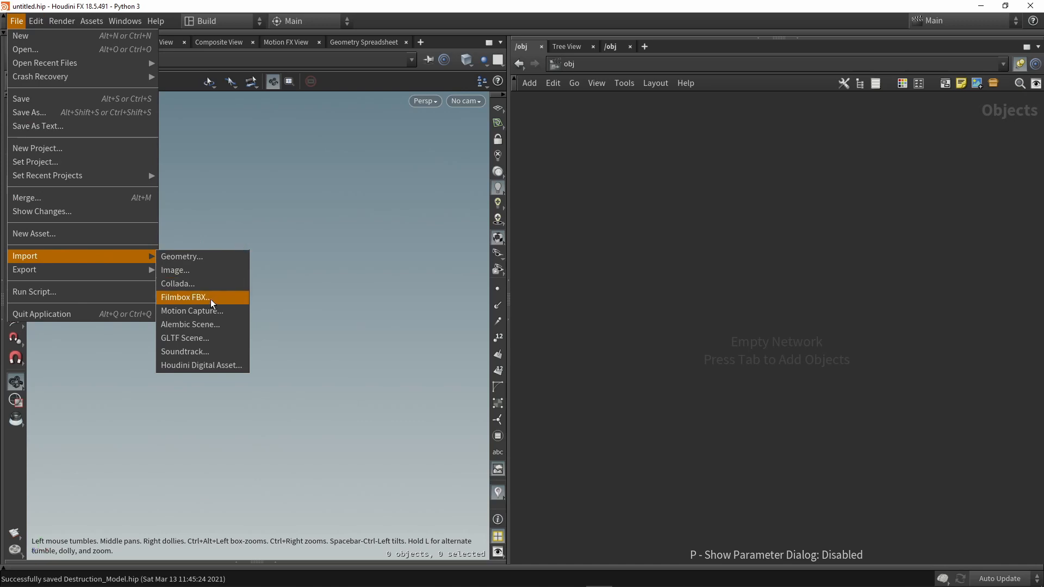
pyautogui.click(185, 297)
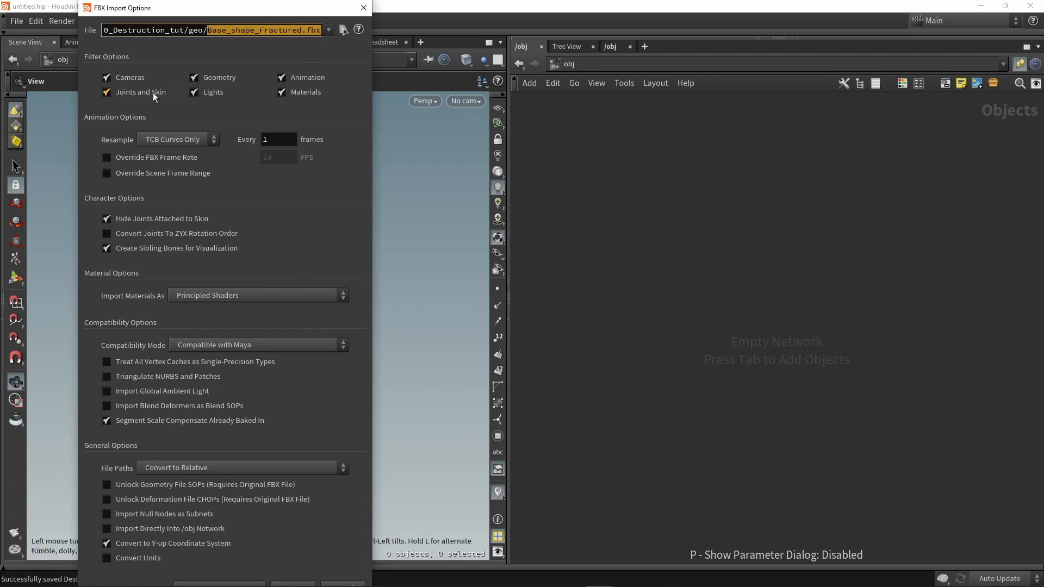
pyautogui.moveTo(195, 14)
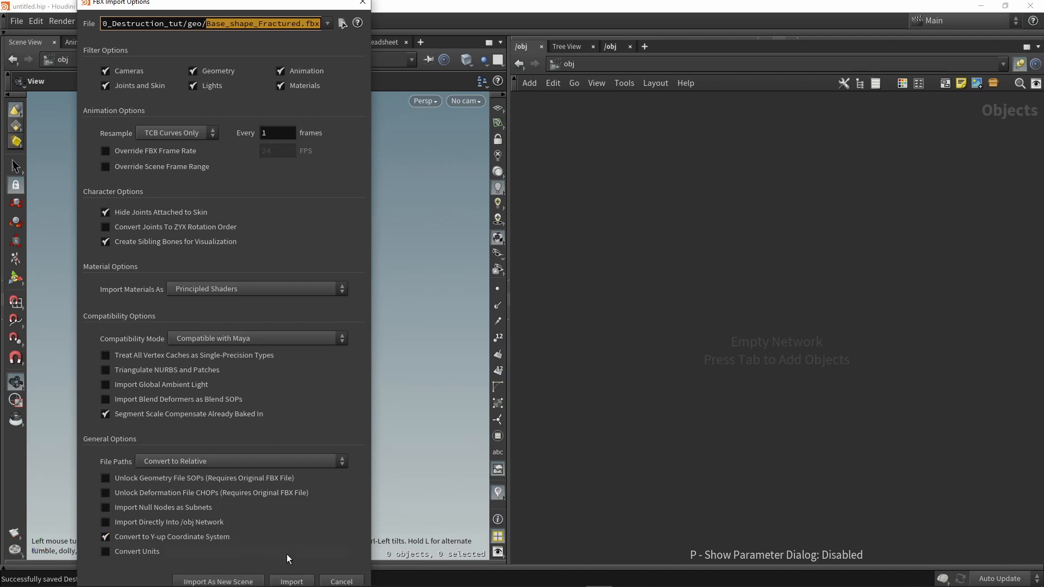
pyautogui.click(291, 581)
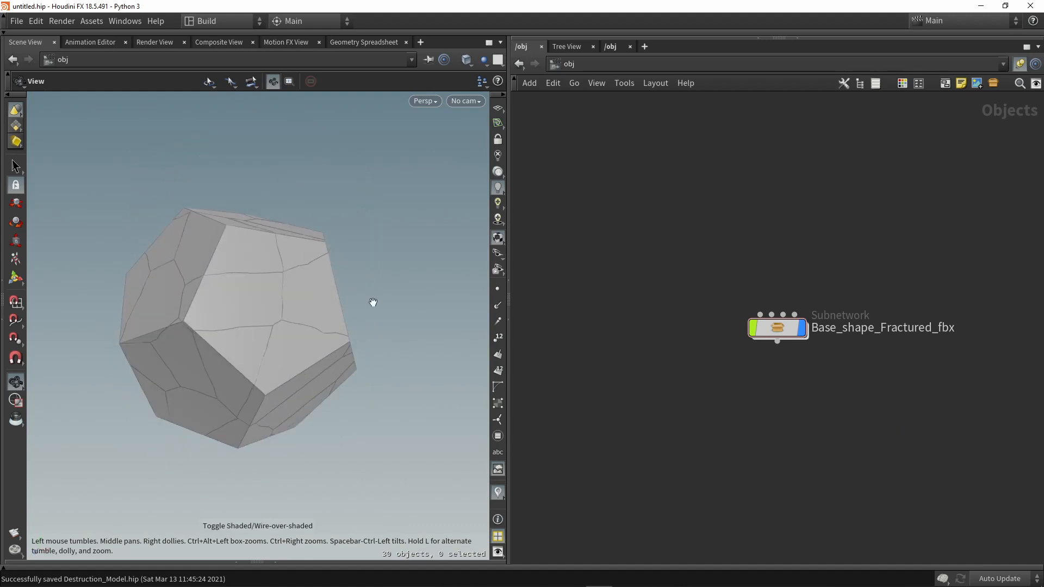
# Step: Dive into the Base_shape_Fractured_fbx subnetwork to inspect objects piece0 through piece29
pyautogui.doubleClick(778, 326)
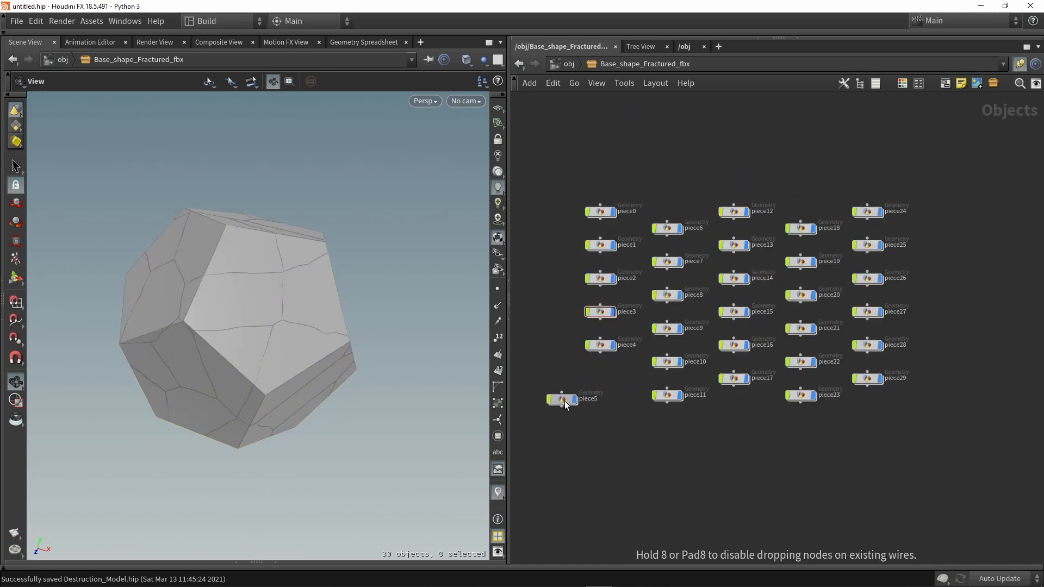
pyautogui.moveTo(670, 362)
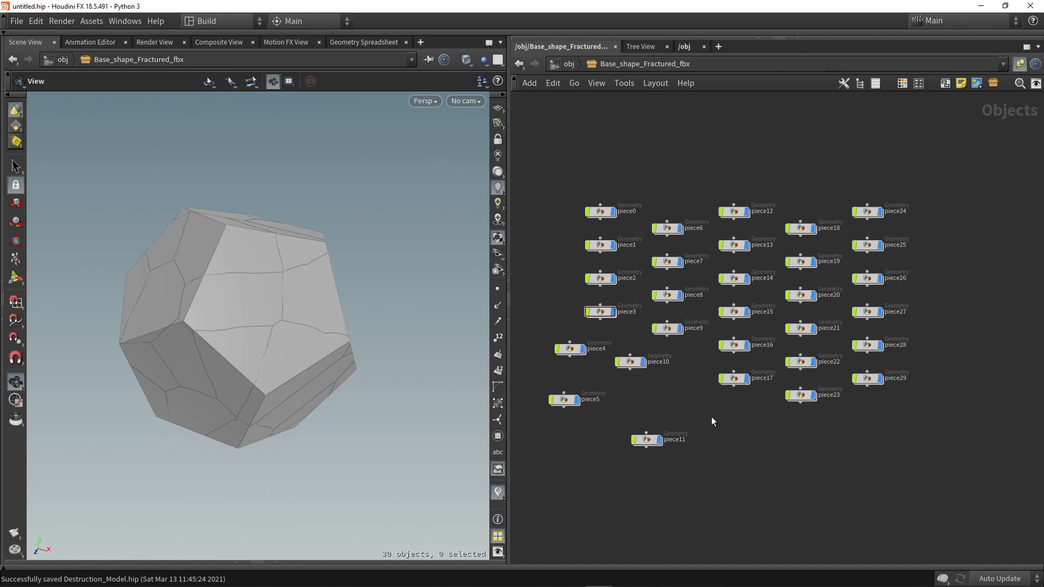
pyautogui.moveTo(878, 294)
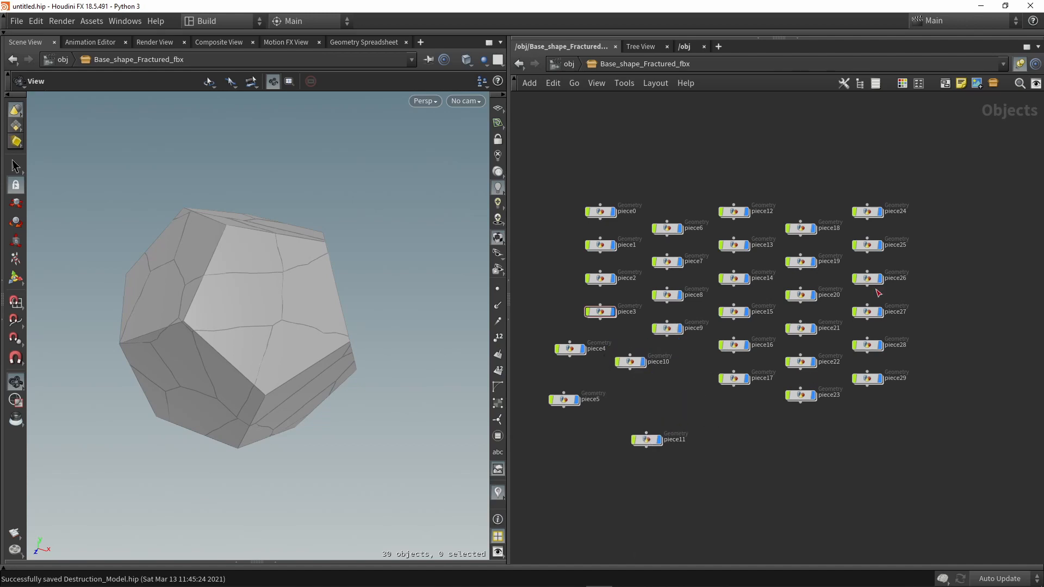
pyautogui.moveTo(605, 492)
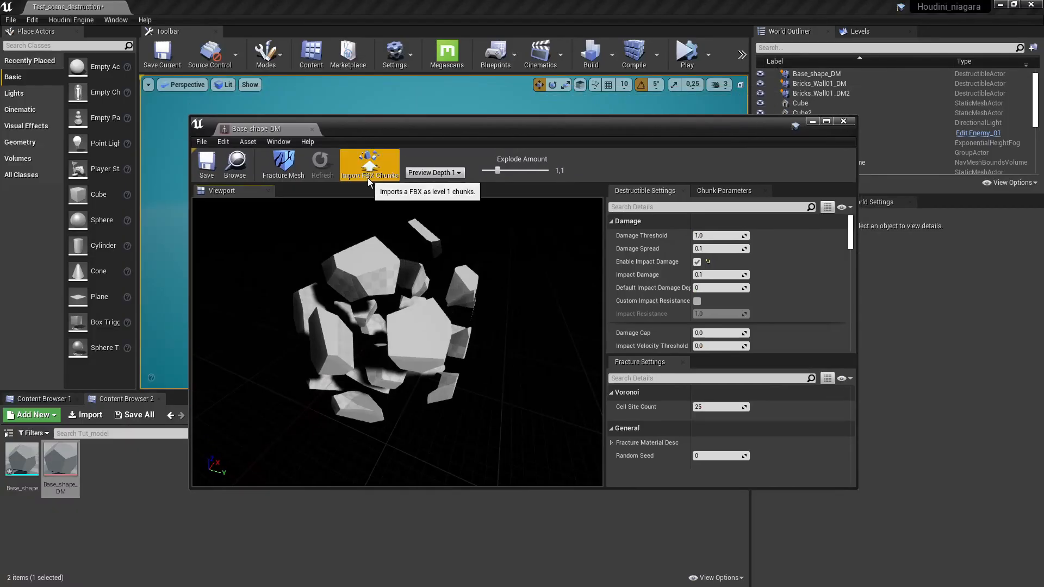
# Step: Load Base_shape_Fractured.fbx through Import FBX Chunks in the Base_shape_DM editor
pyautogui.click(368, 164)
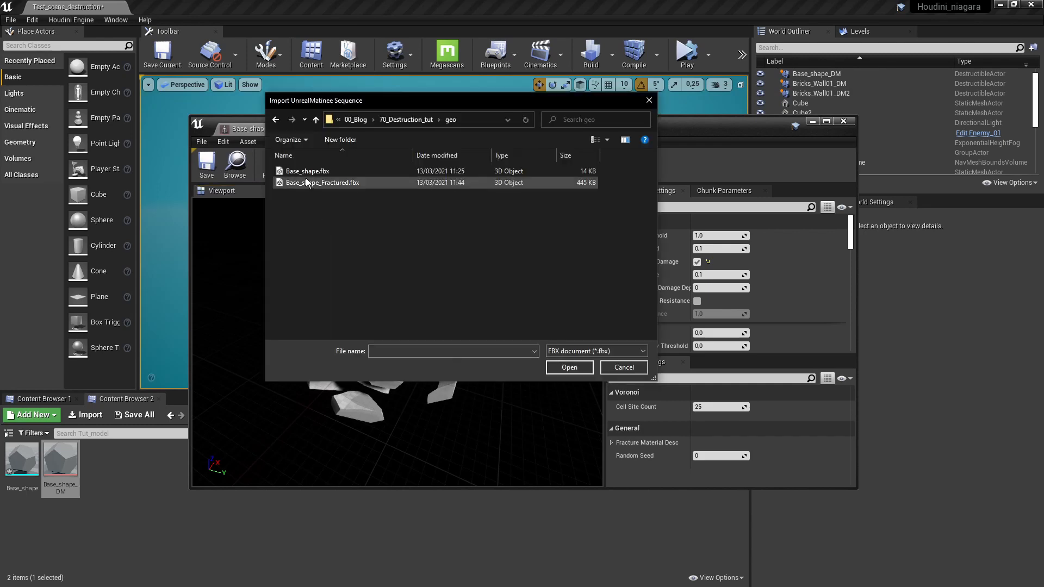
pyautogui.click(322, 183)
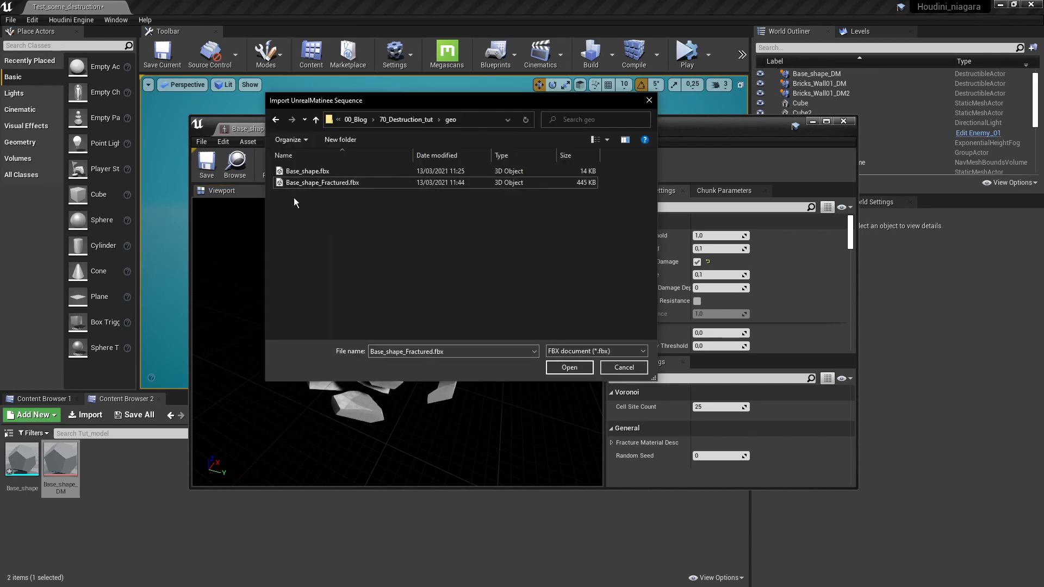
pyautogui.moveTo(322, 182)
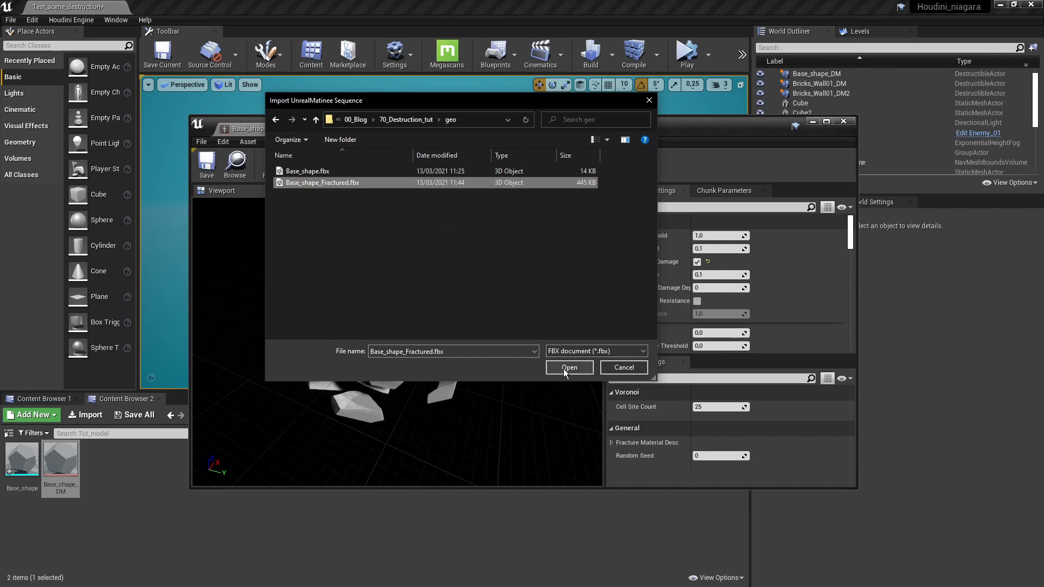
pyautogui.click(569, 367)
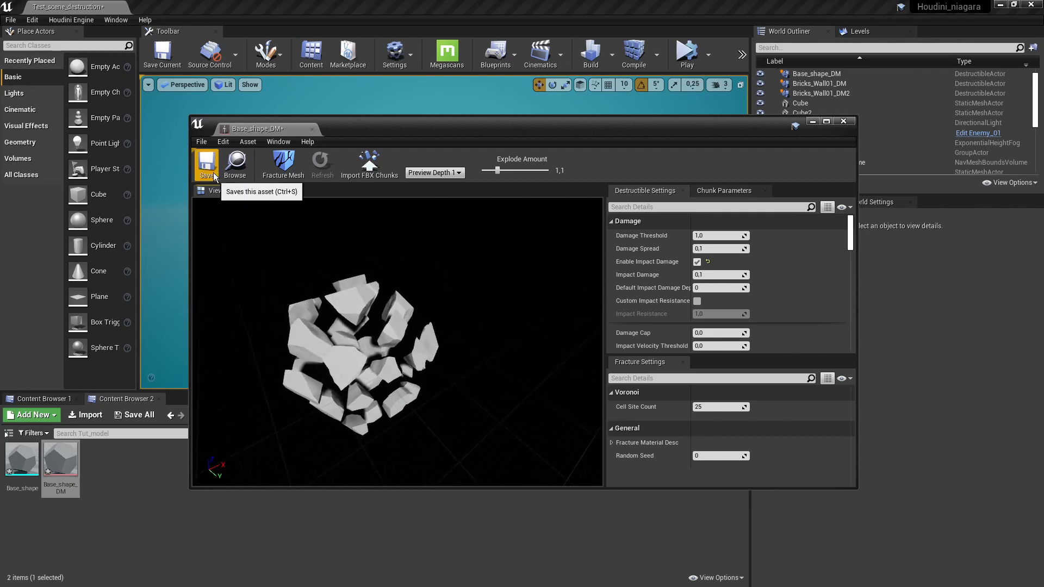
# Step: Save Base_shape_DM, then simulate the level to watch it shatter before stopping
pyautogui.click(843, 121)
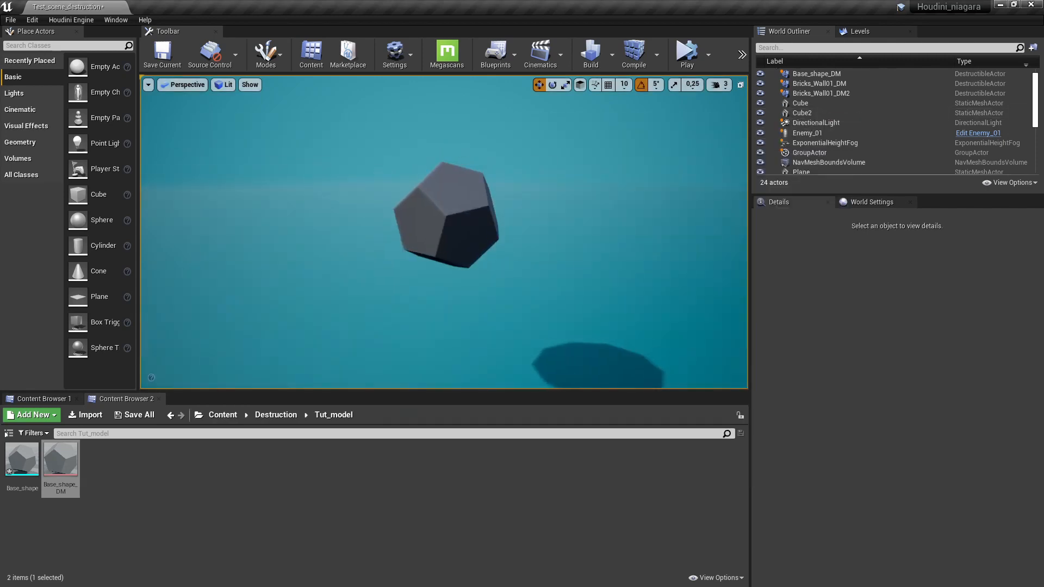
pyautogui.click(686, 55)
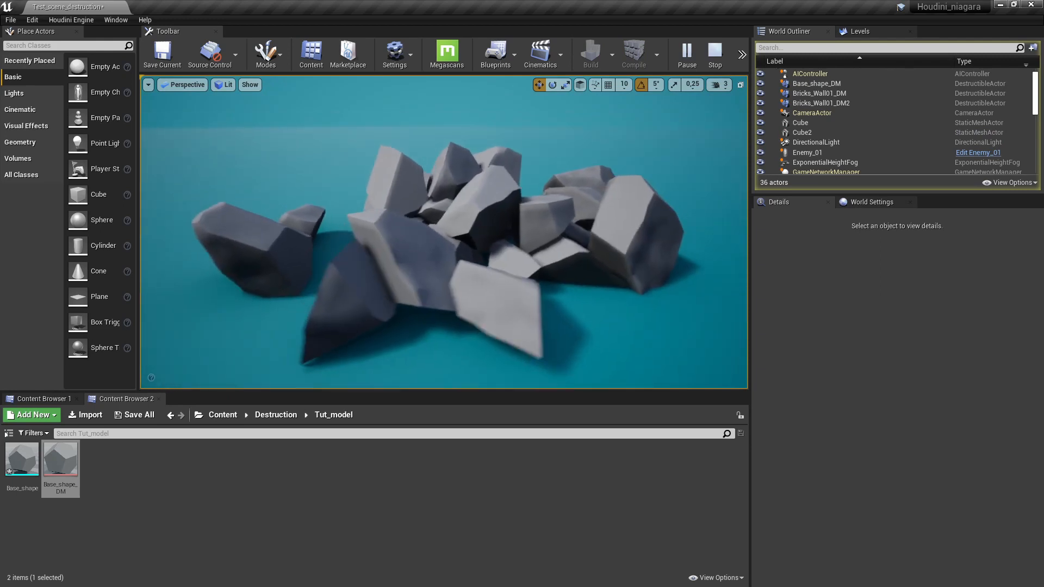
pyautogui.click(714, 54)
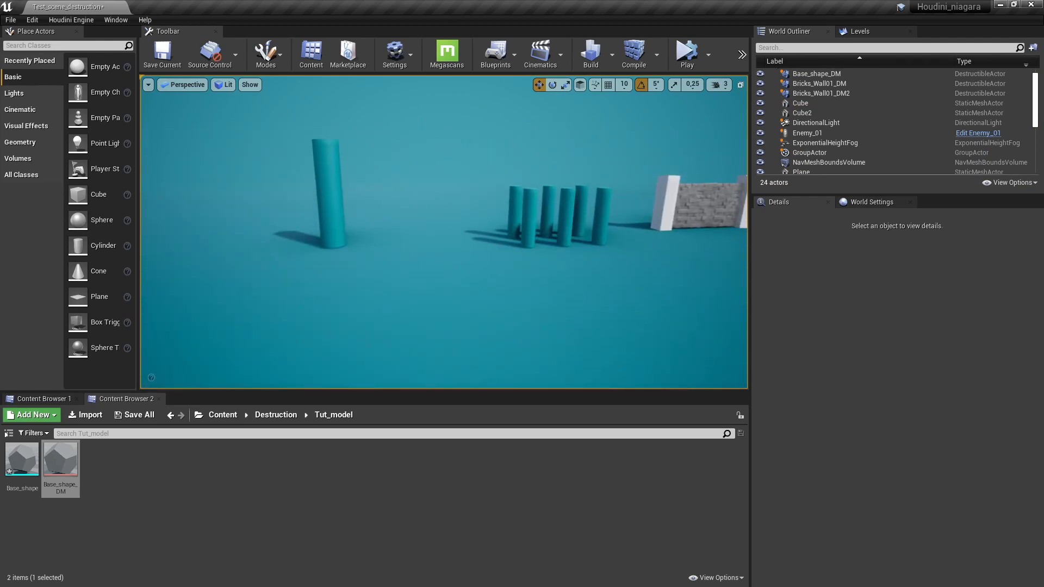
pyautogui.click(686, 55)
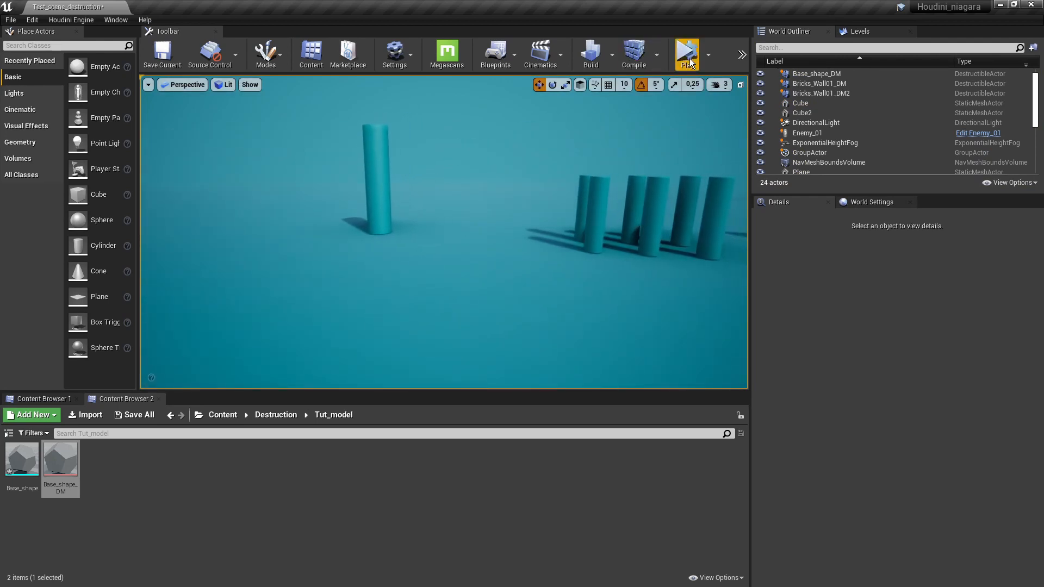
pyautogui.click(707, 54)
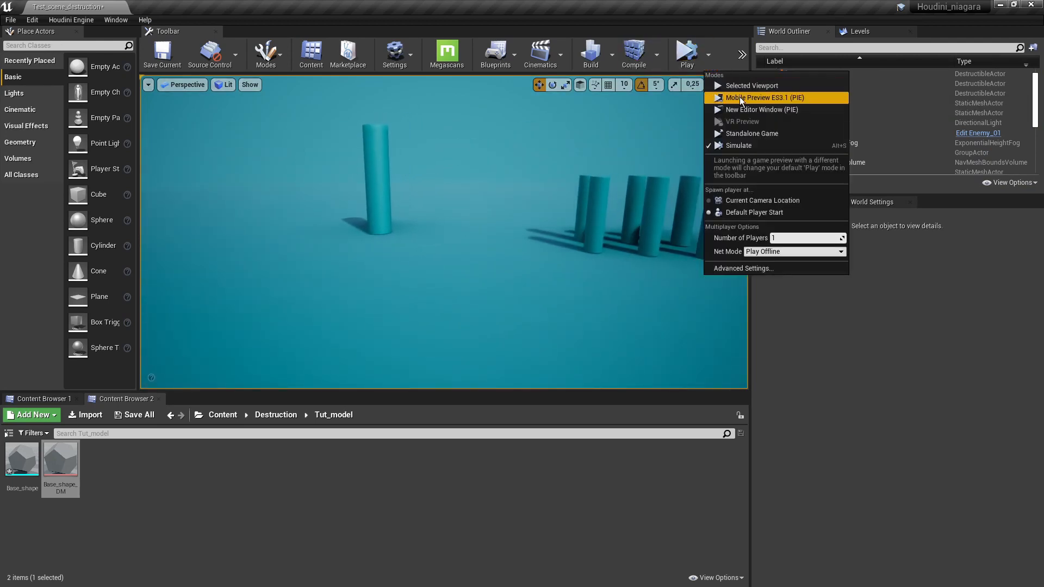
pyautogui.click(753, 133)
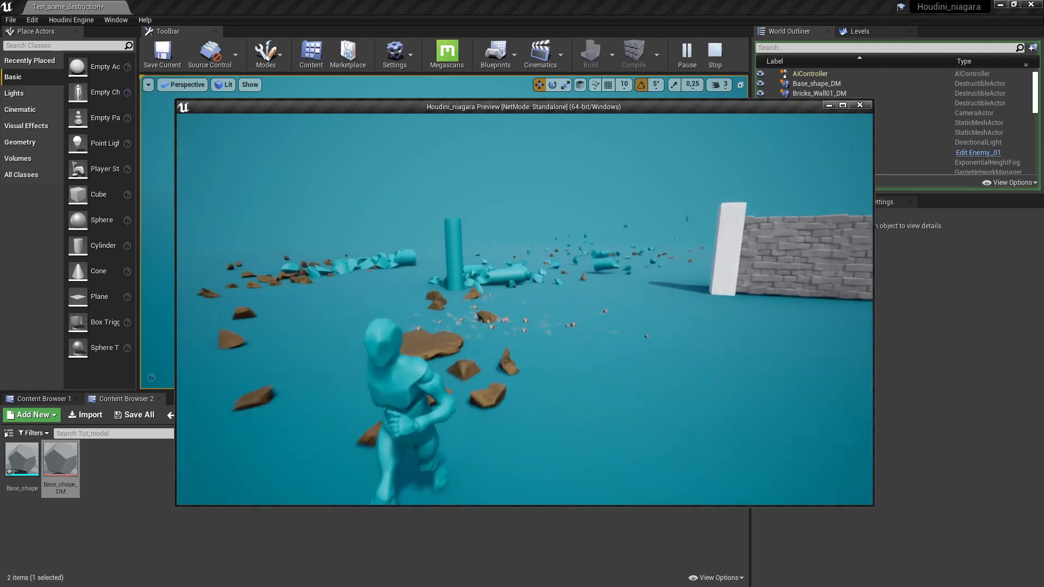
pyautogui.click(715, 55)
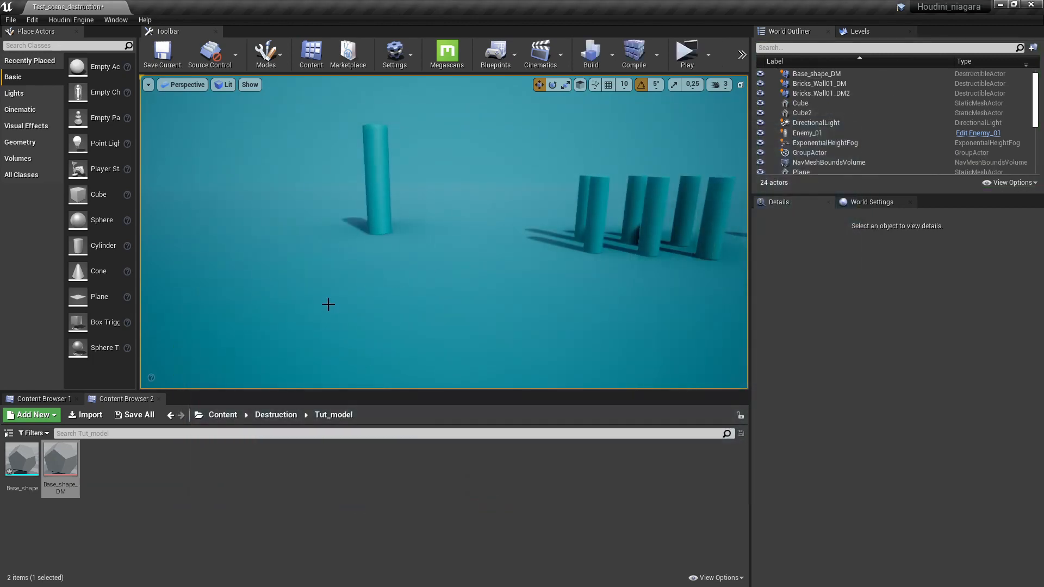
pyautogui.click(686, 50)
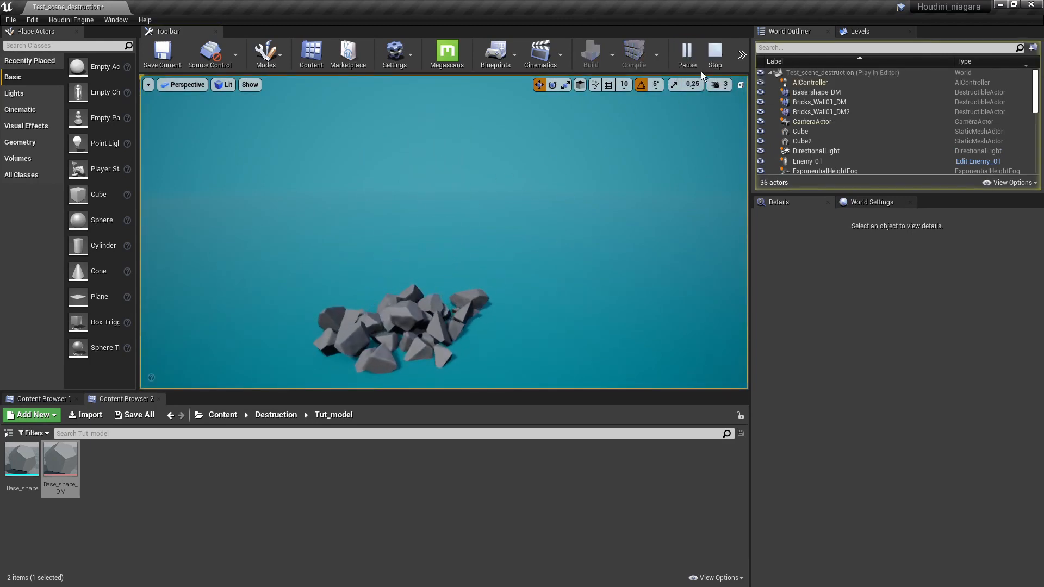
pyautogui.click(715, 55)
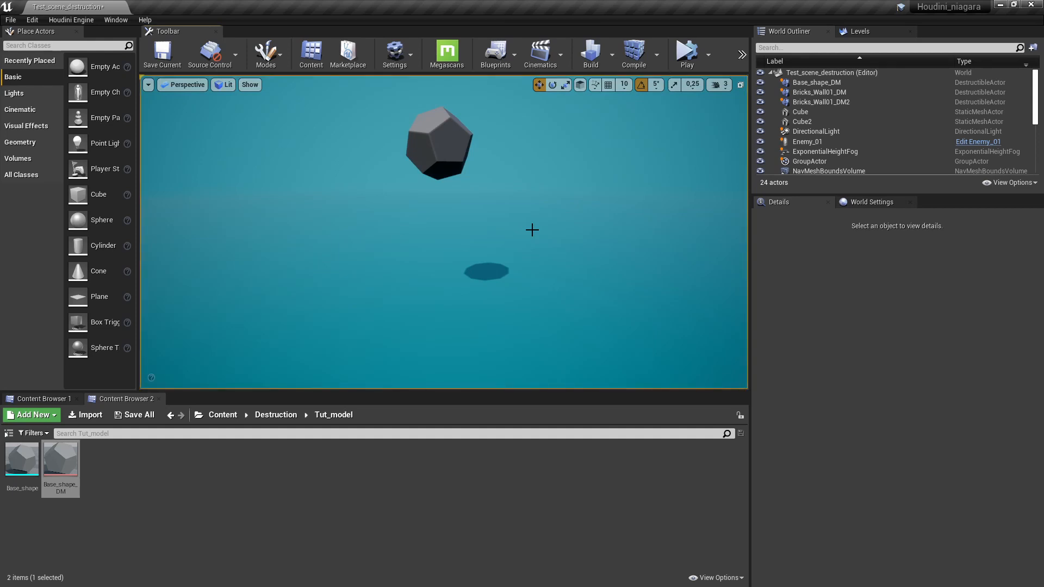
pyautogui.moveTo(489, 240)
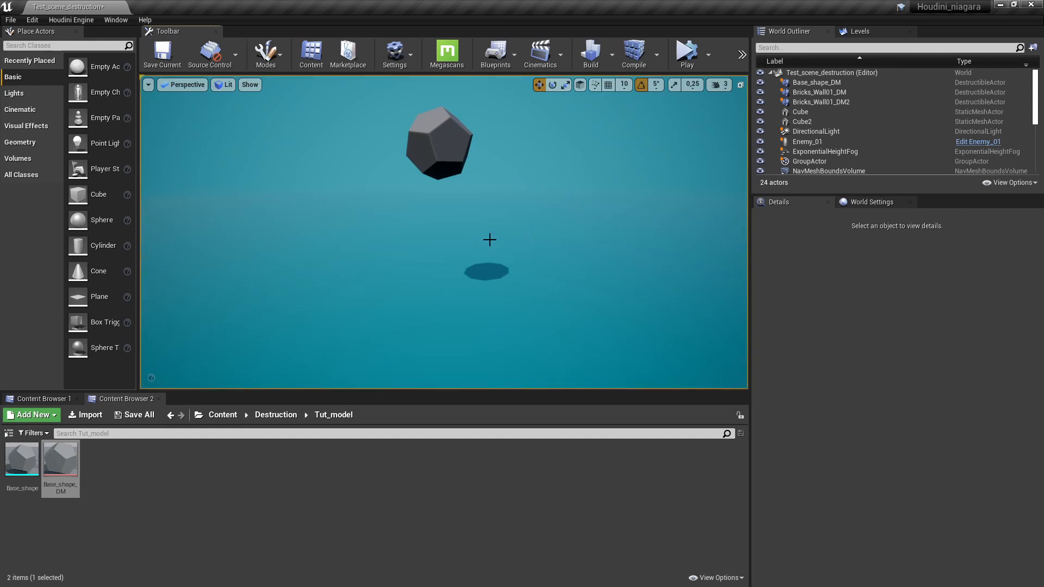
# Step: Open Base_shape_DM in the destructible mesh editor and set Support Depth to 1
pyautogui.doubleClick(60, 458)
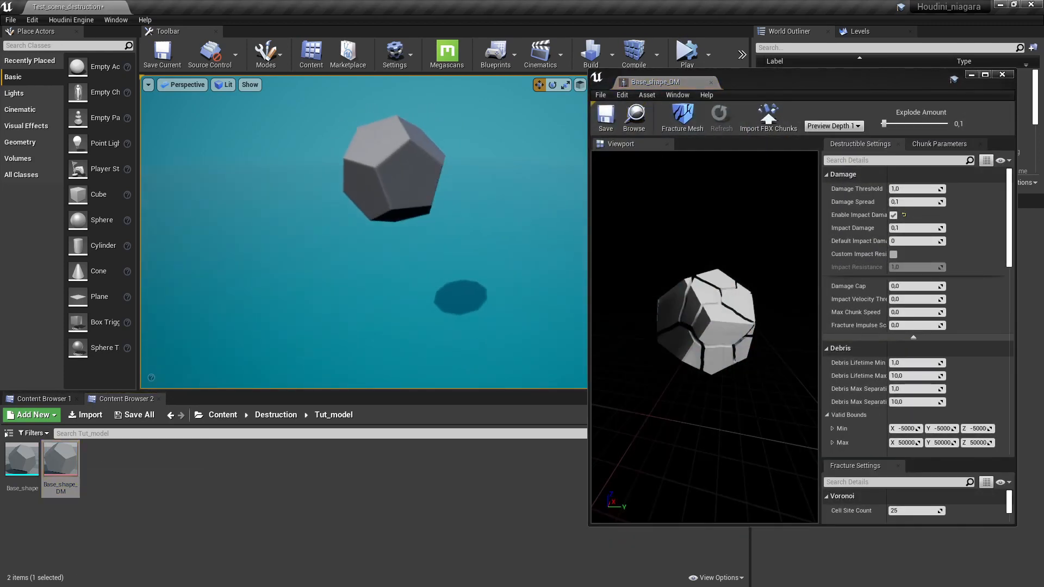
pyautogui.moveTo(857, 189)
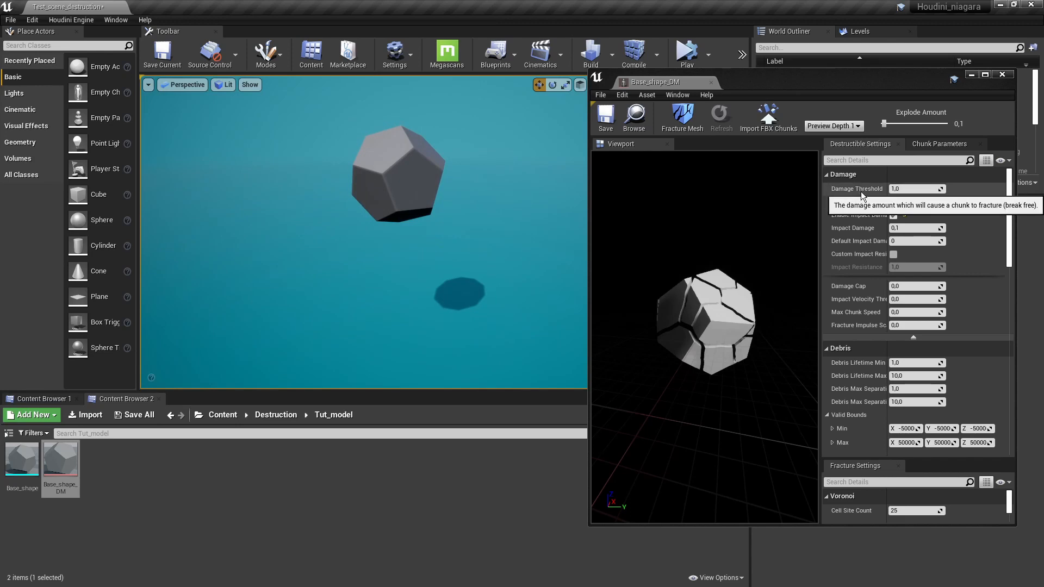
pyautogui.moveTo(879, 198)
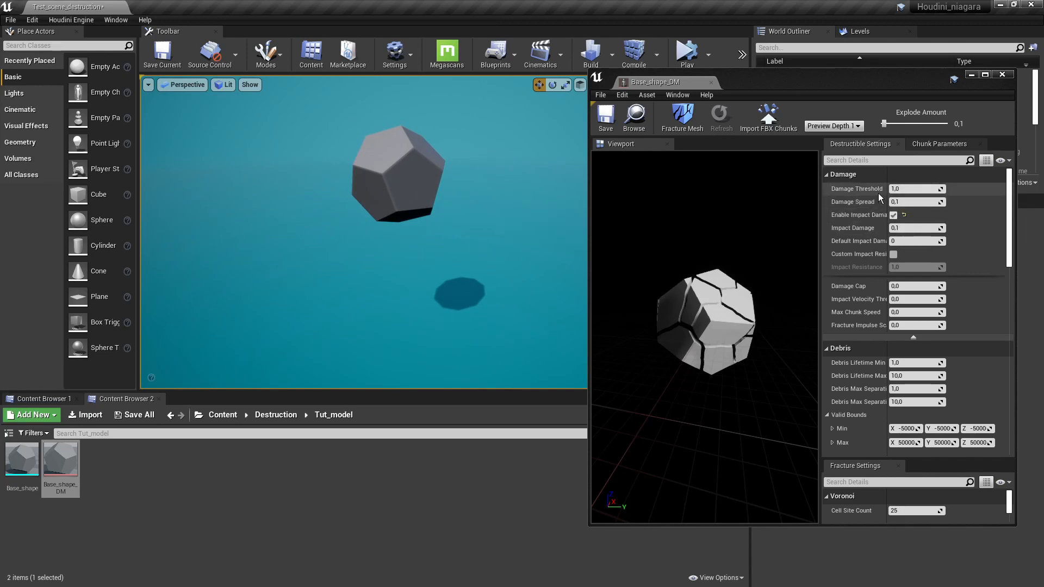
pyautogui.scroll(-3)
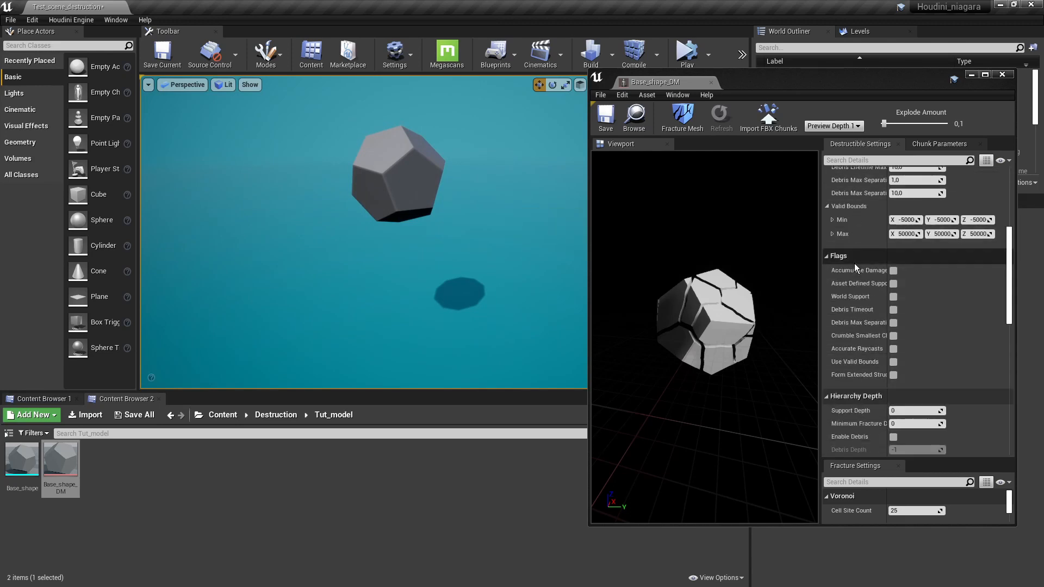
pyautogui.scroll(-3)
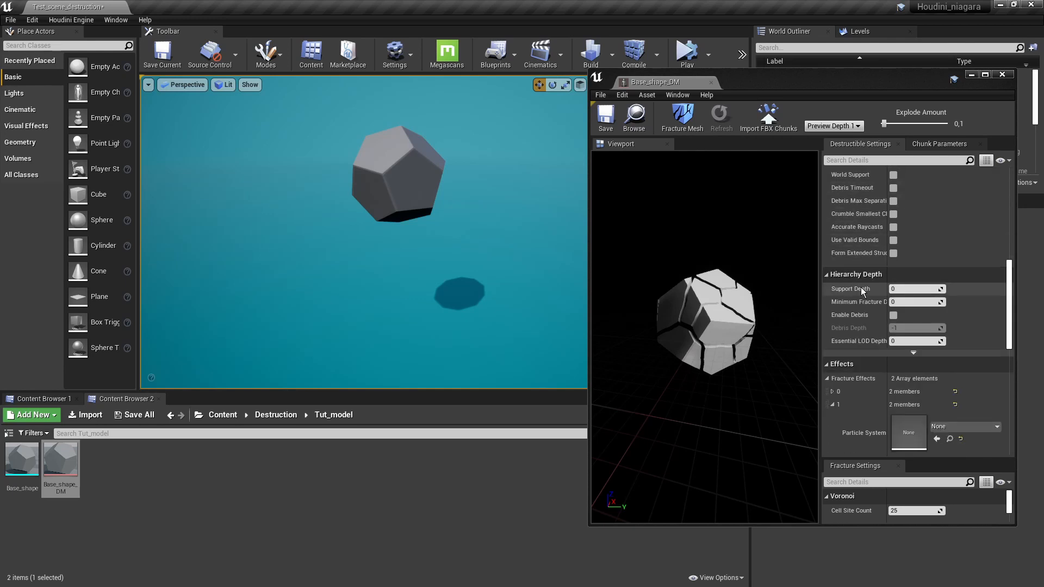
pyautogui.moveTo(852, 289)
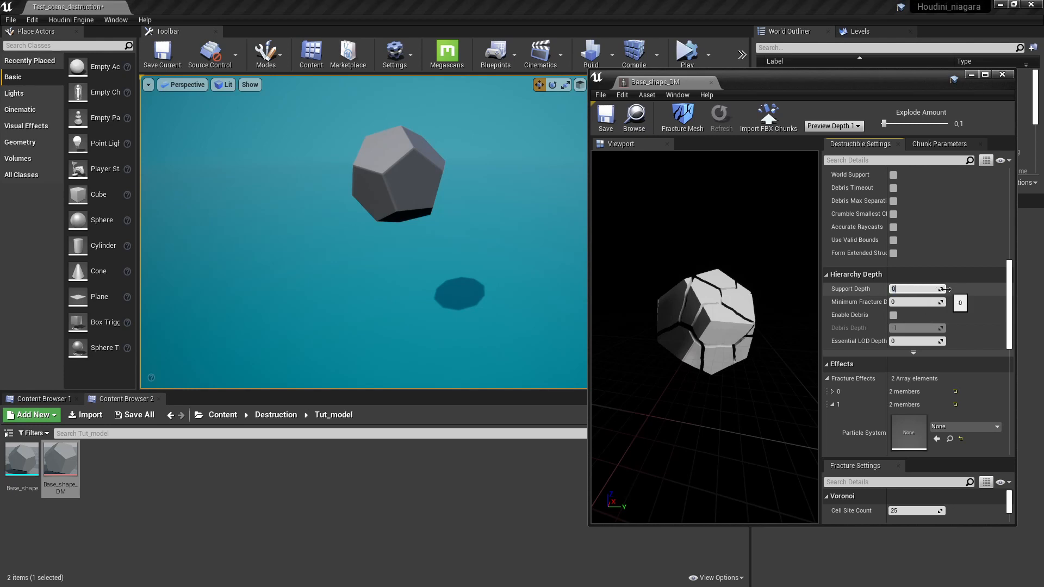
pyautogui.click(948, 287)
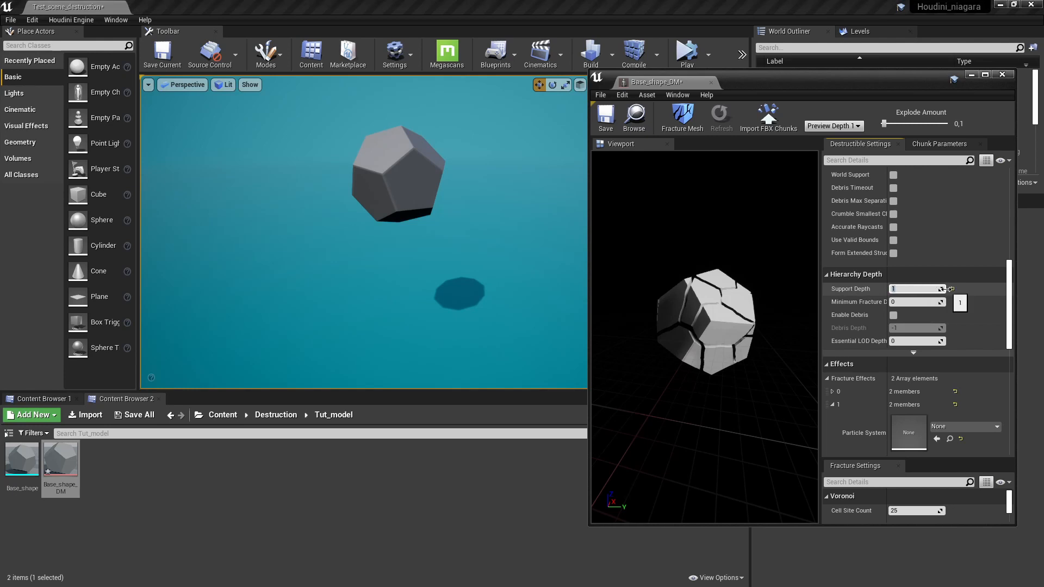
pyautogui.click(832, 126)
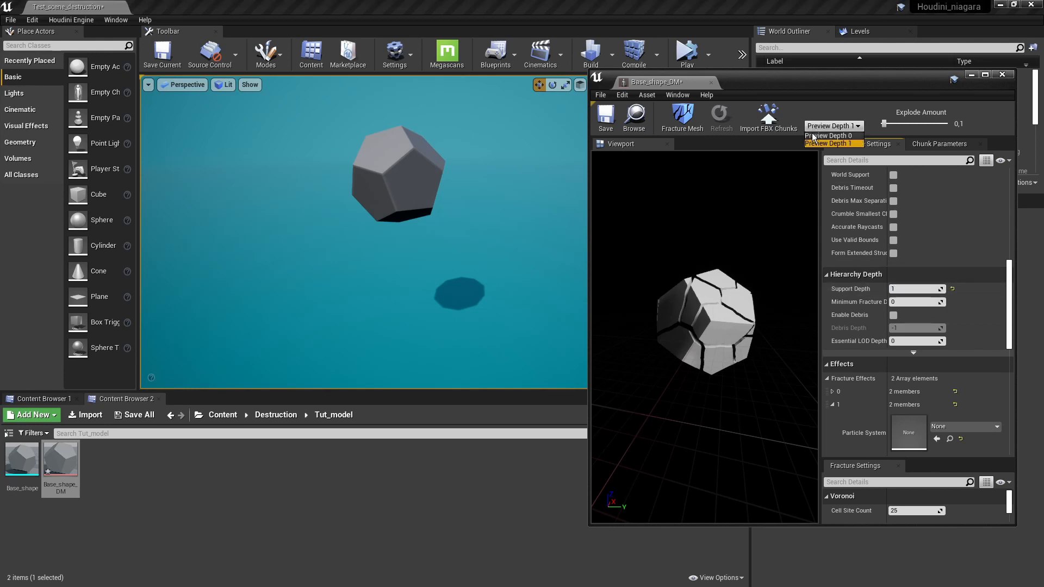
pyautogui.click(831, 143)
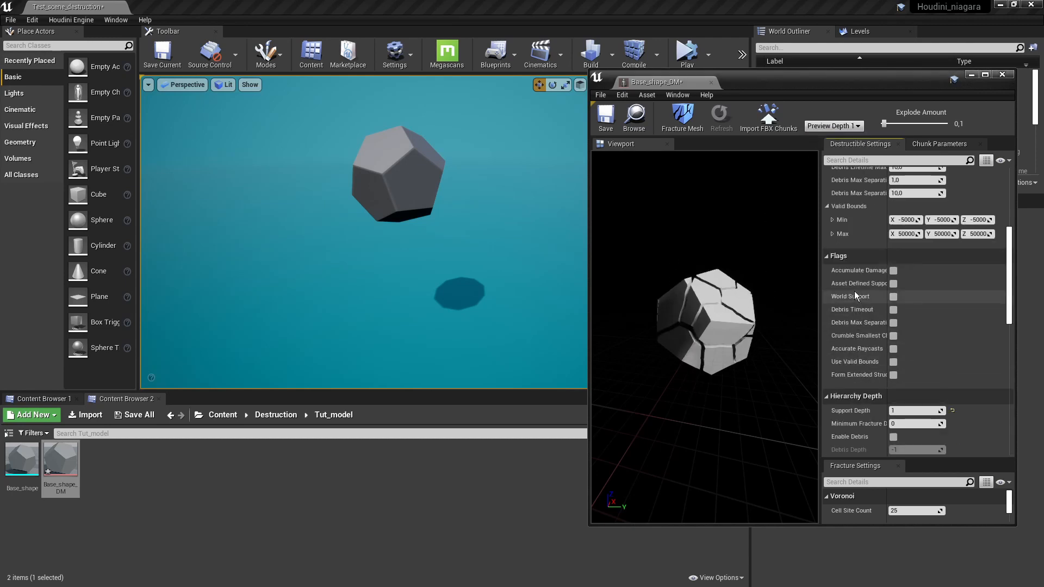
pyautogui.click(604, 119)
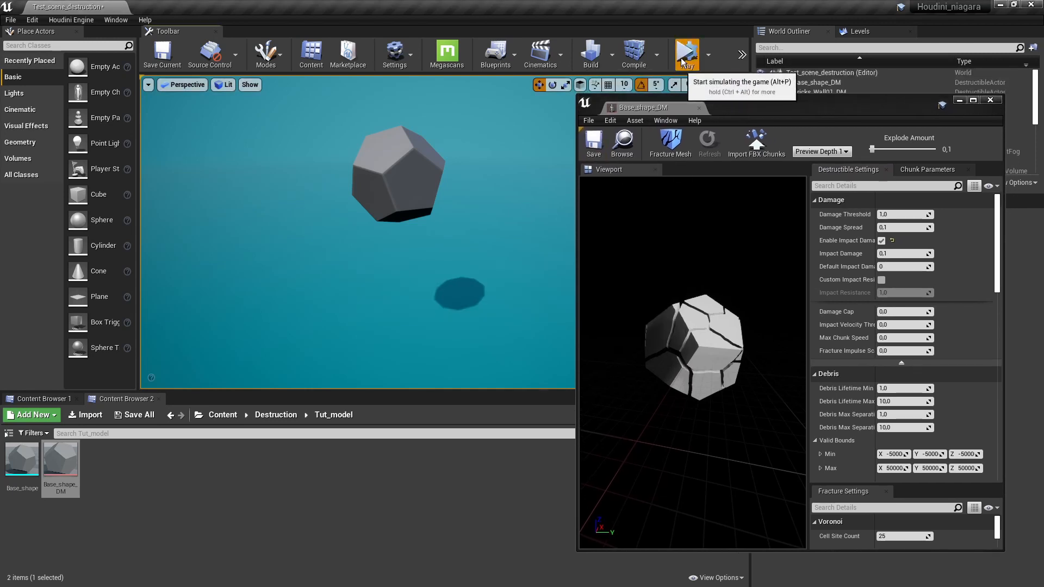
# Step: Test-play the level to watch the dodecahedron shatter, then begin editing Damage Threshold
pyautogui.click(687, 54)
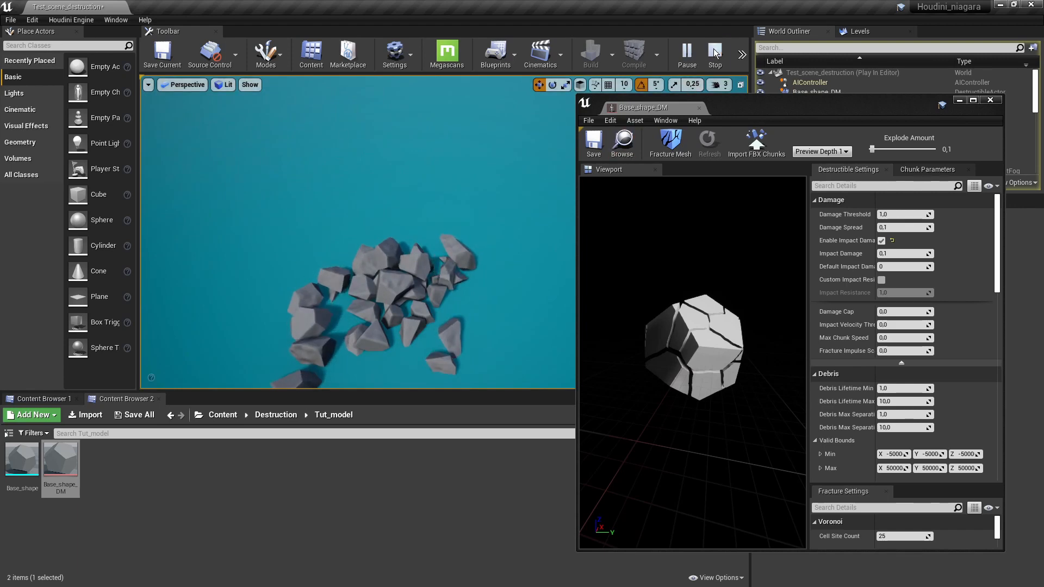
pyautogui.click(715, 54)
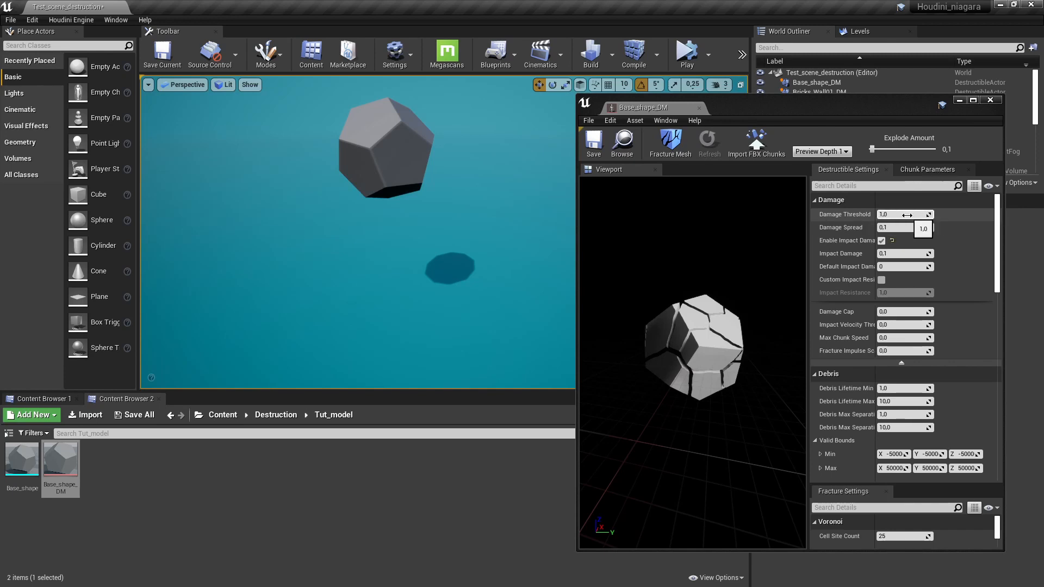
pyautogui.moveTo(840, 230)
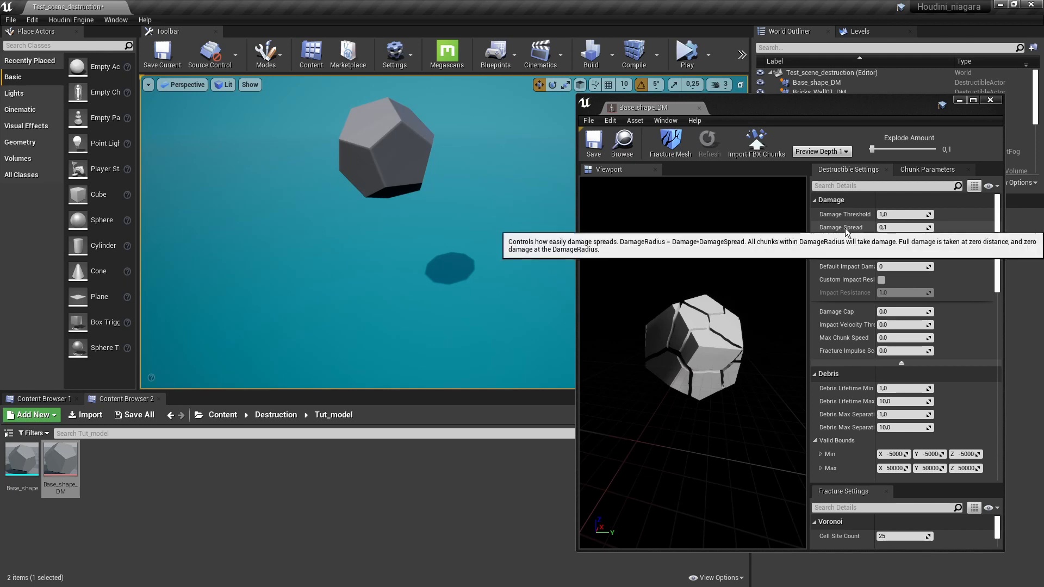
pyautogui.click(904, 214)
pyautogui.write('100')
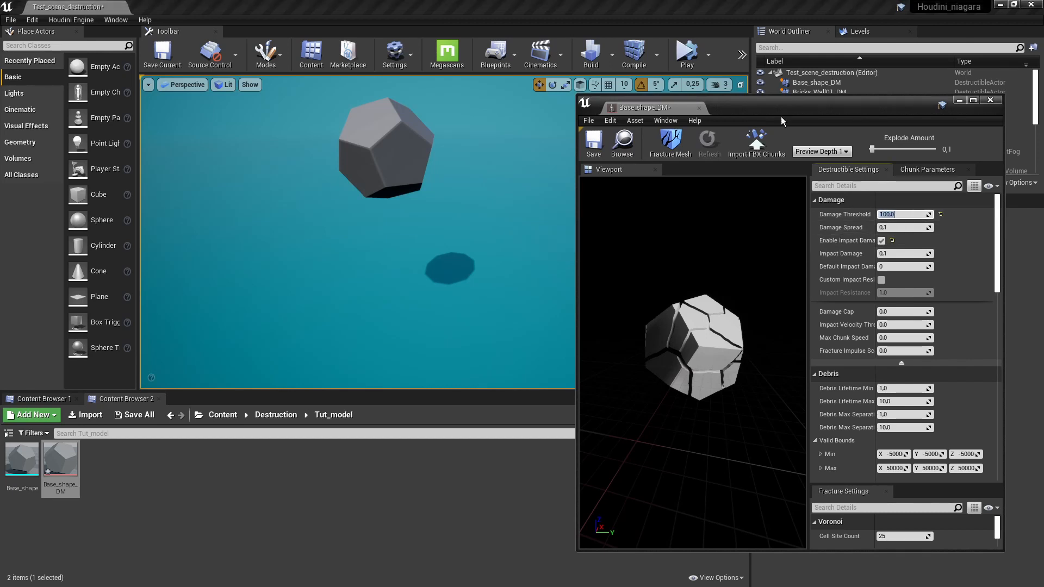
pyautogui.moveTo(687, 54)
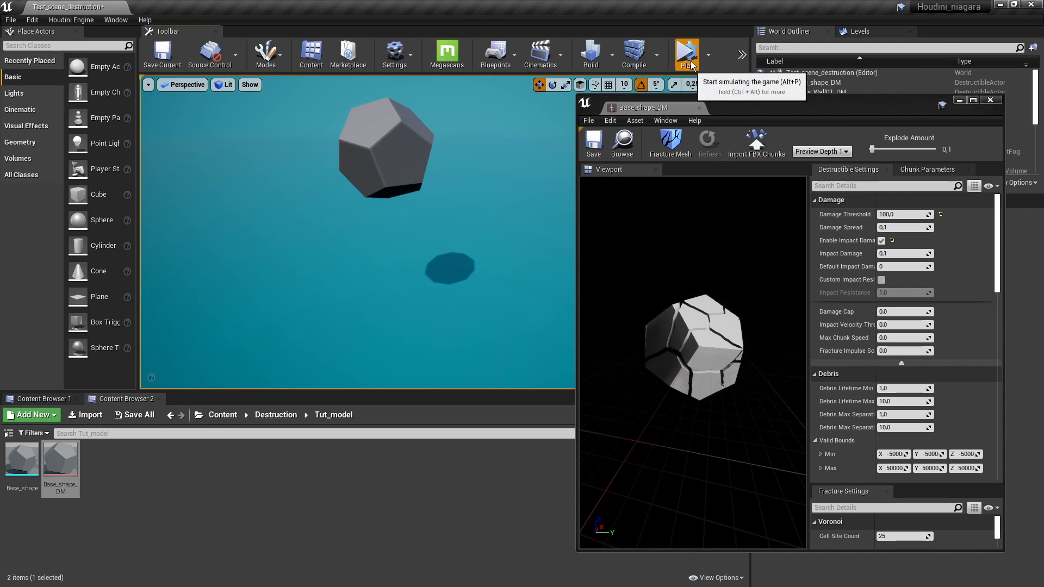
# Step: Test the level with Damage Threshold 100, then replay it with Damage Spread at 0
pyautogui.click(687, 55)
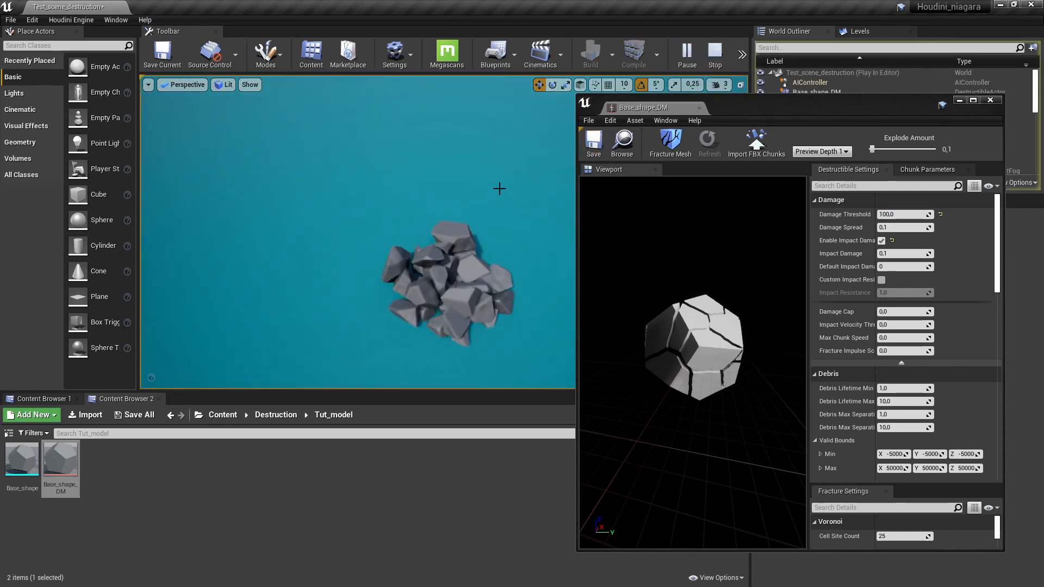
pyautogui.click(715, 54)
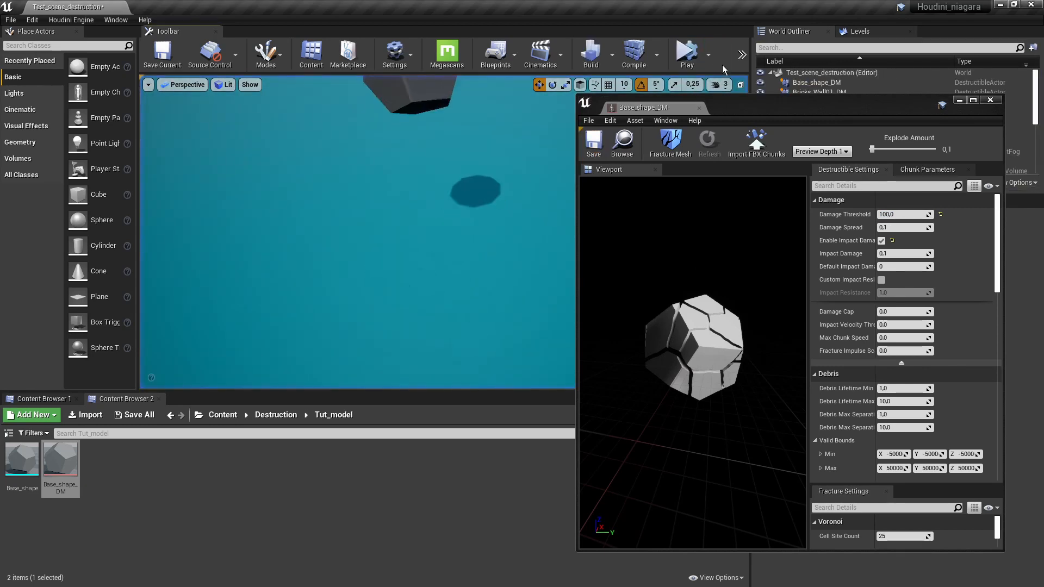
pyautogui.moveTo(905, 228)
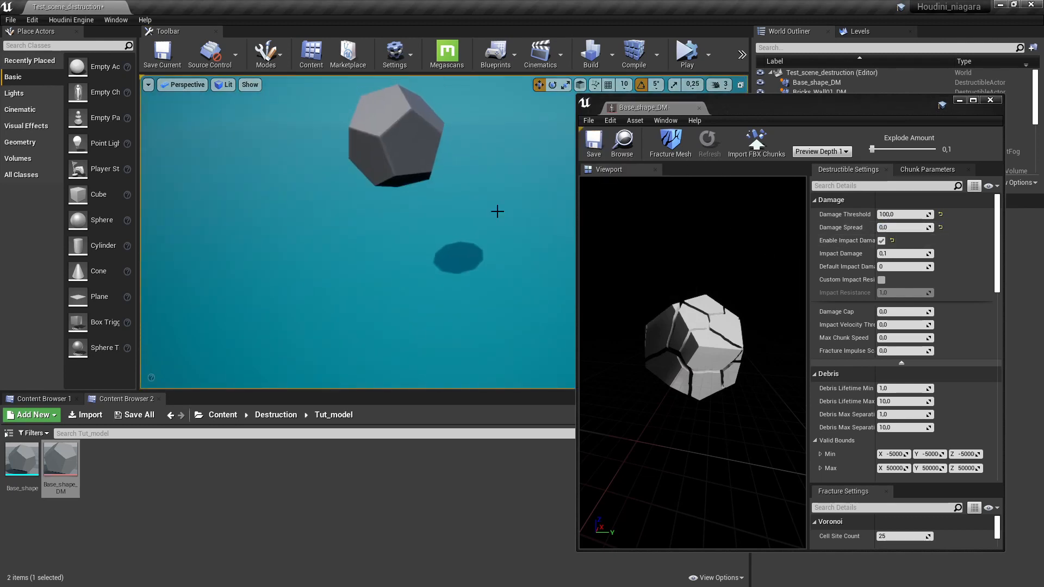
pyautogui.click(687, 54)
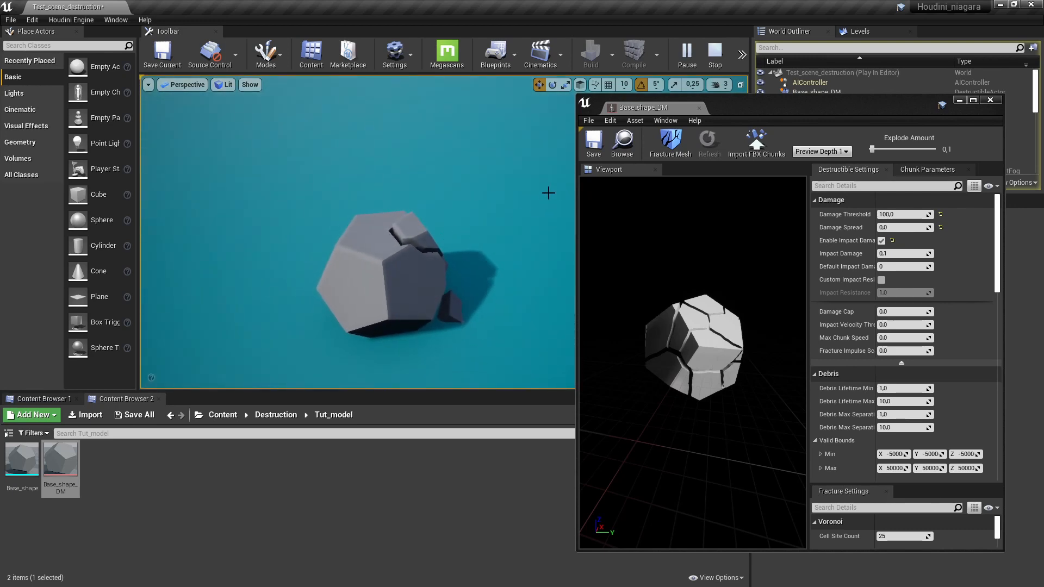
pyautogui.moveTo(593, 143)
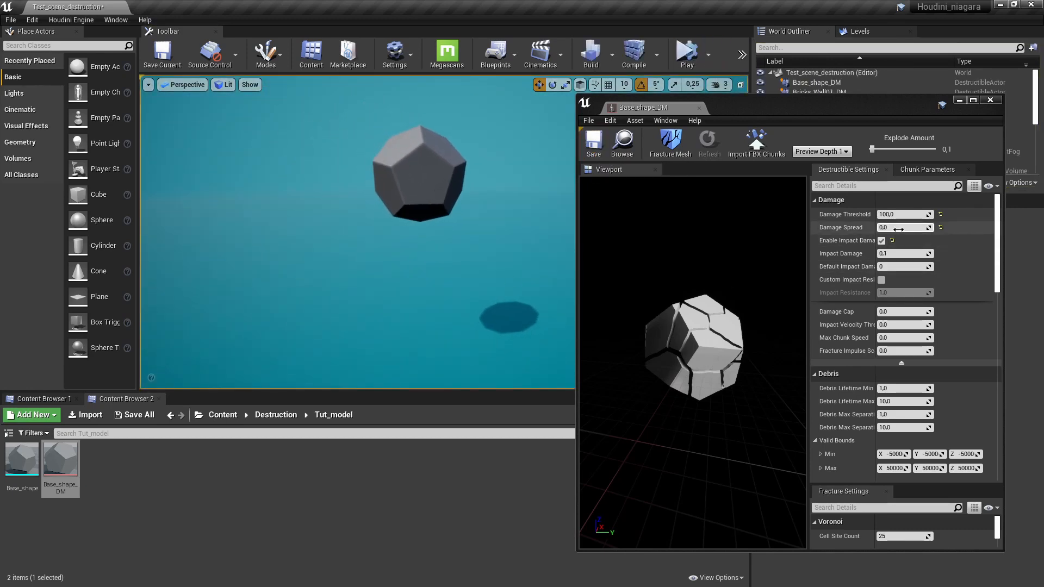
# Step: Set Damage Spread to 0.005, save Base_shape_DM, and begin editing Impact Damage
pyautogui.click(905, 228)
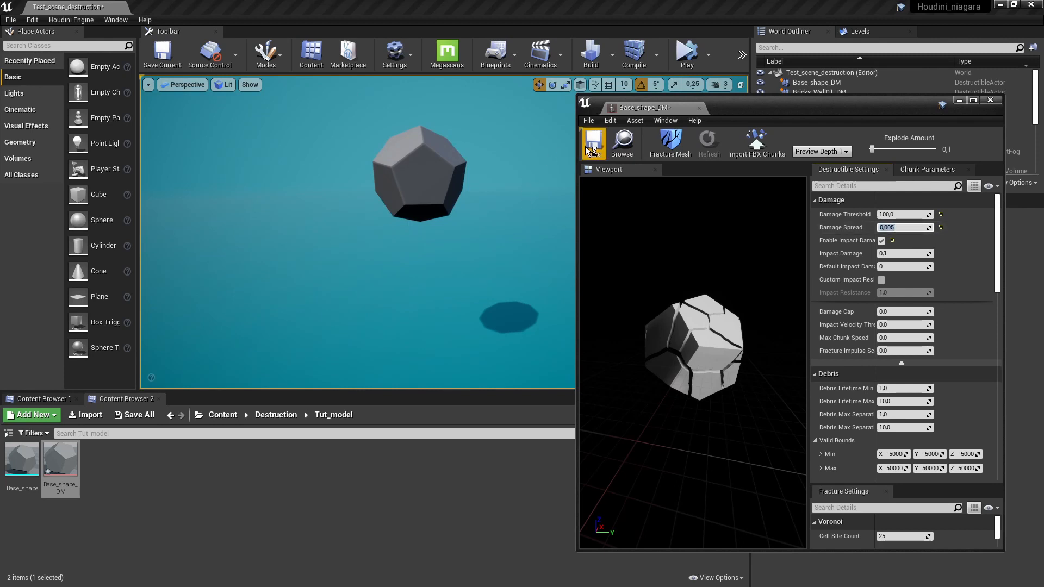
pyautogui.click(686, 54)
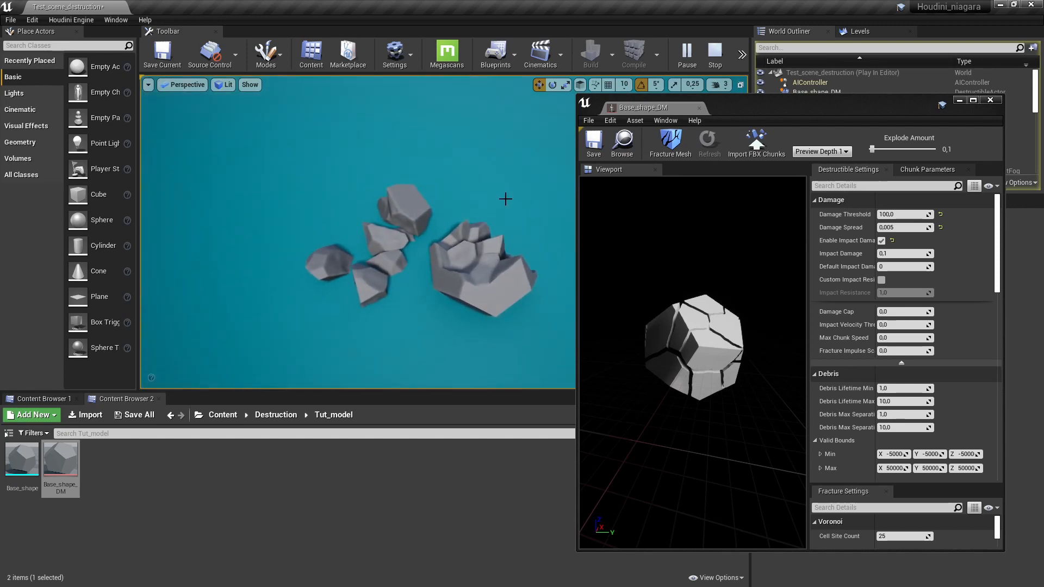
pyautogui.moveTo(539, 189)
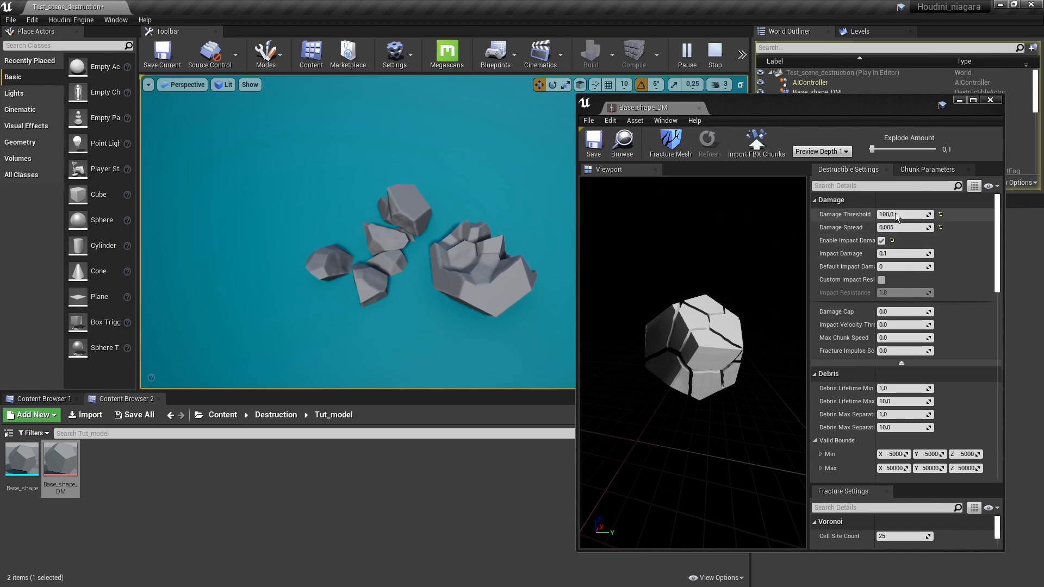
pyautogui.scroll(-3)
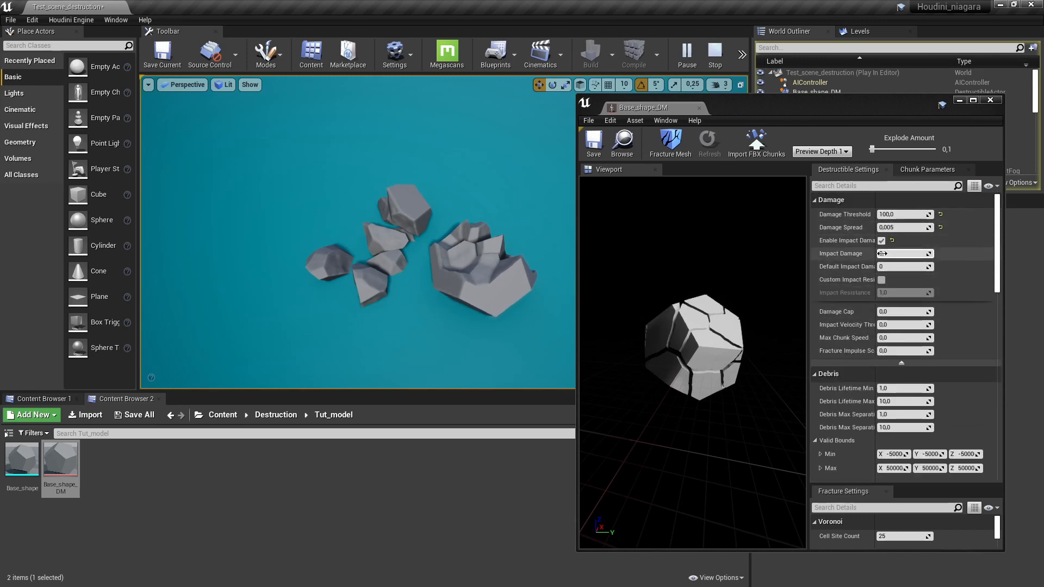
pyautogui.click(906, 252)
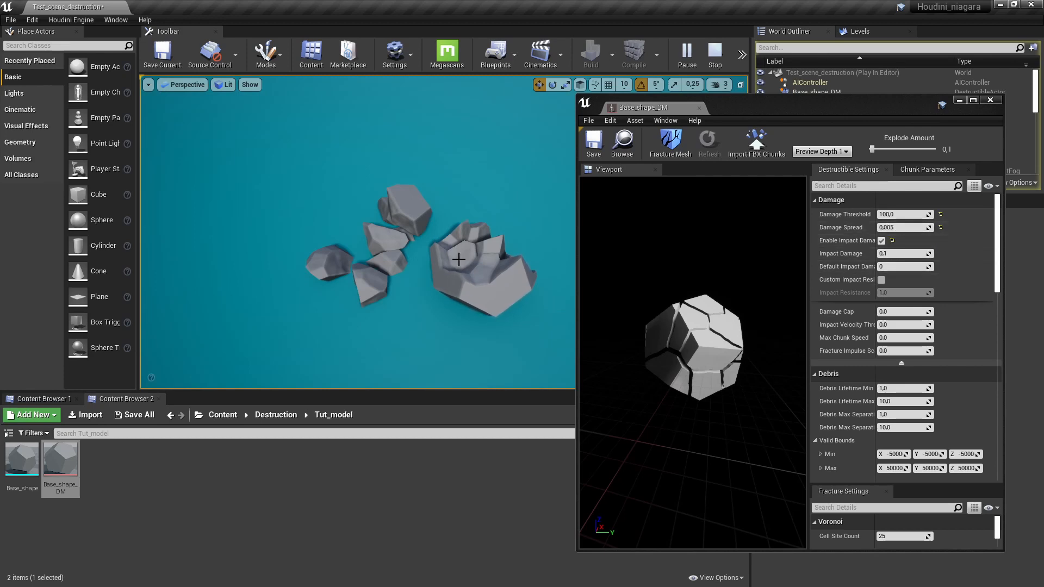